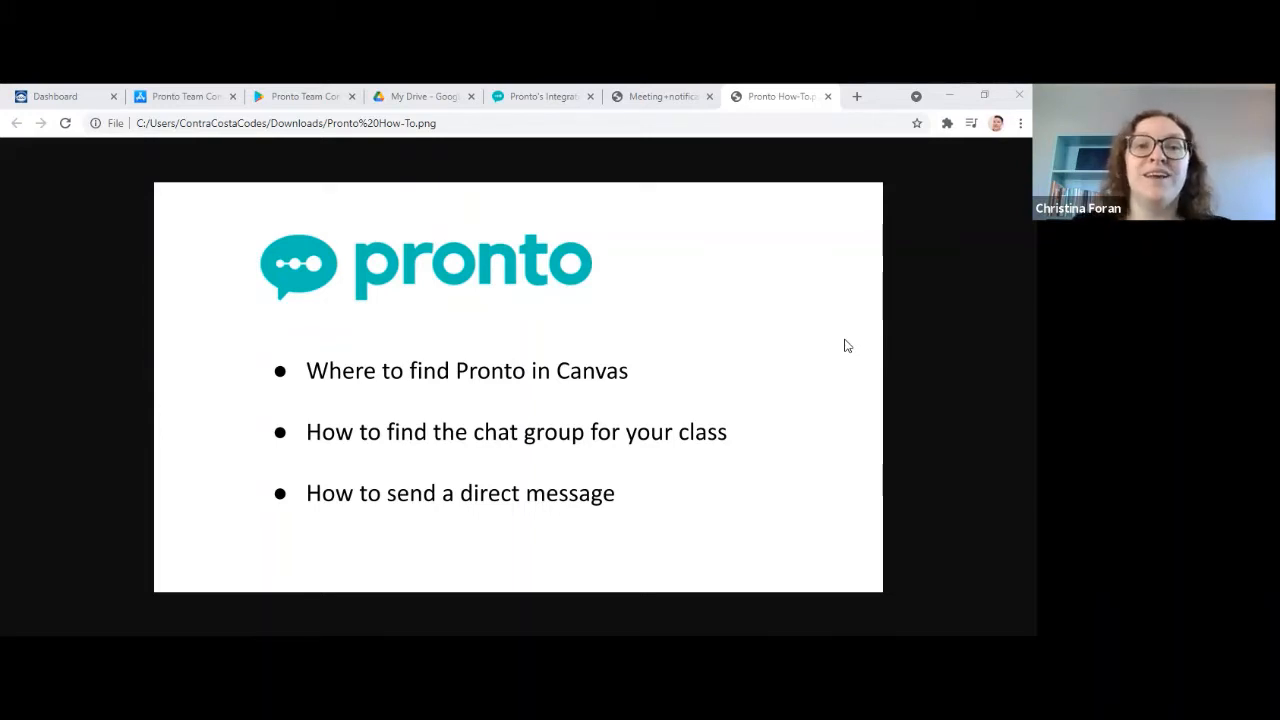
pyautogui.moveTo(229, 336)
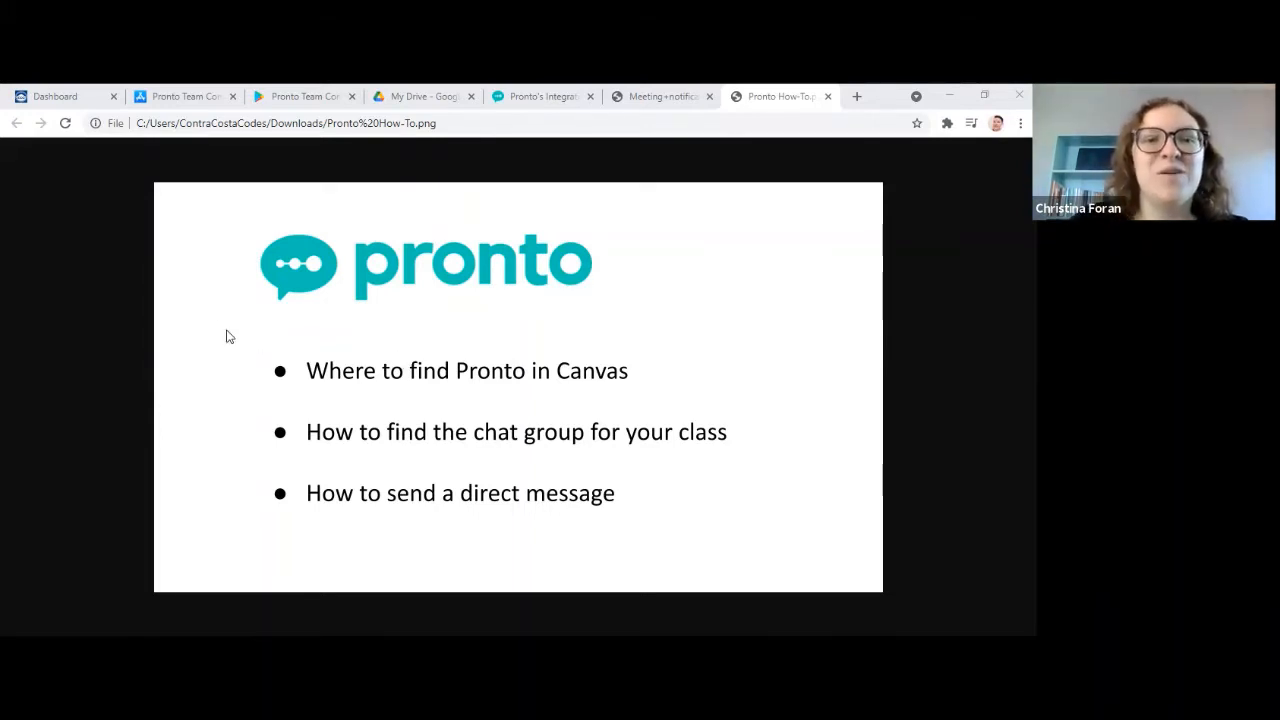
pyautogui.moveTo(55, 96)
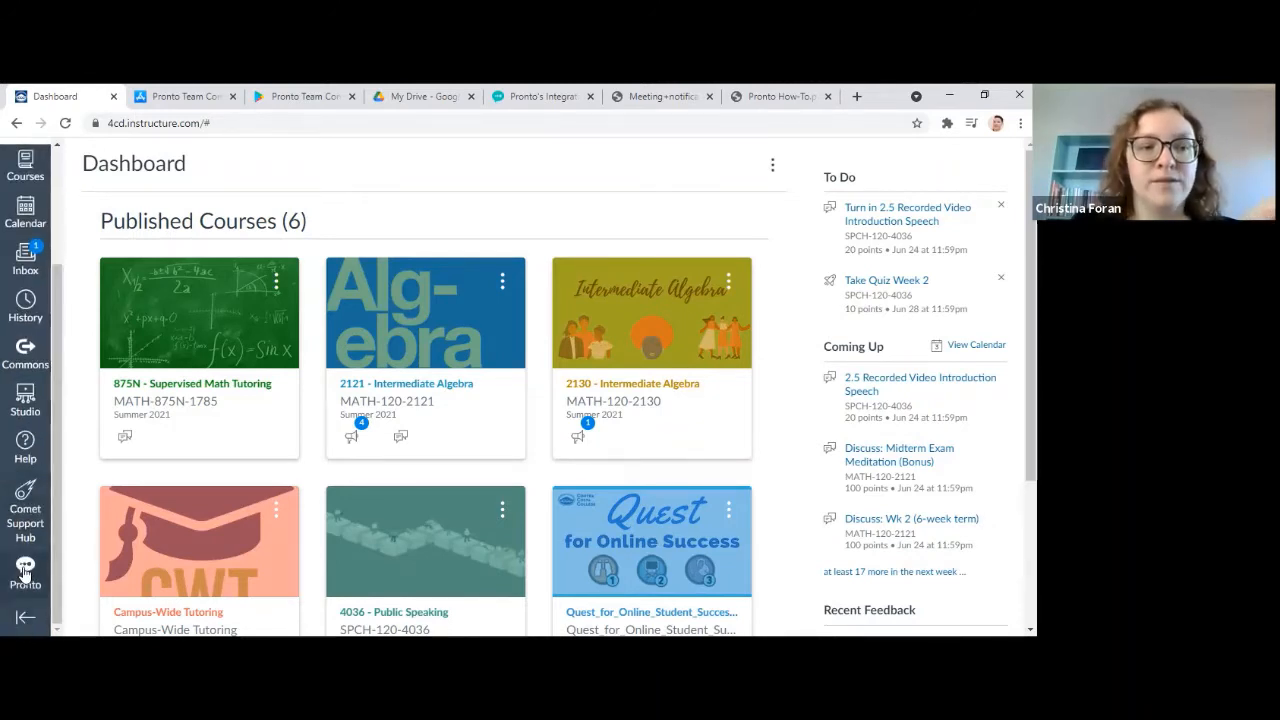
pyautogui.moveTo(25, 580)
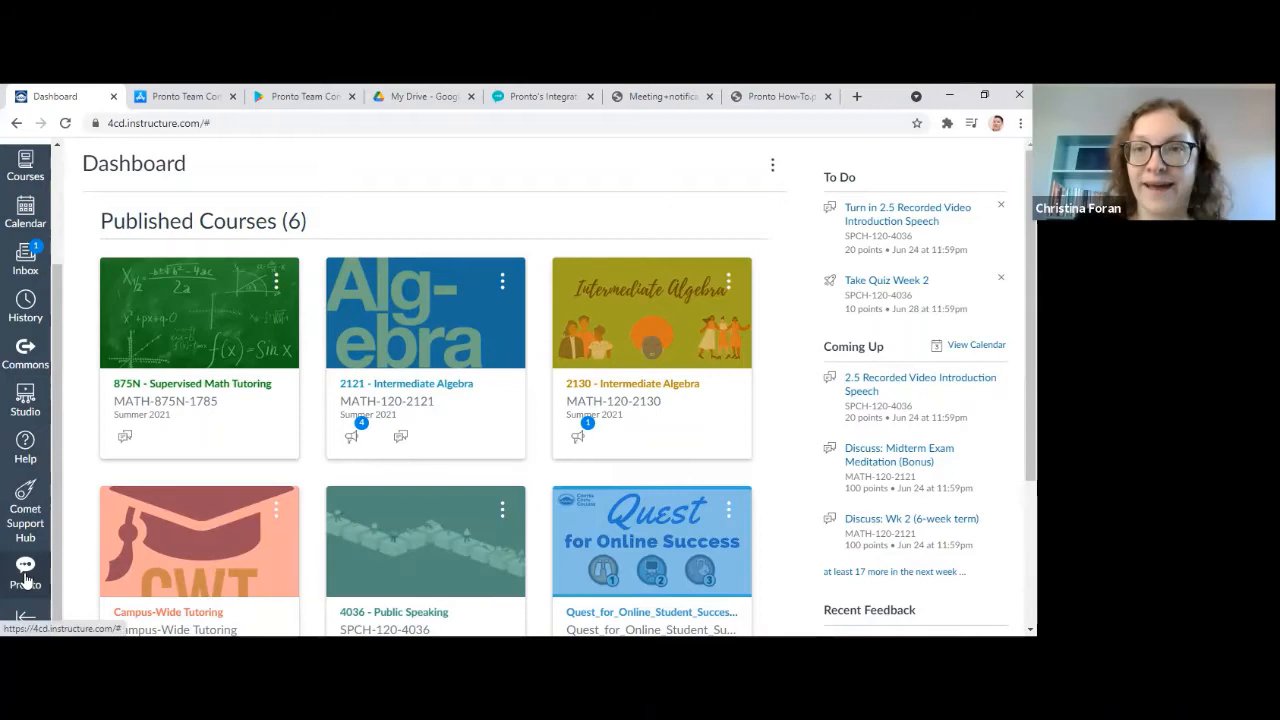
# Launch Pronto from the Canvas left navigation, glance at the app store listings, and return to the Dashboard
pyautogui.click(25, 575)
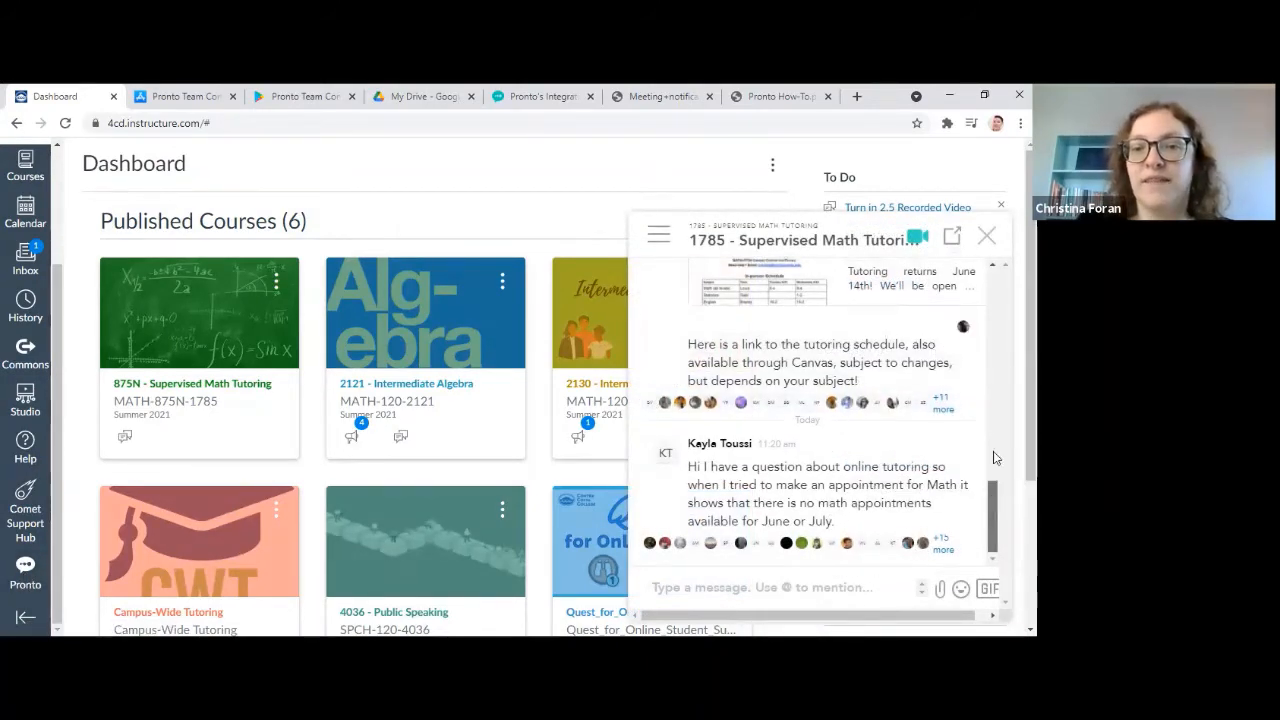
pyautogui.scroll(-3)
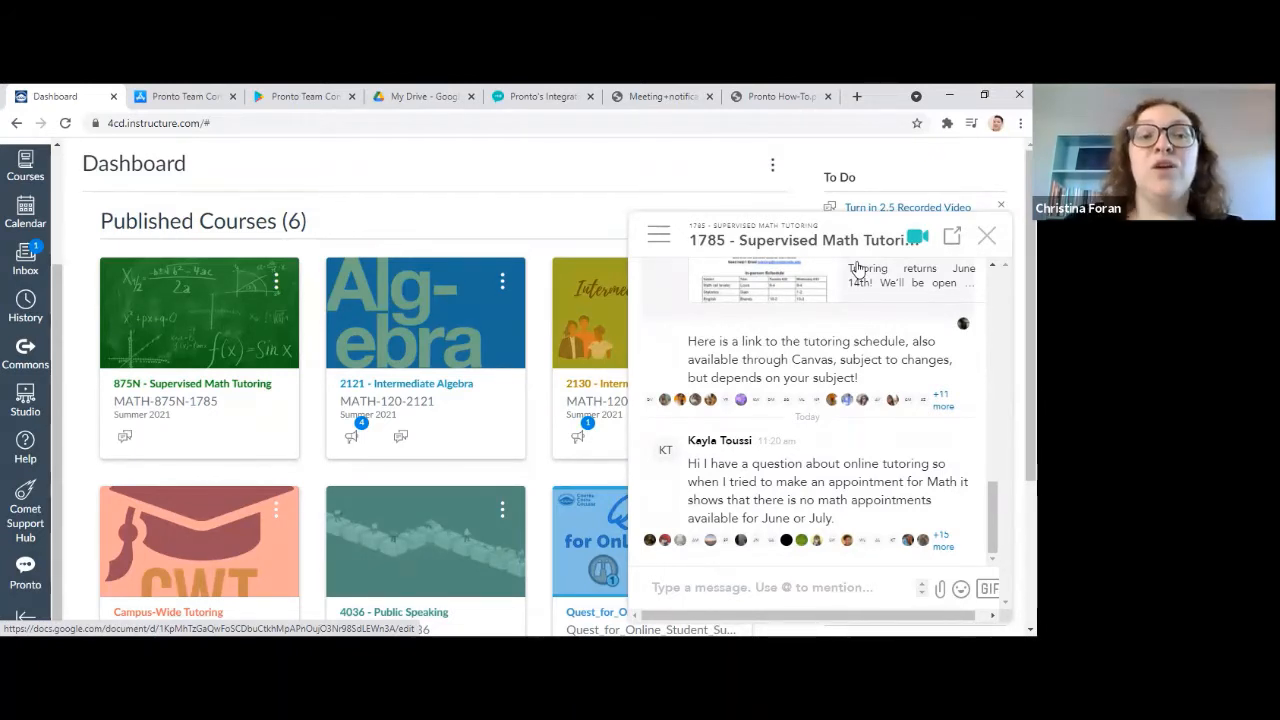
pyautogui.click(185, 96)
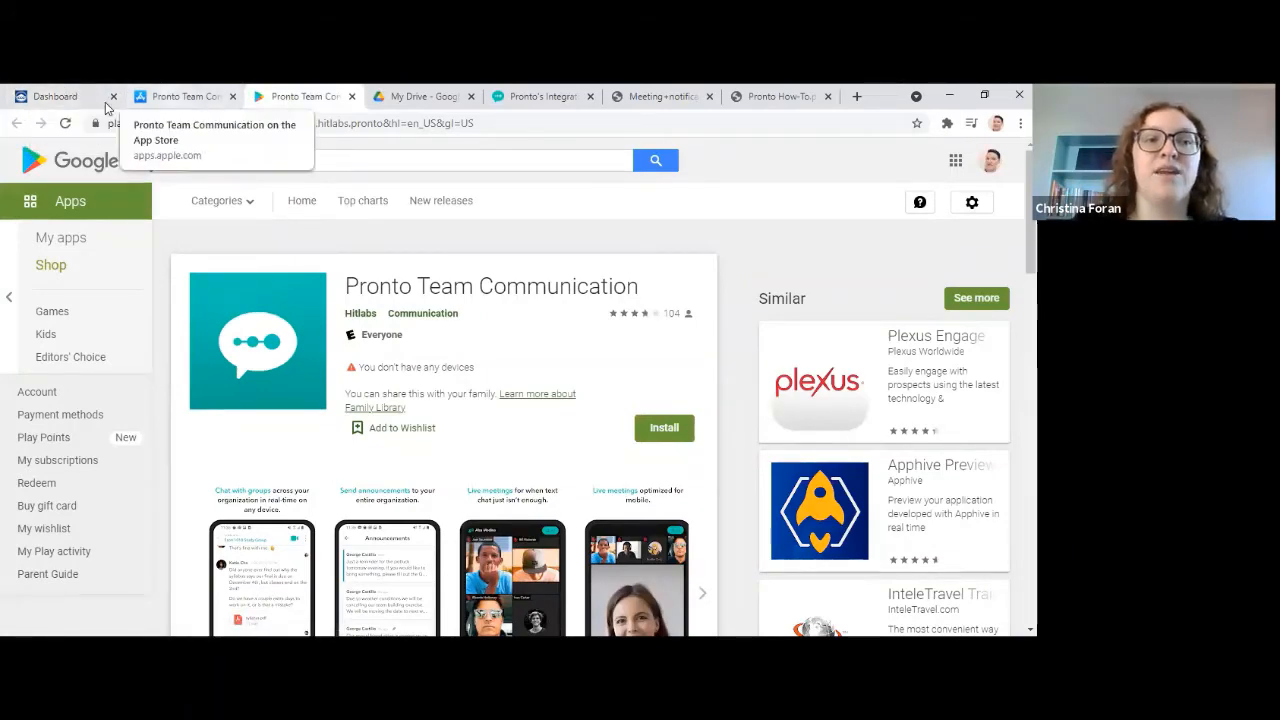
pyautogui.moveTo(55, 96)
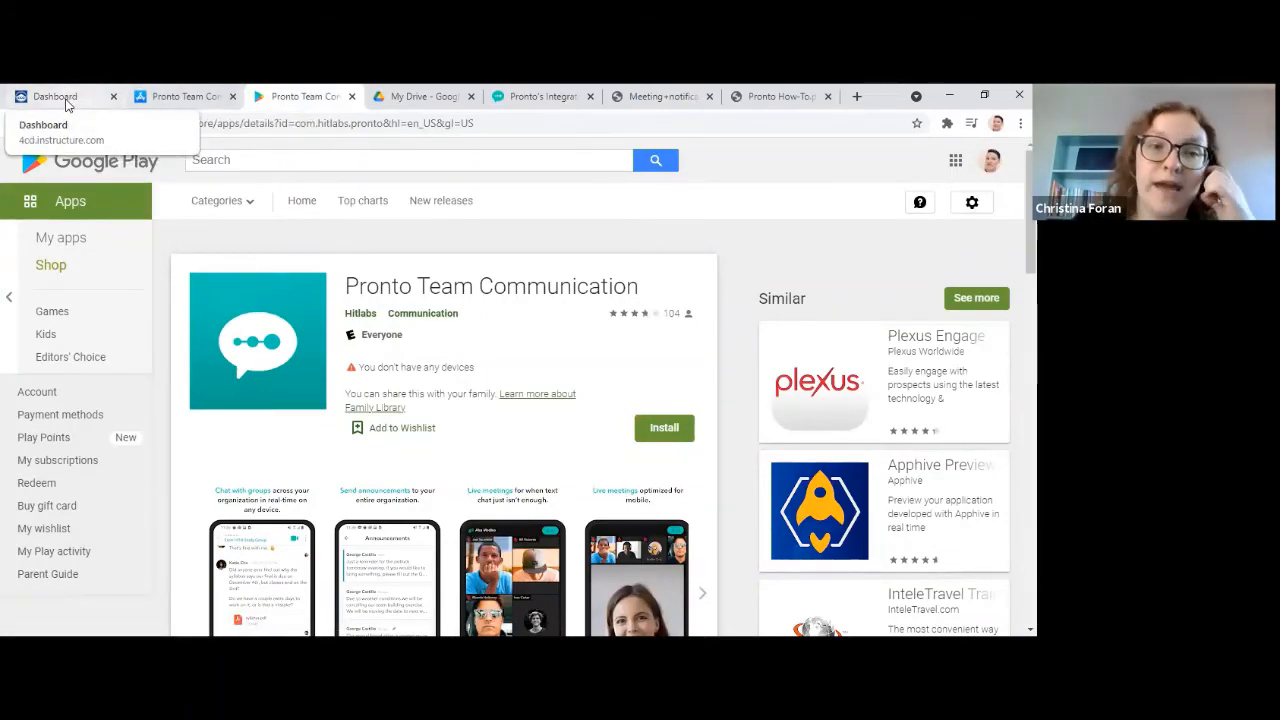
pyautogui.click(55, 96)
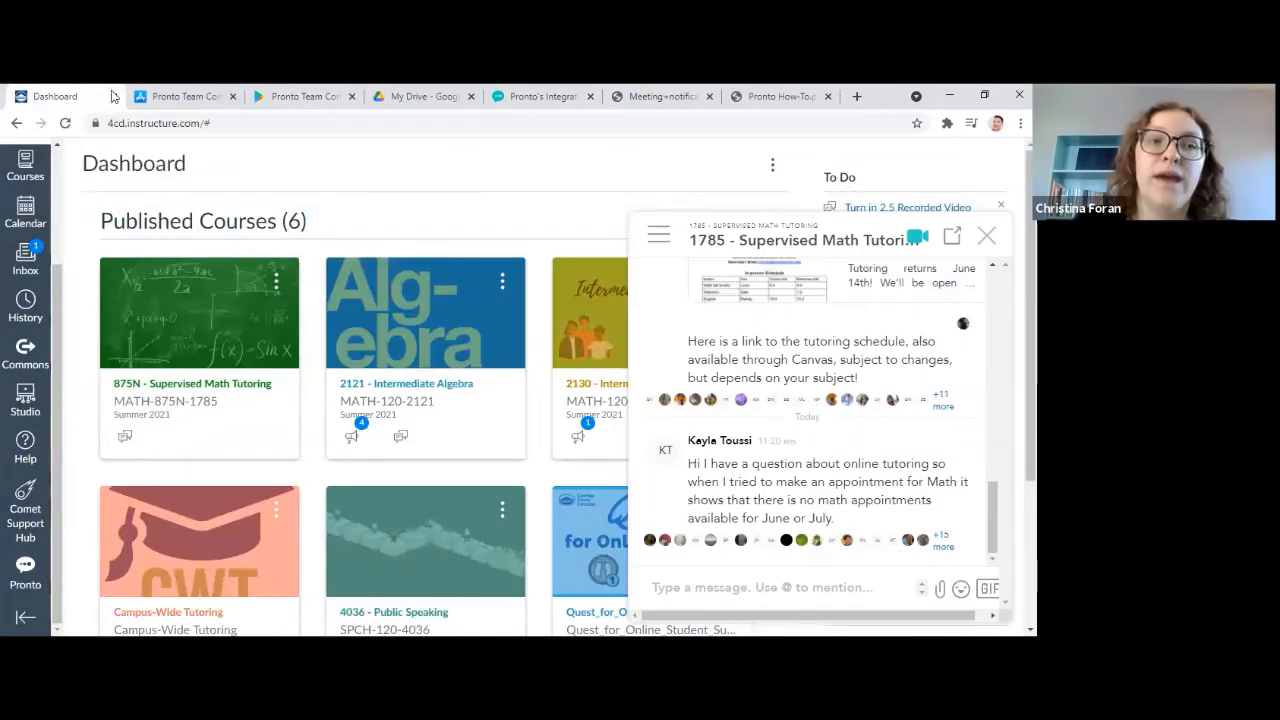
pyautogui.moveTo(180, 96)
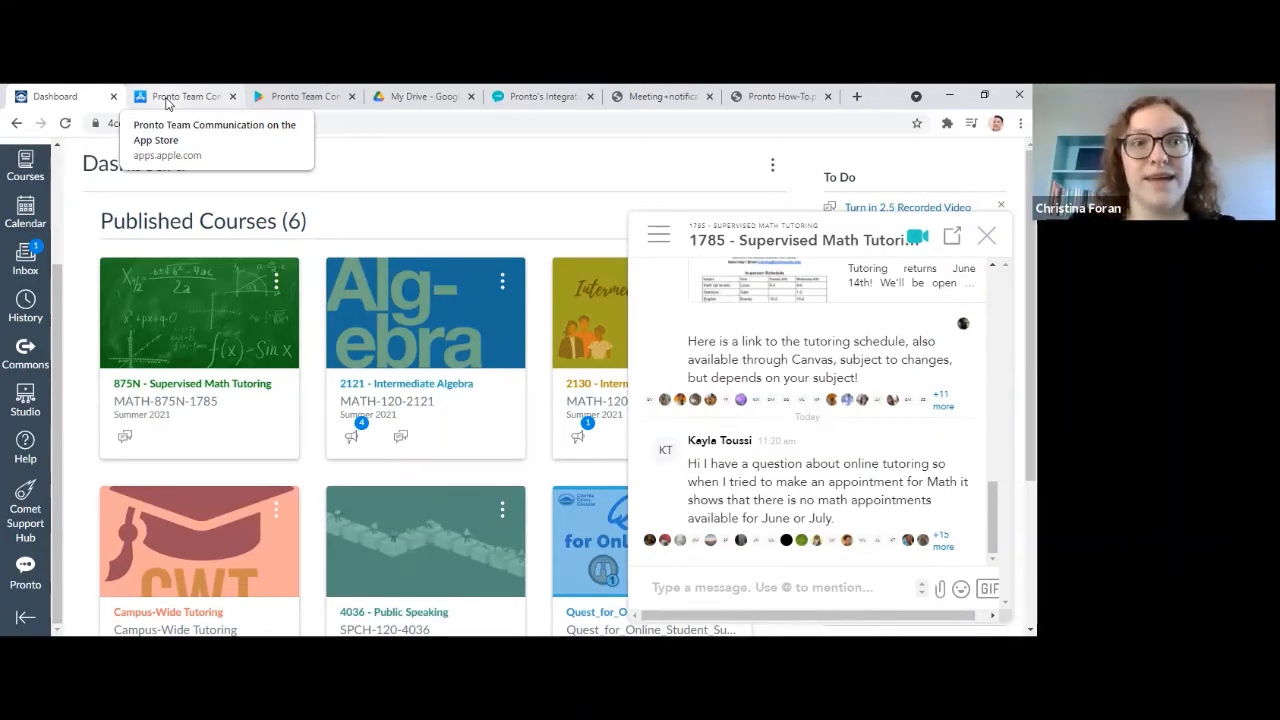
pyautogui.moveTo(658, 374)
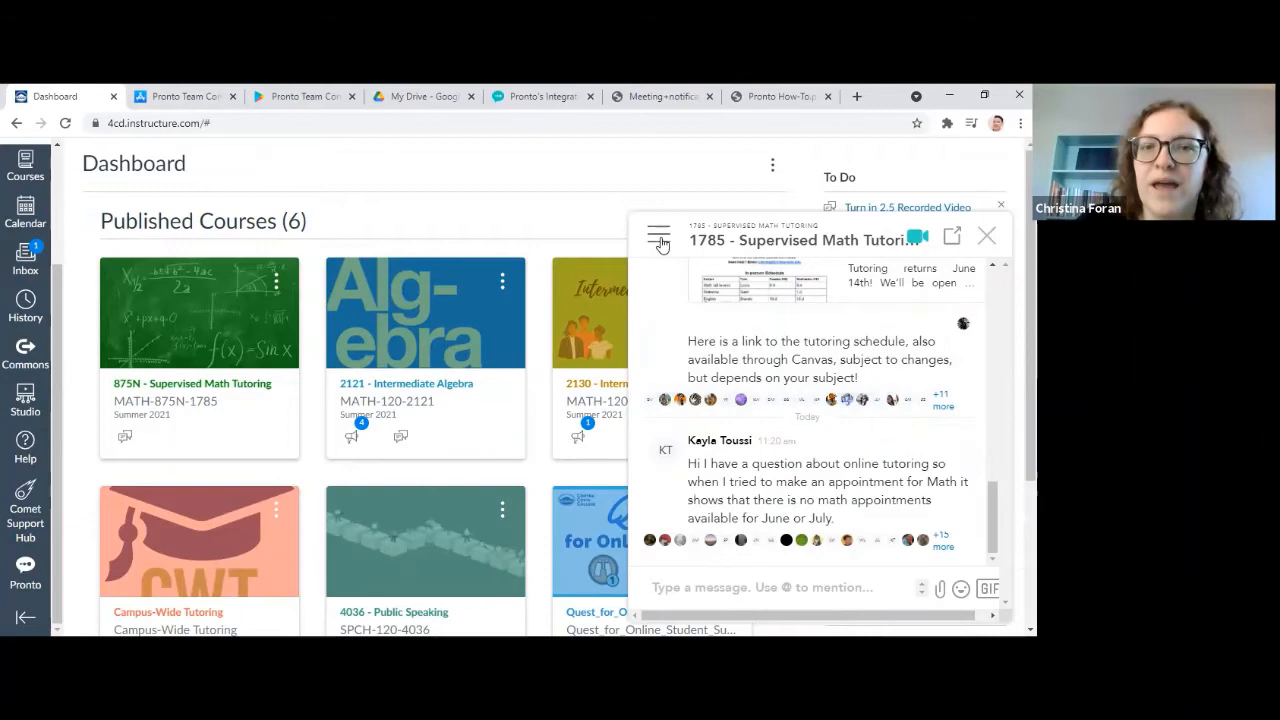
pyautogui.click(658, 238)
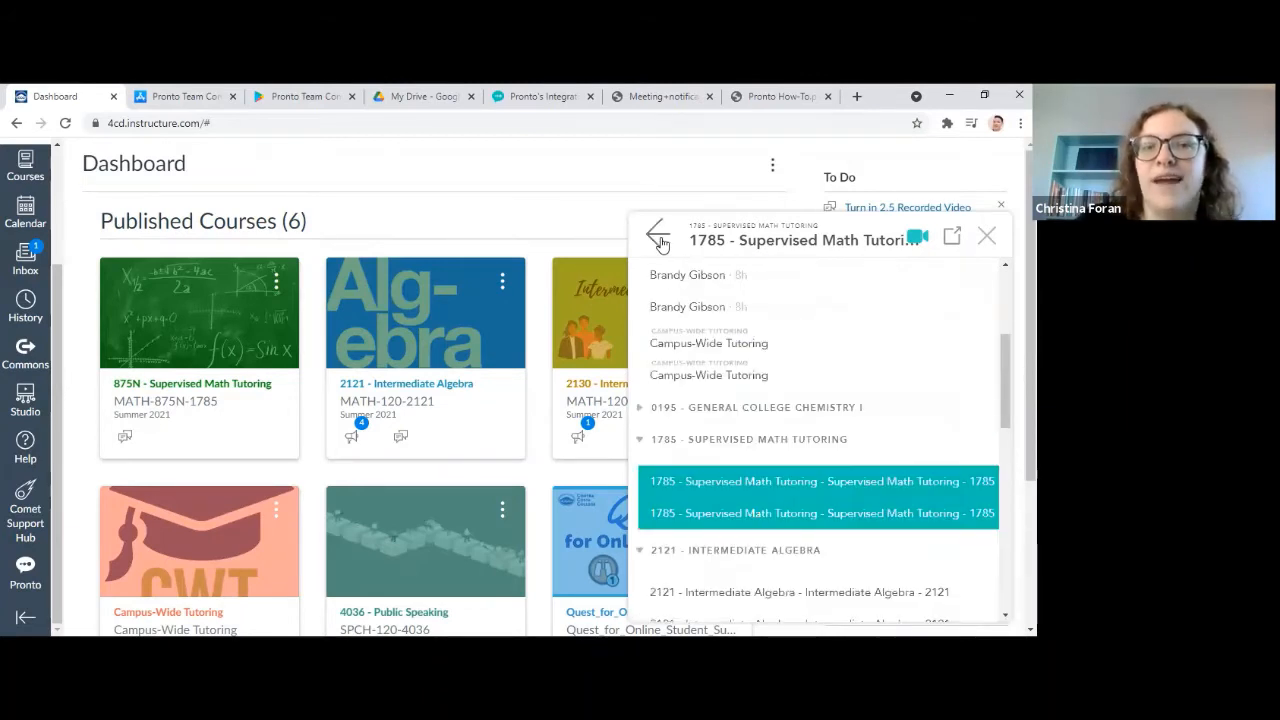
pyautogui.moveTo(765, 414)
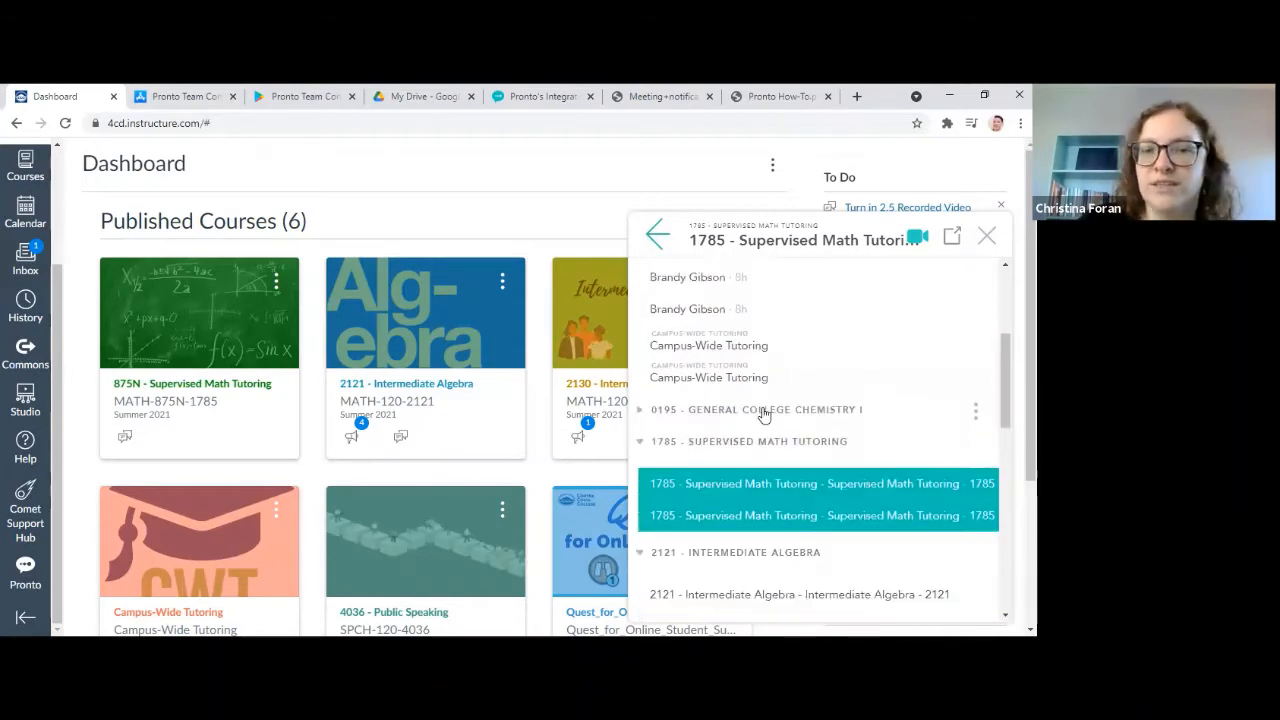
pyautogui.scroll(-3)
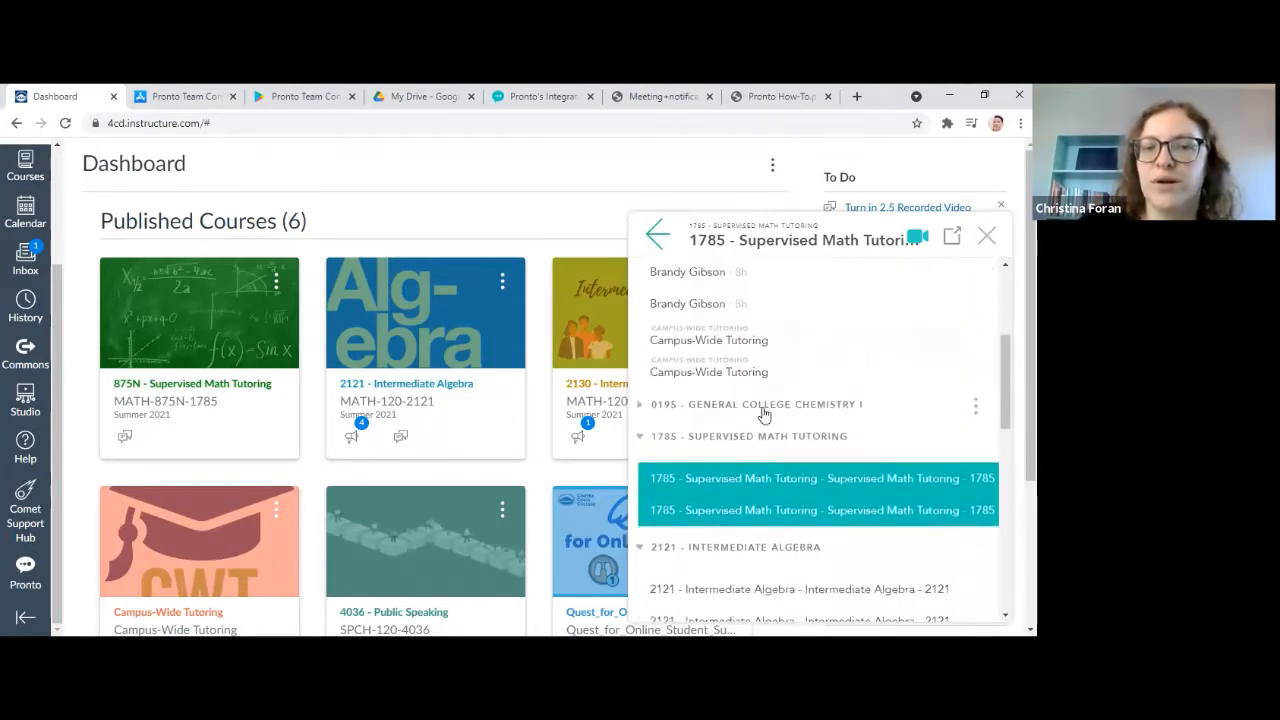
pyautogui.scroll(-3)
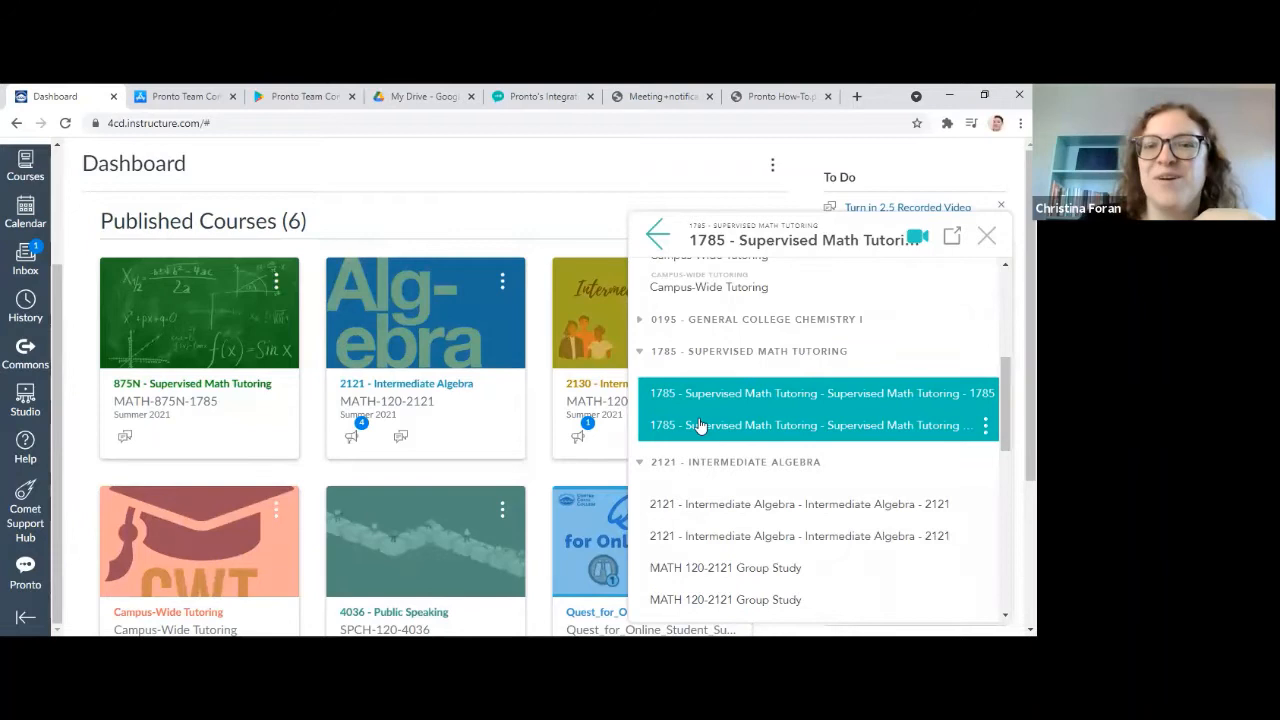
pyautogui.scroll(3)
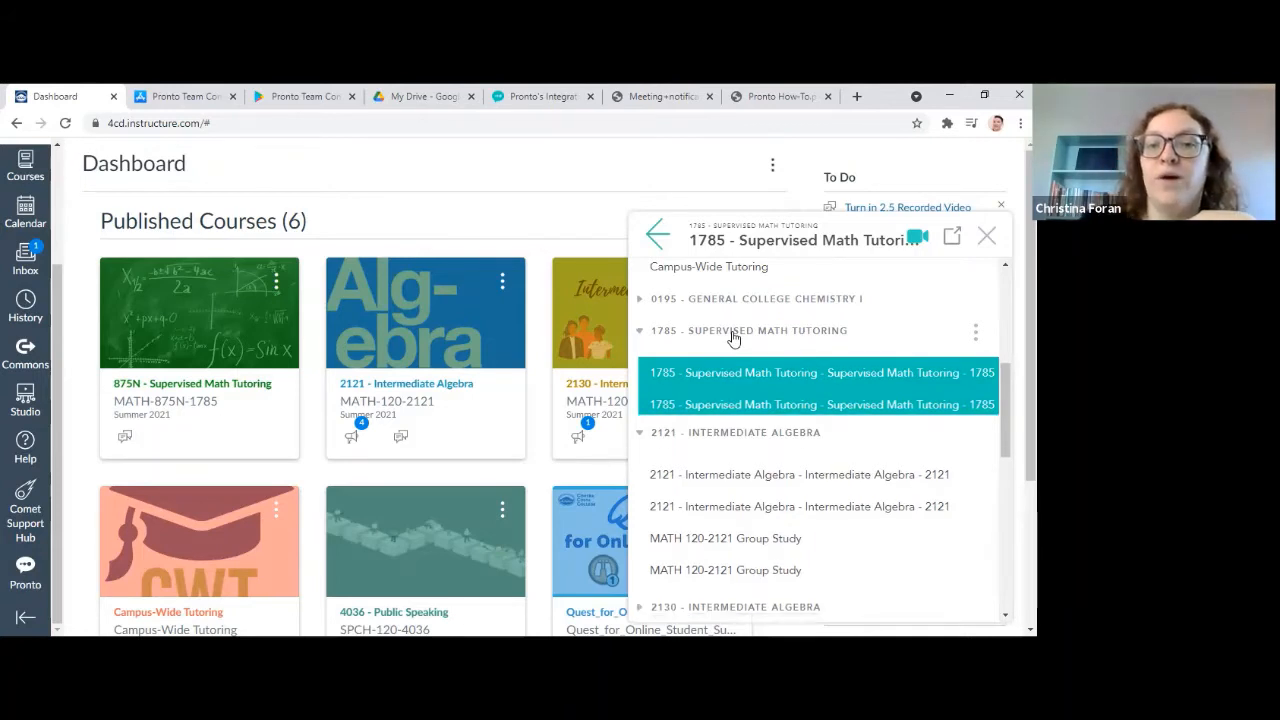
pyautogui.click(818, 373)
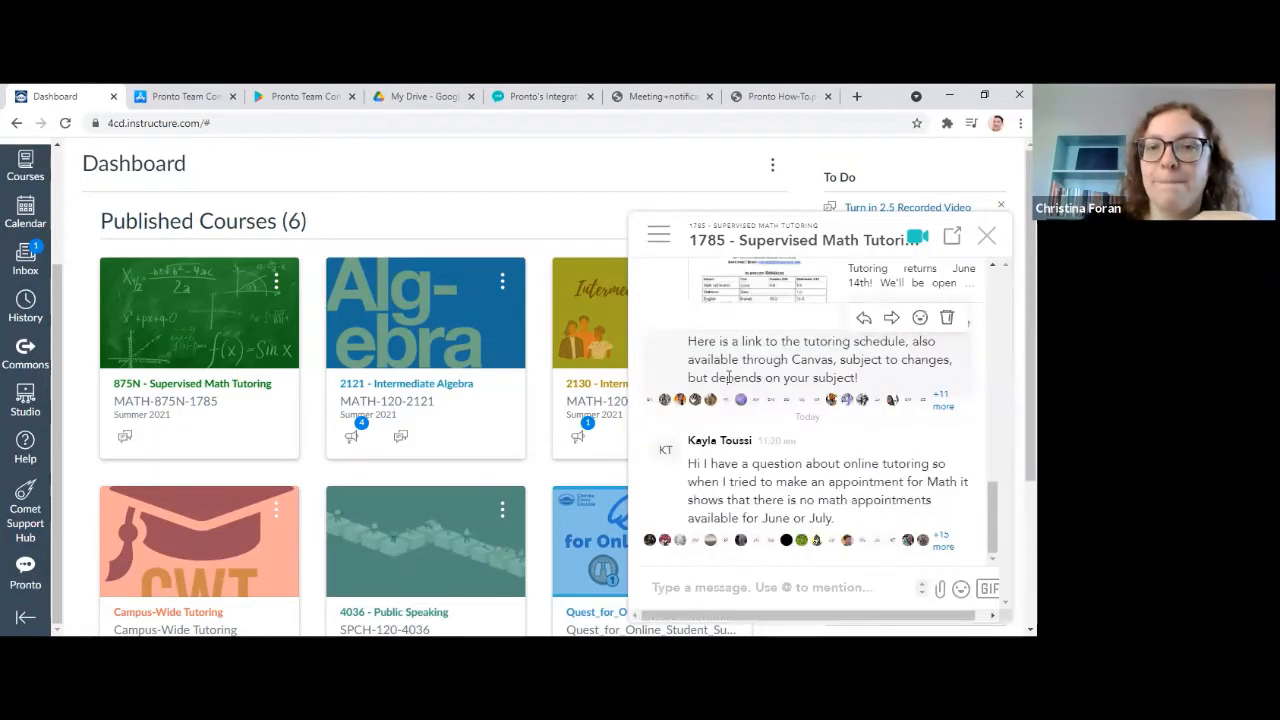
pyautogui.scroll(3)
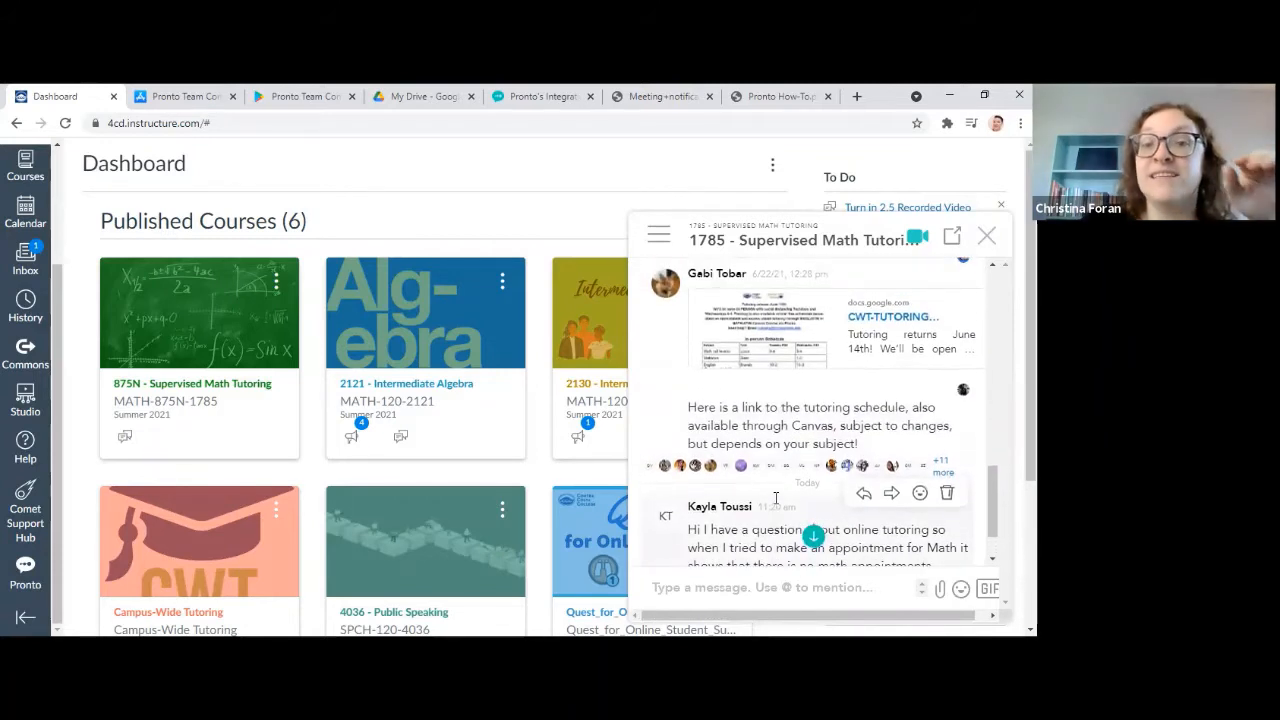
pyautogui.scroll(-3)
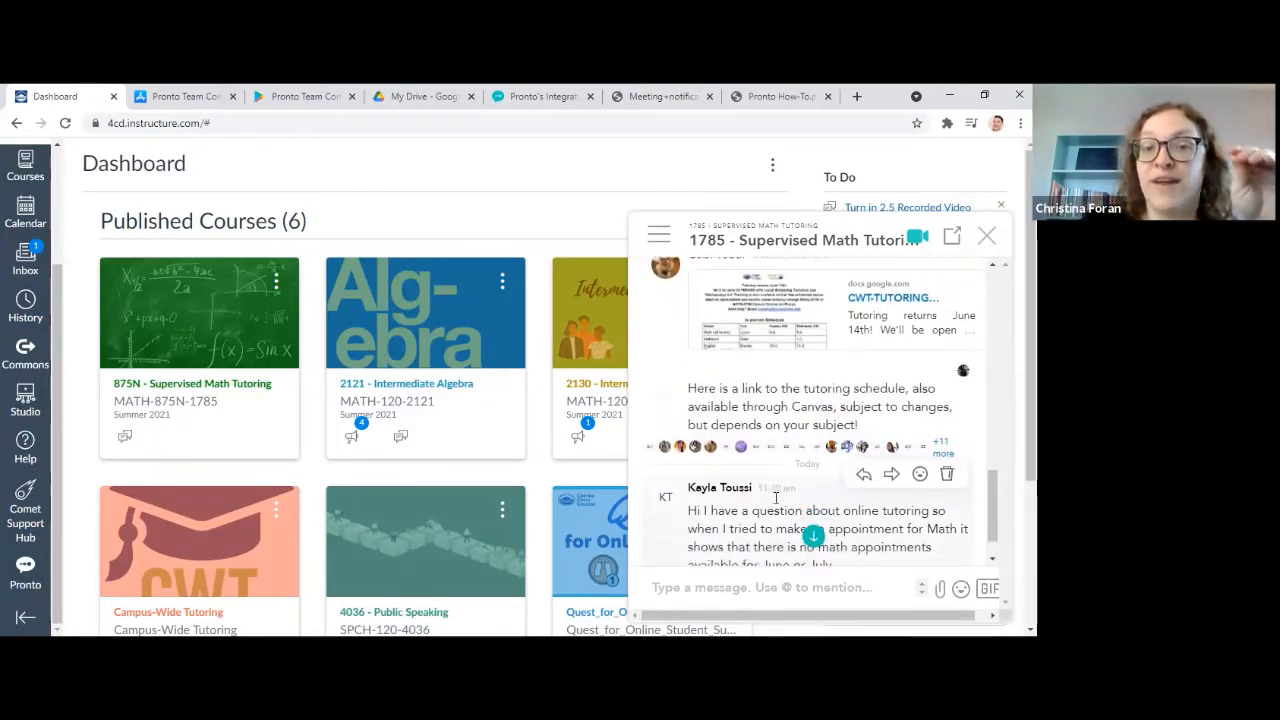
pyautogui.scroll(-3)
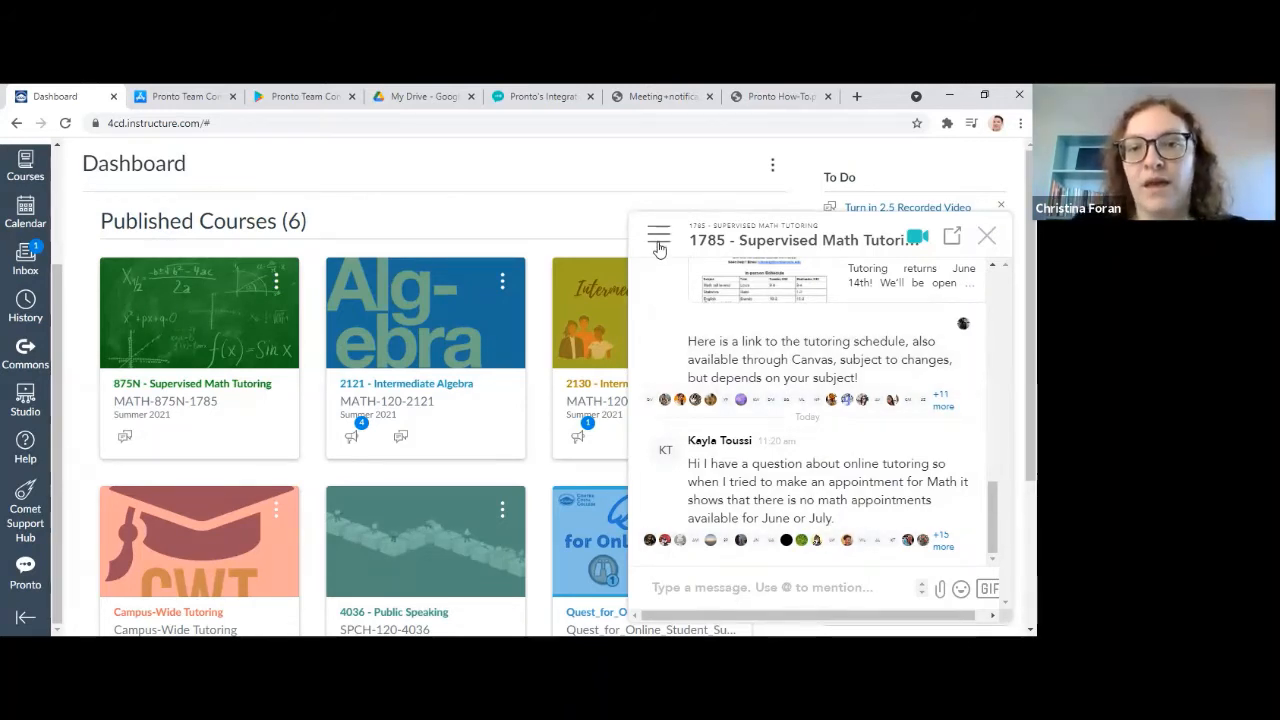
# Switch from the chat list to the 2121 Intermediate Algebra group chat and review its meeting messages
pyautogui.click(658, 237)
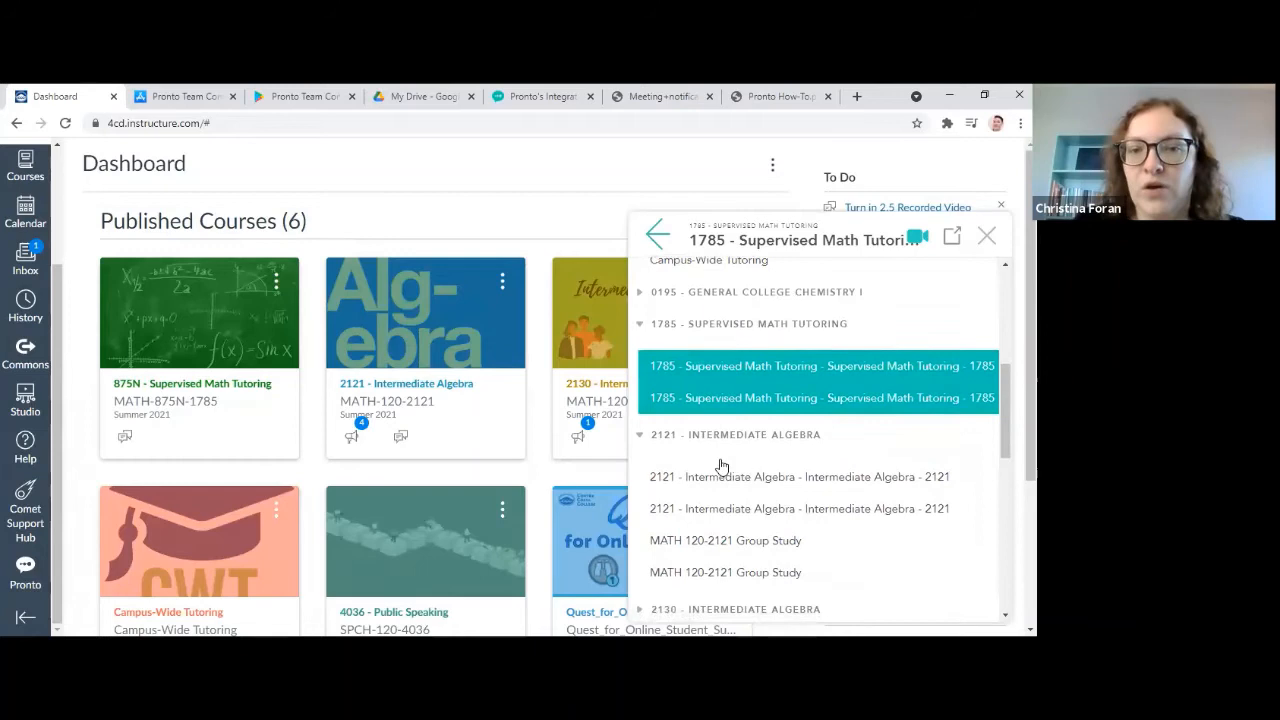
pyautogui.scroll(-3)
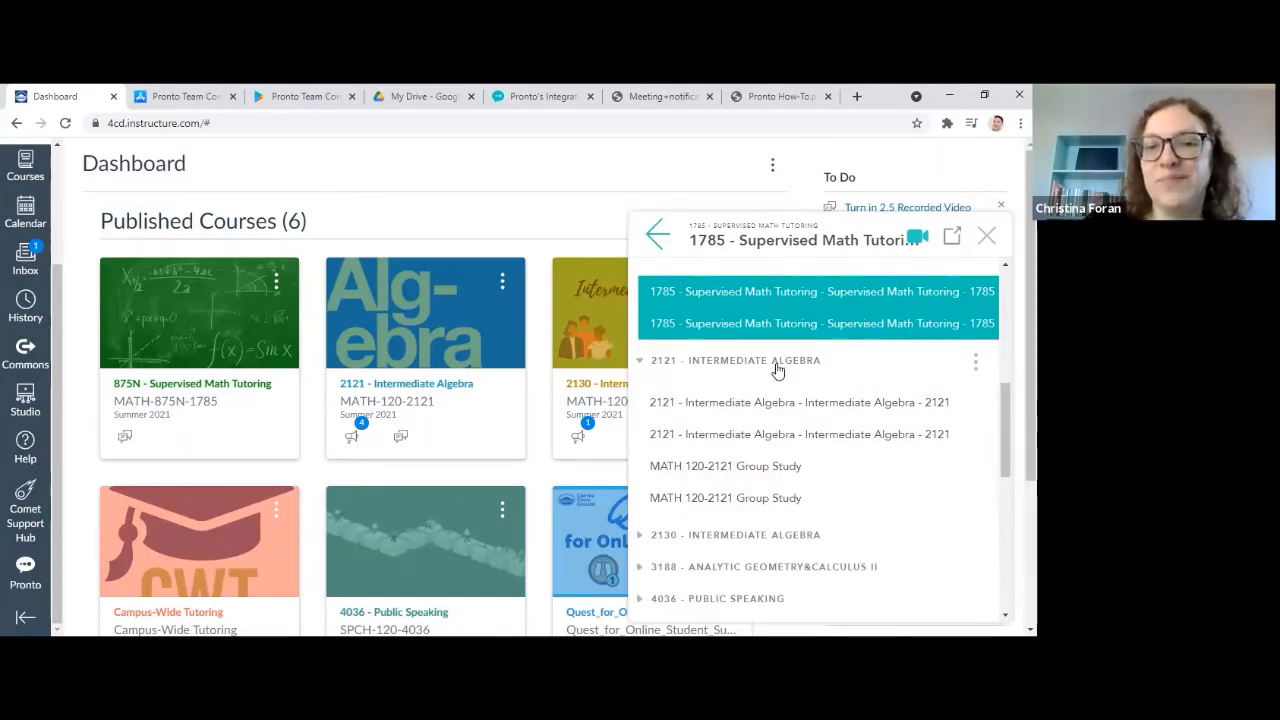
pyautogui.click(798, 402)
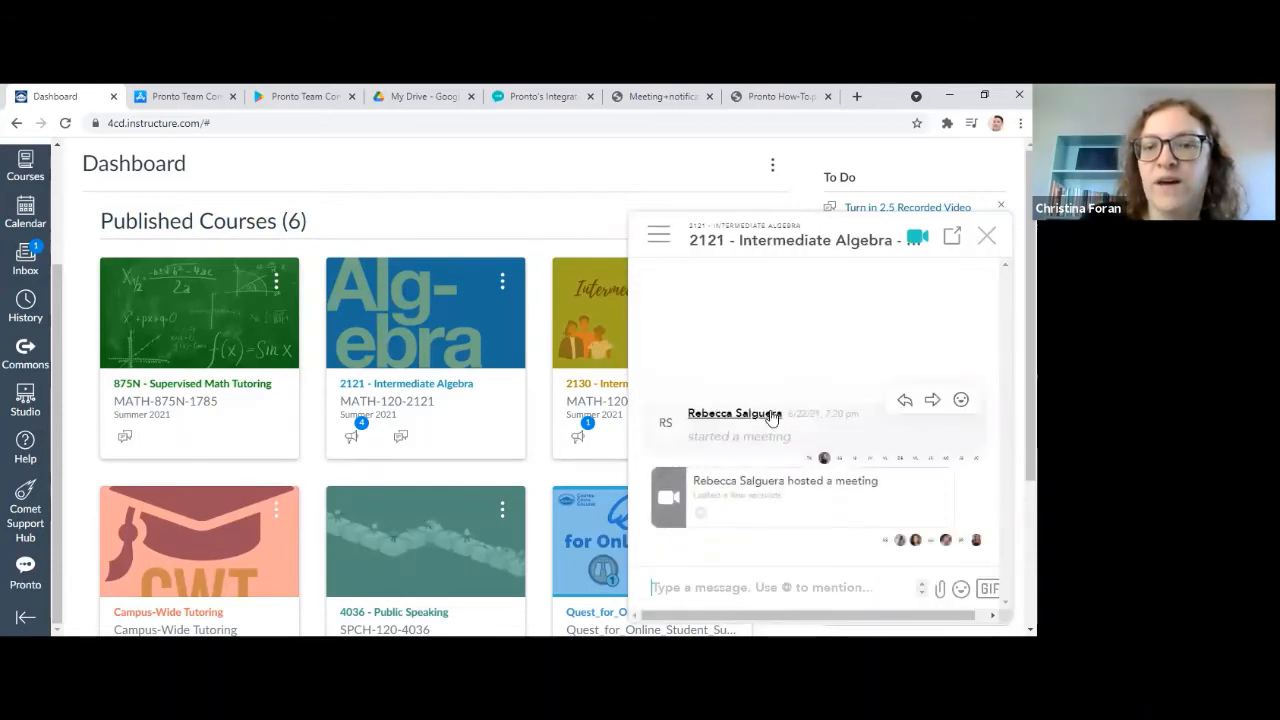
pyautogui.moveTo(797, 541)
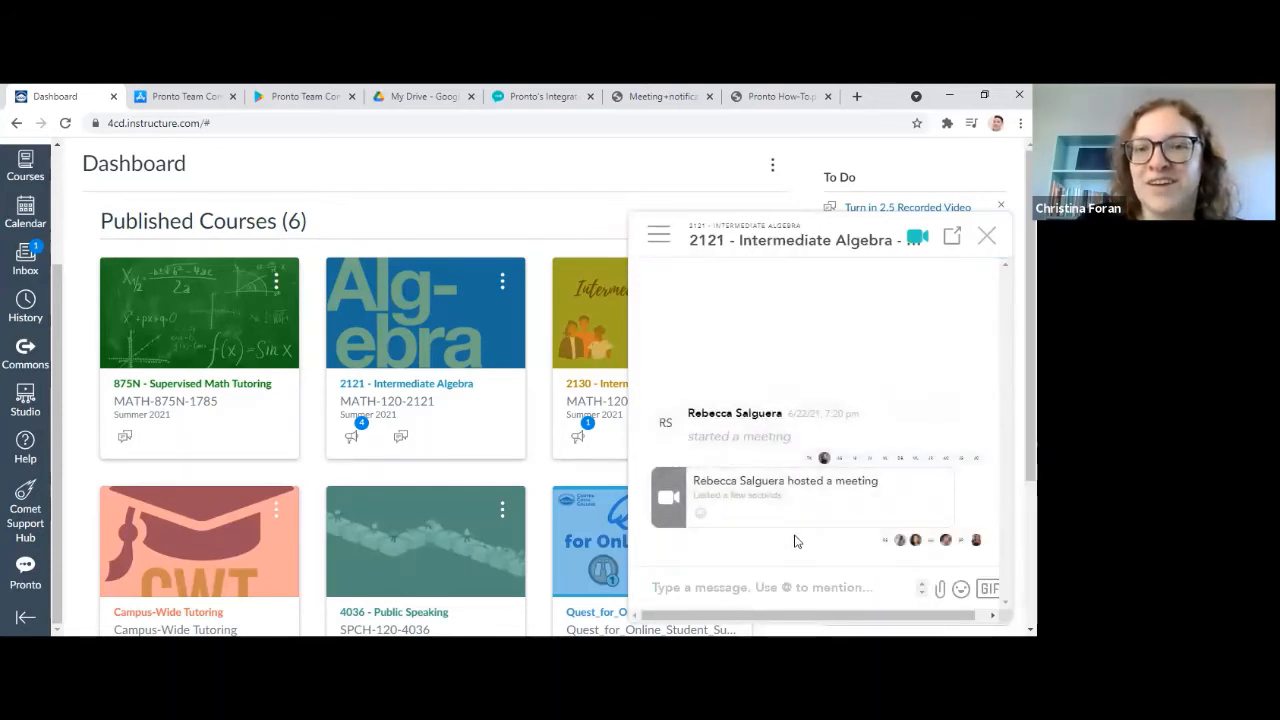
pyautogui.scroll(-3)
pyautogui.write('T')
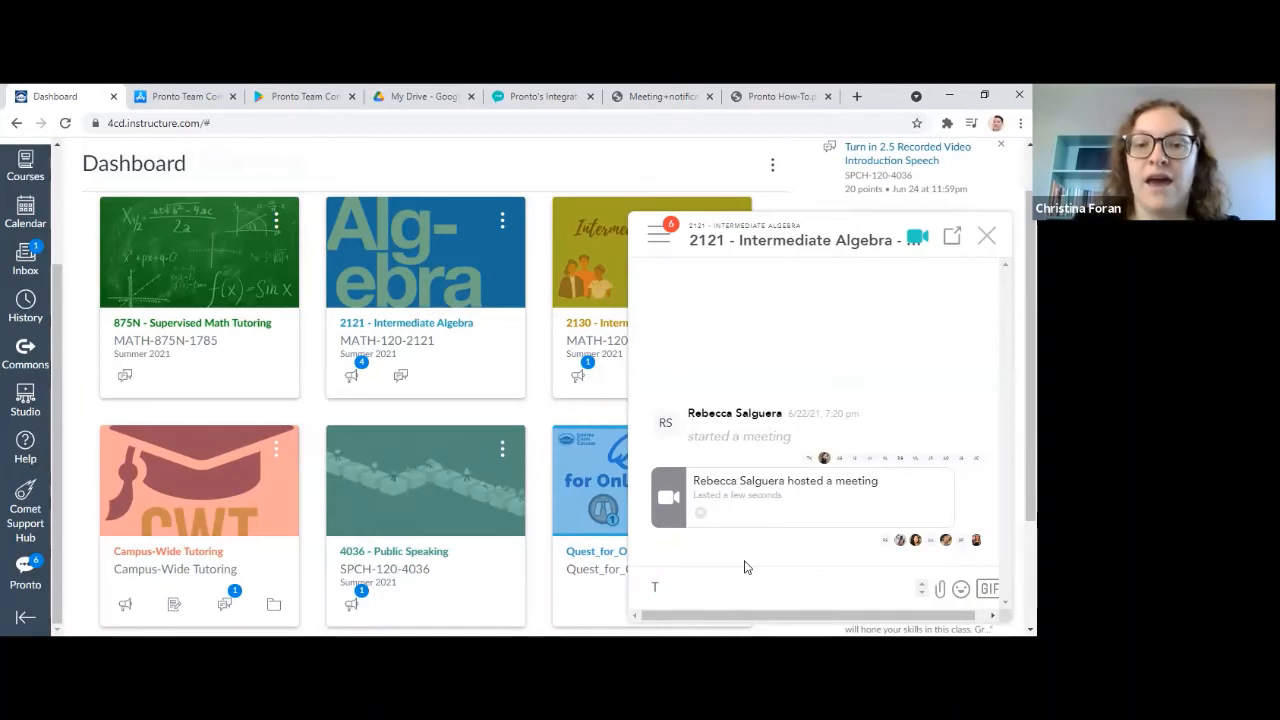
# Send the message 'Reminder: Group study session in Pronto today at 7:30pm' to the Intermediate Algebra chat
pyautogui.write('Group s')
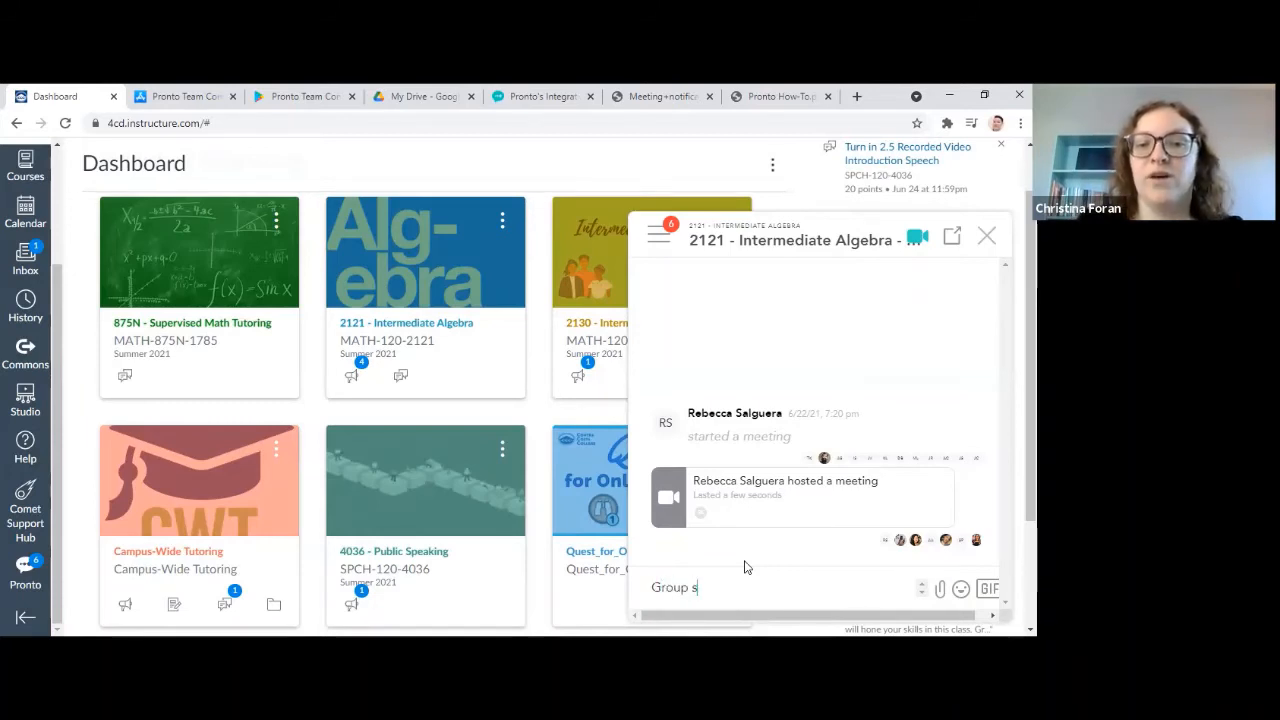
pyautogui.write('tudy session in')
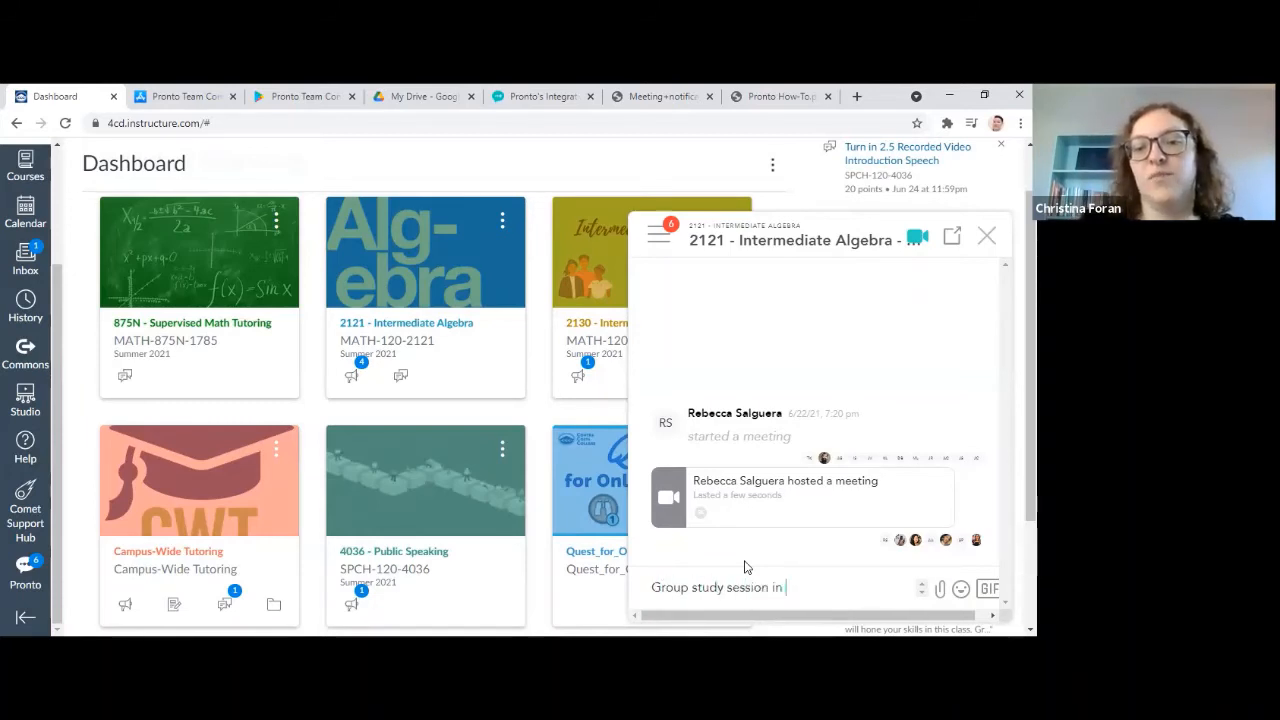
pyautogui.write('Pronto today')
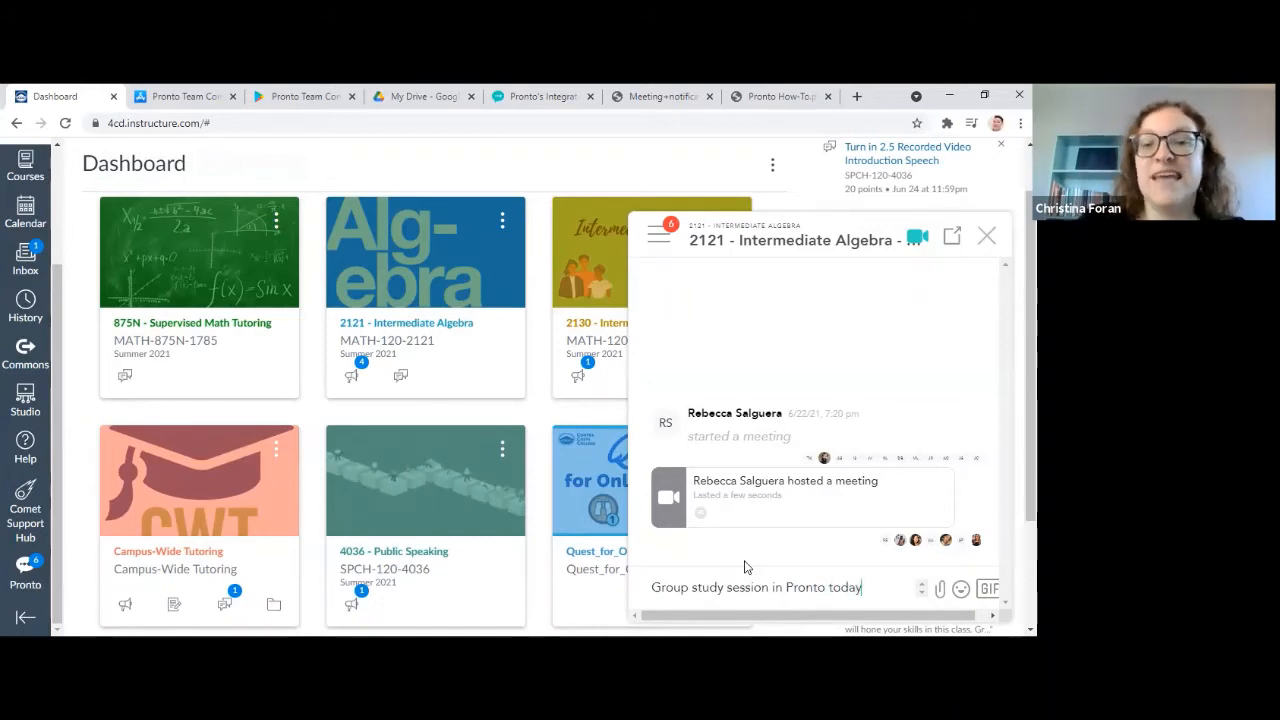
pyautogui.write('at')
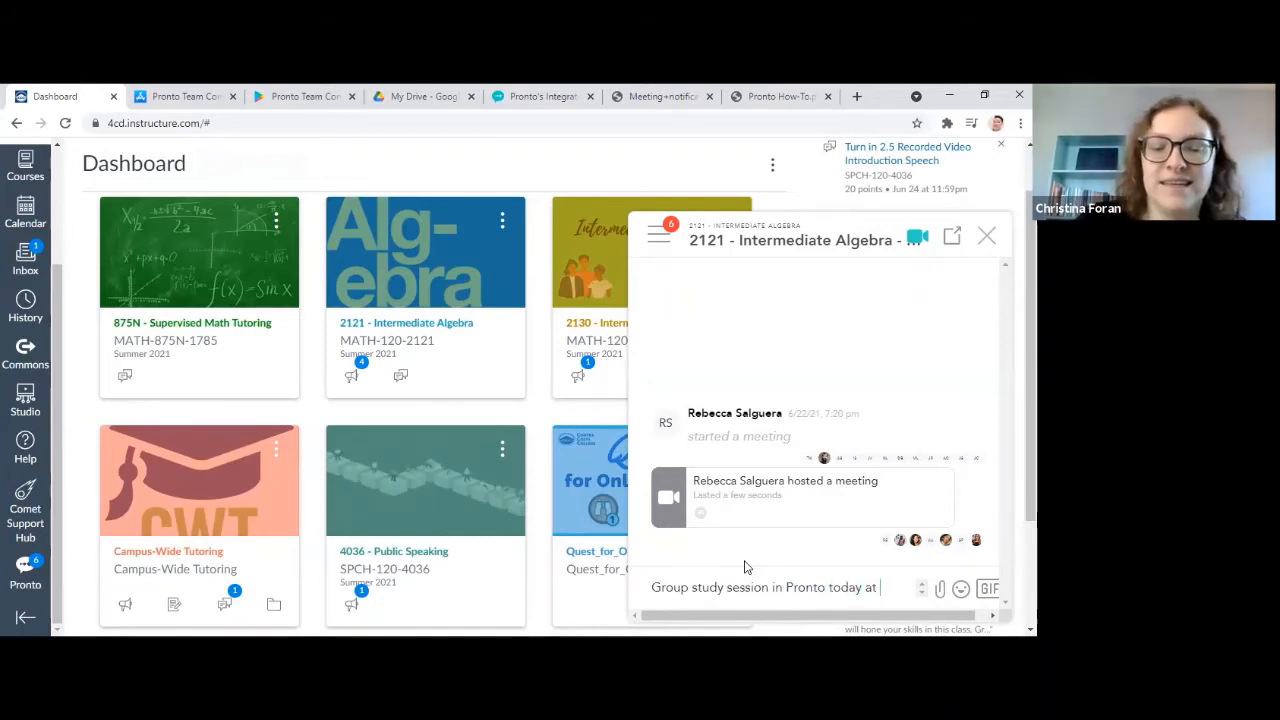
pyautogui.write('7:30pm')
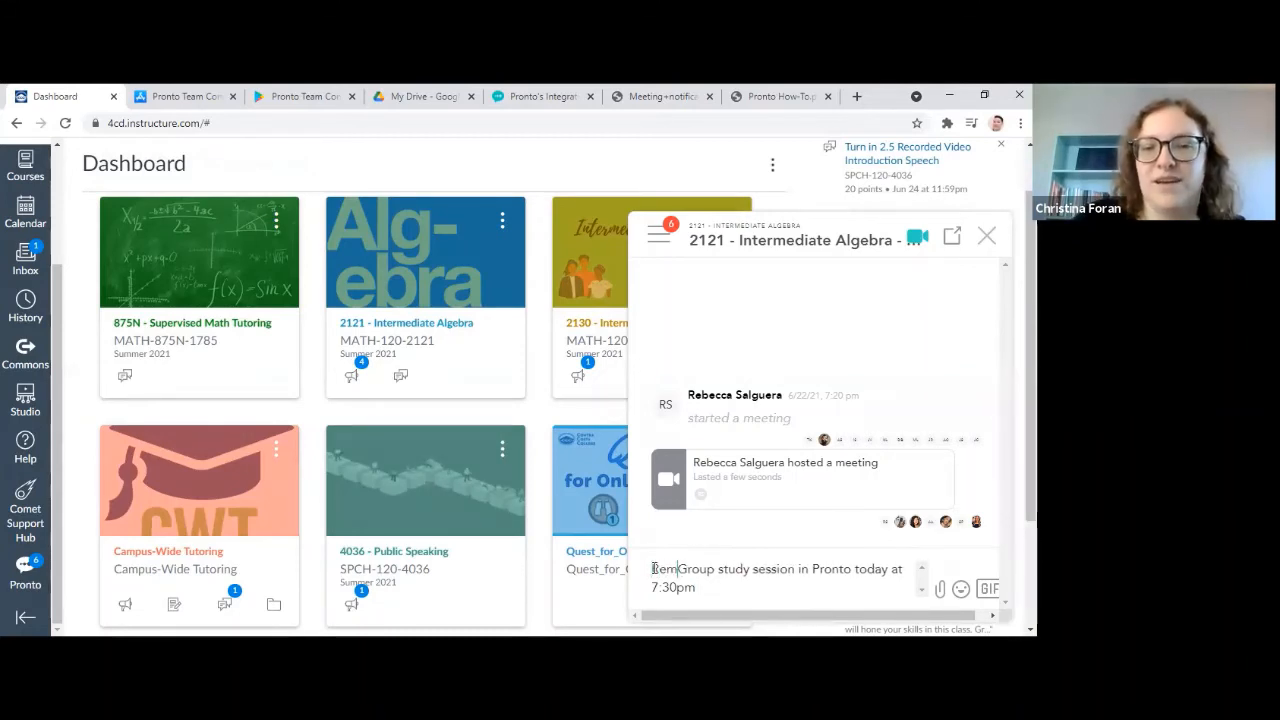
pyautogui.write('Reminder:')
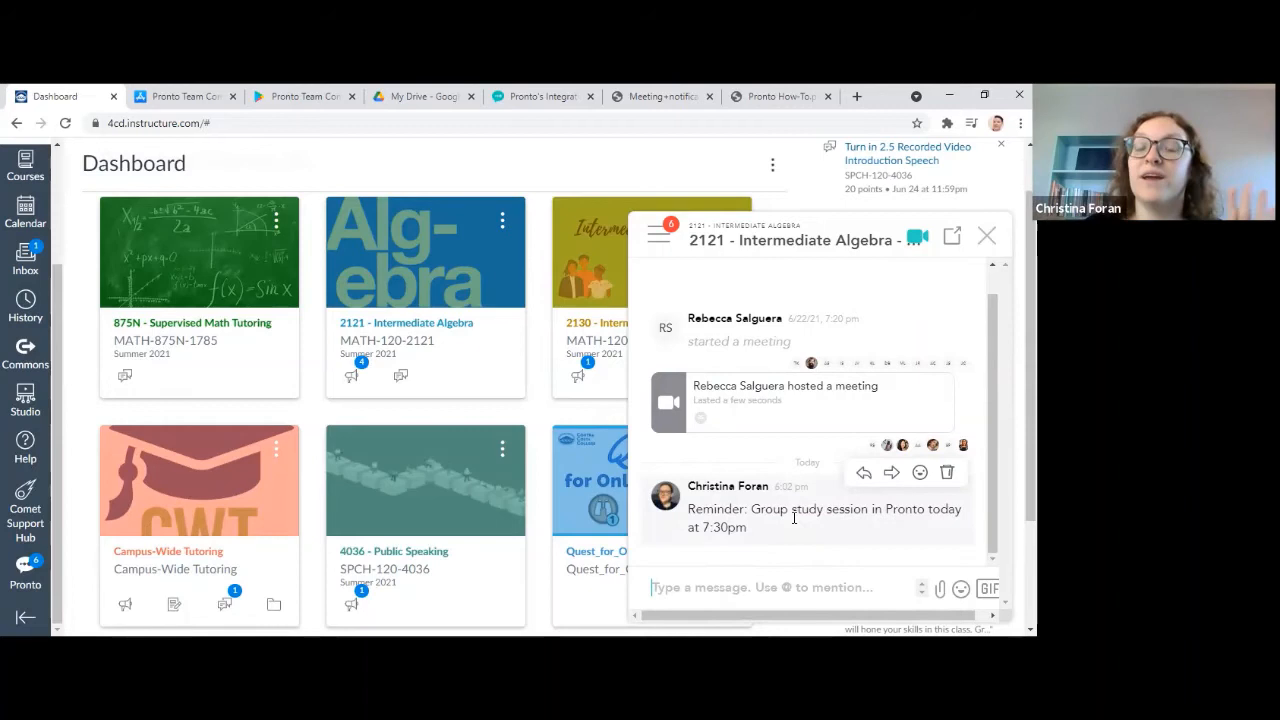
pyautogui.moveTo(860, 404)
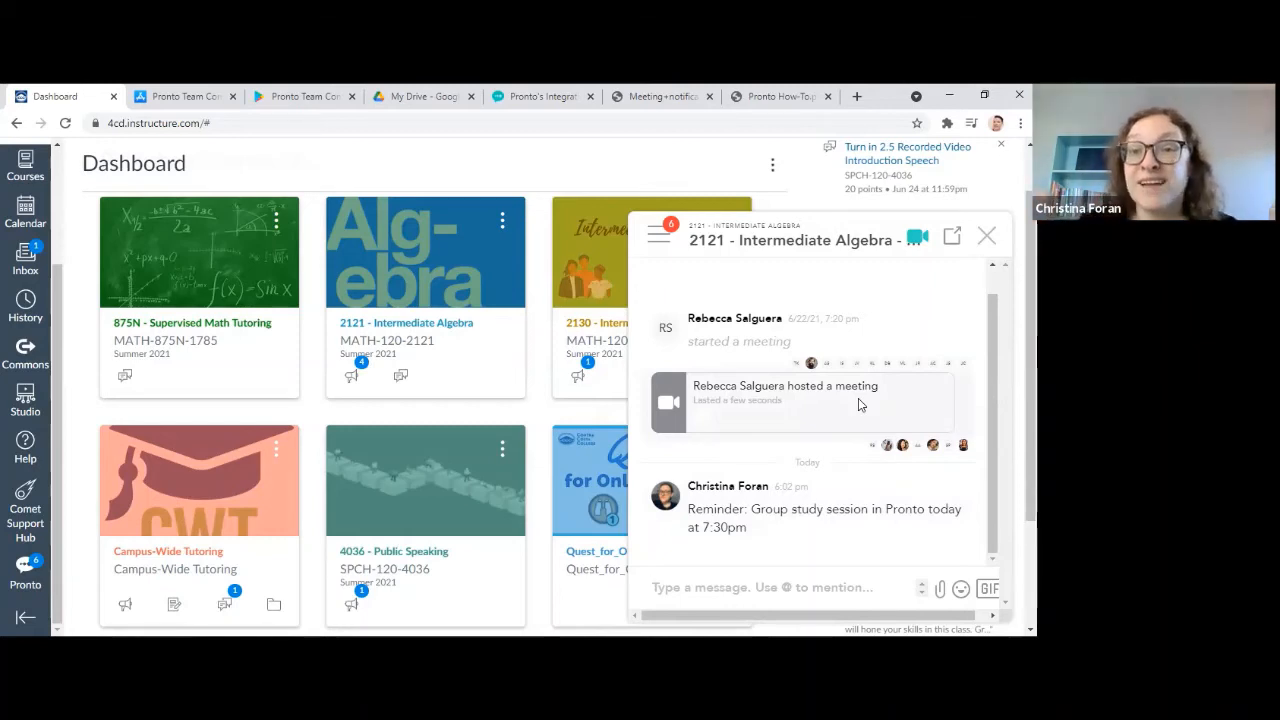
pyautogui.moveTo(690, 335)
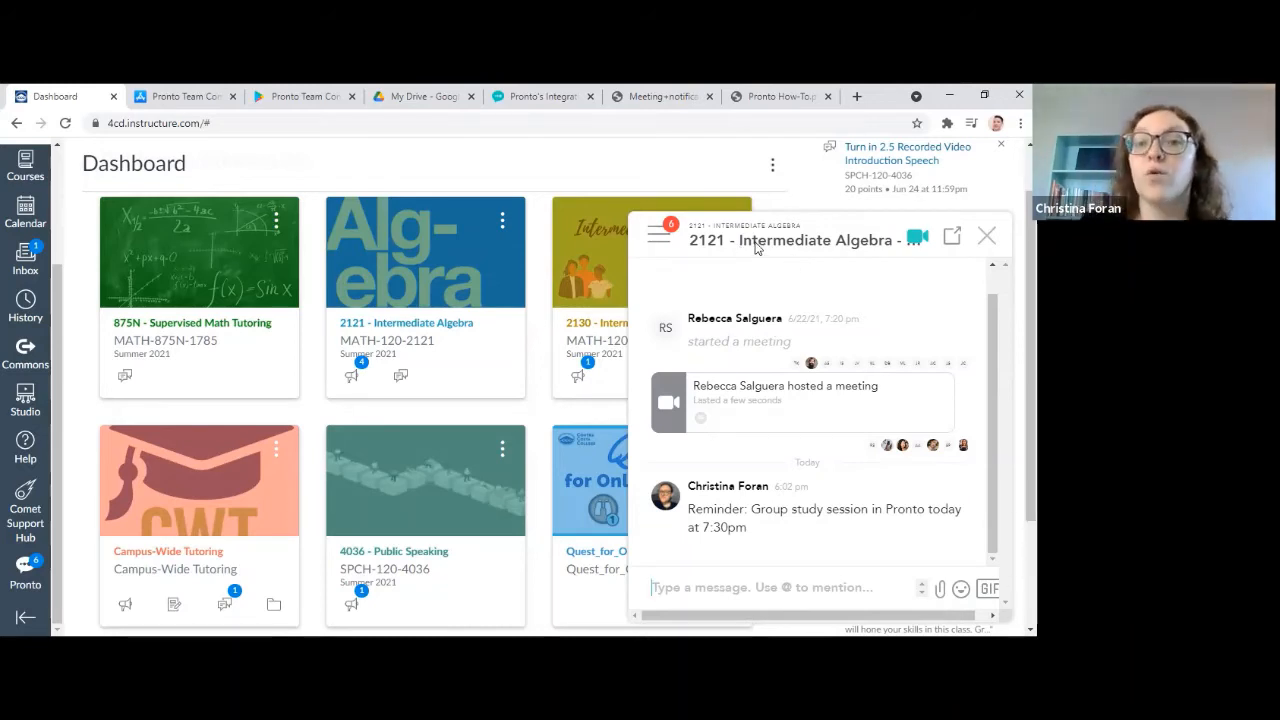
pyautogui.moveTo(915, 246)
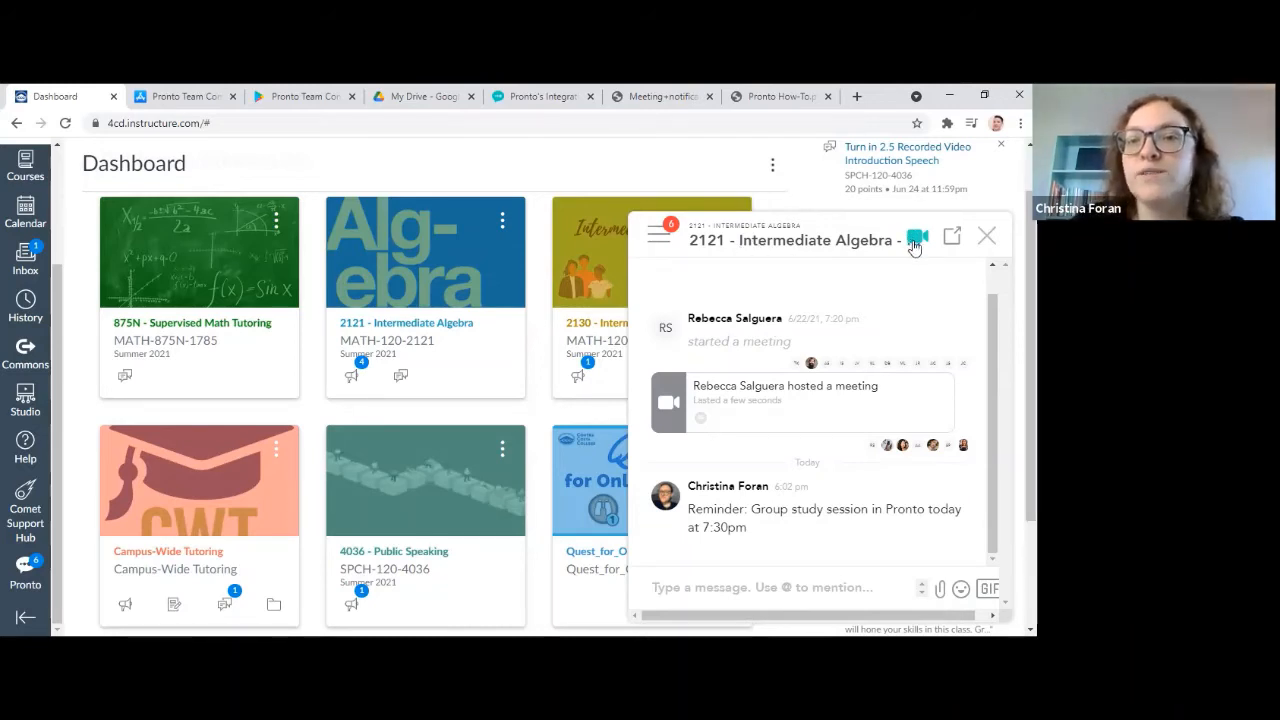
pyautogui.moveTo(800, 403)
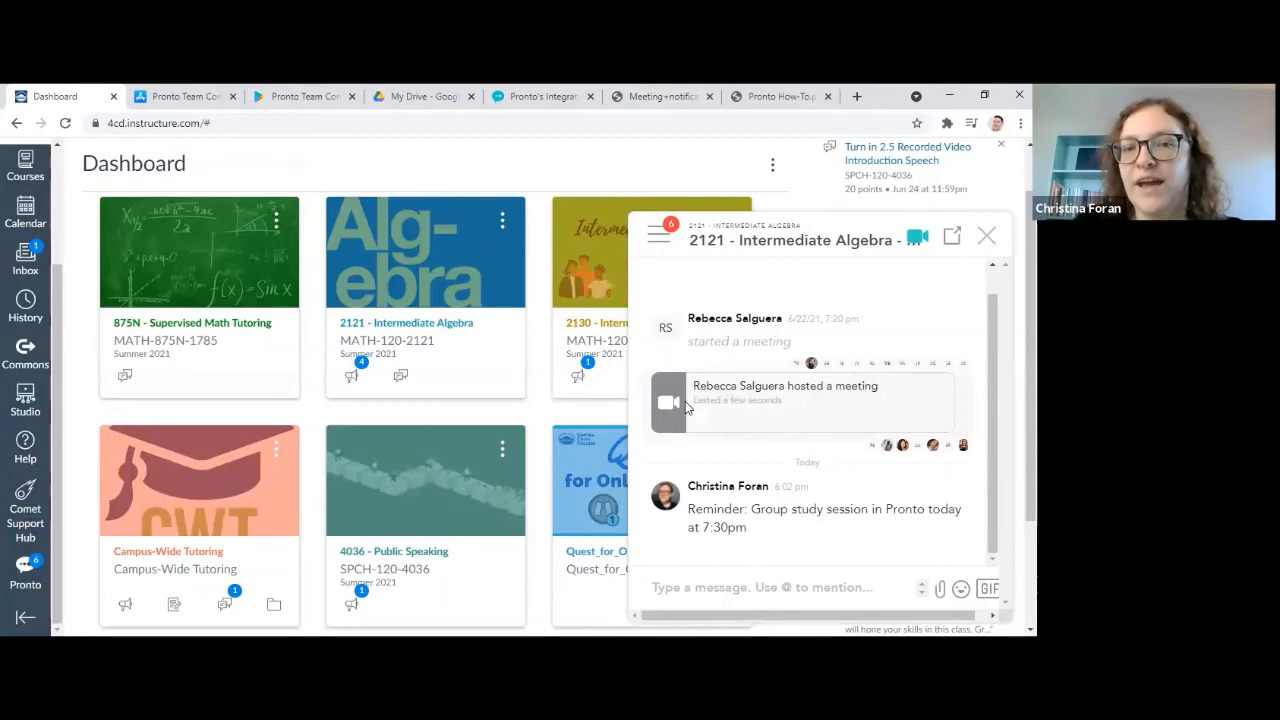
pyautogui.moveTo(916, 240)
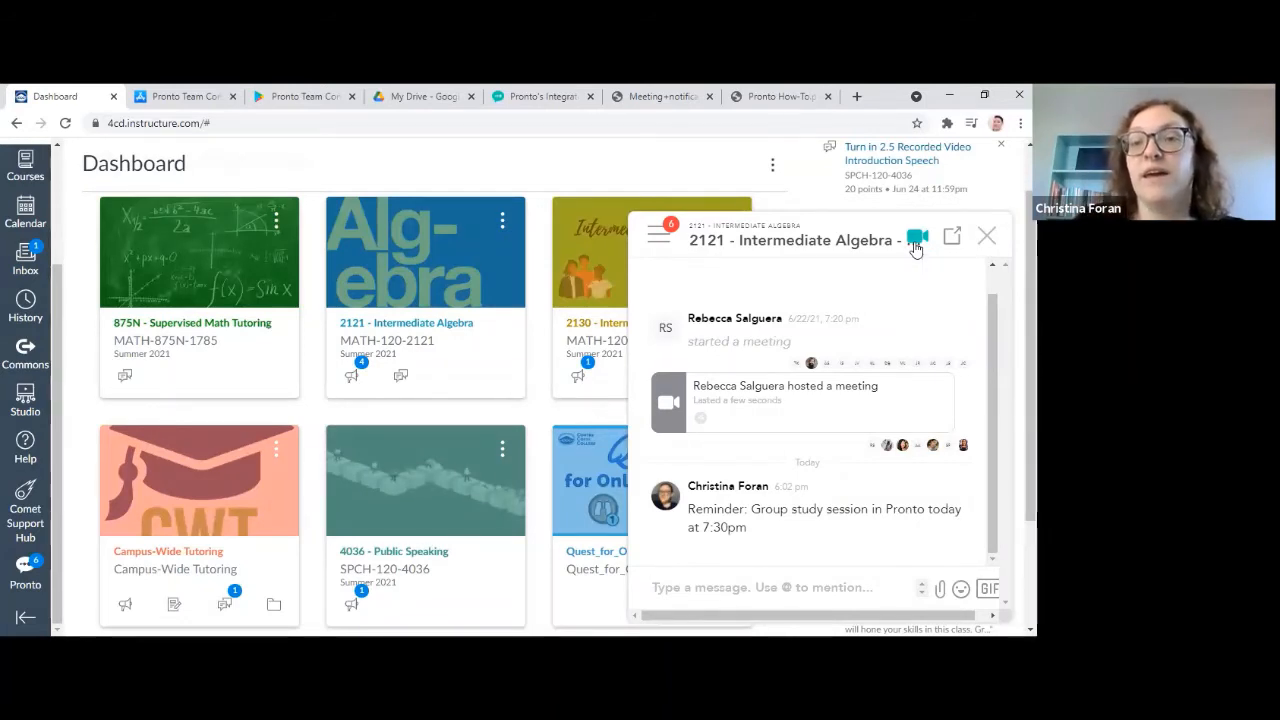
pyautogui.click(916, 240)
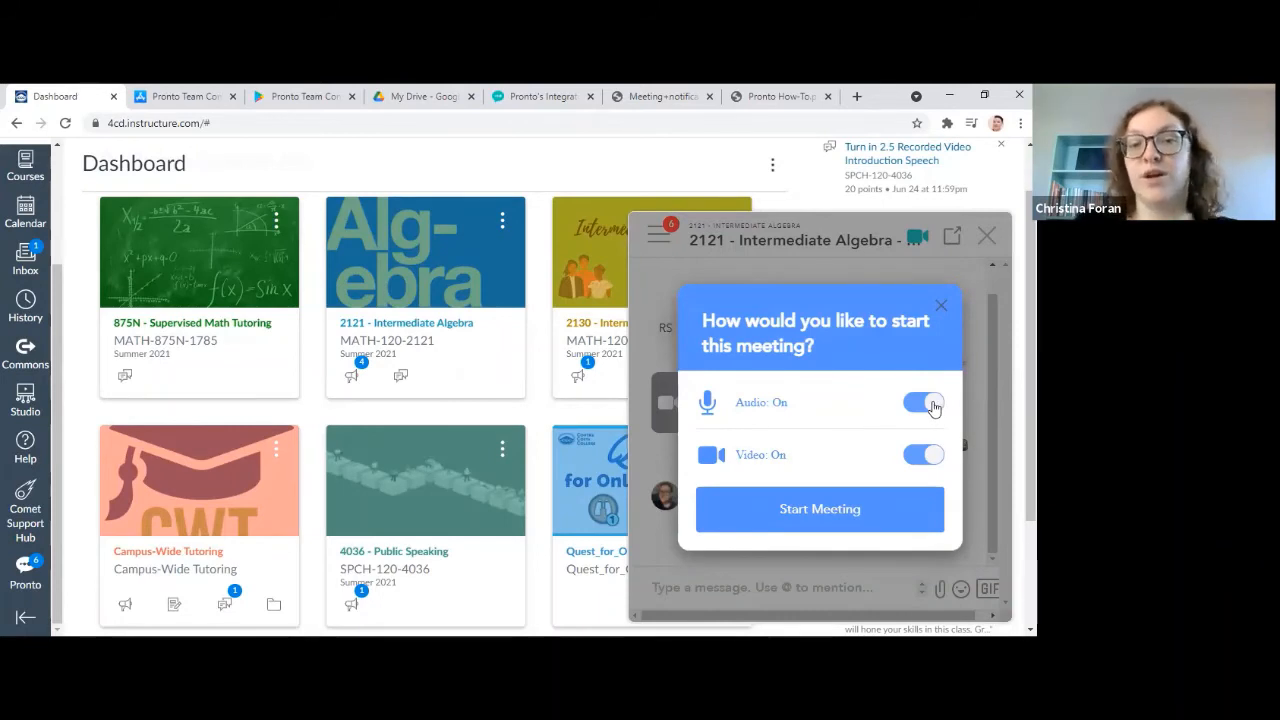
pyautogui.moveTo(885, 525)
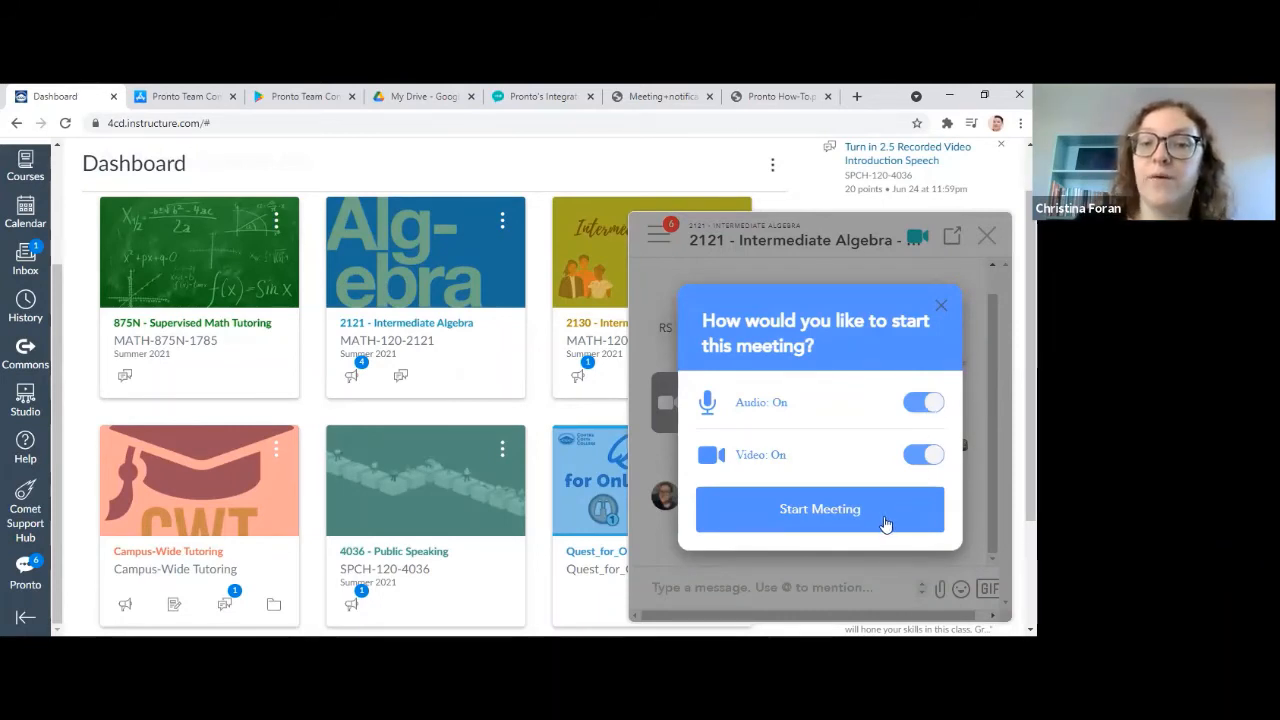
pyautogui.moveTo(873, 376)
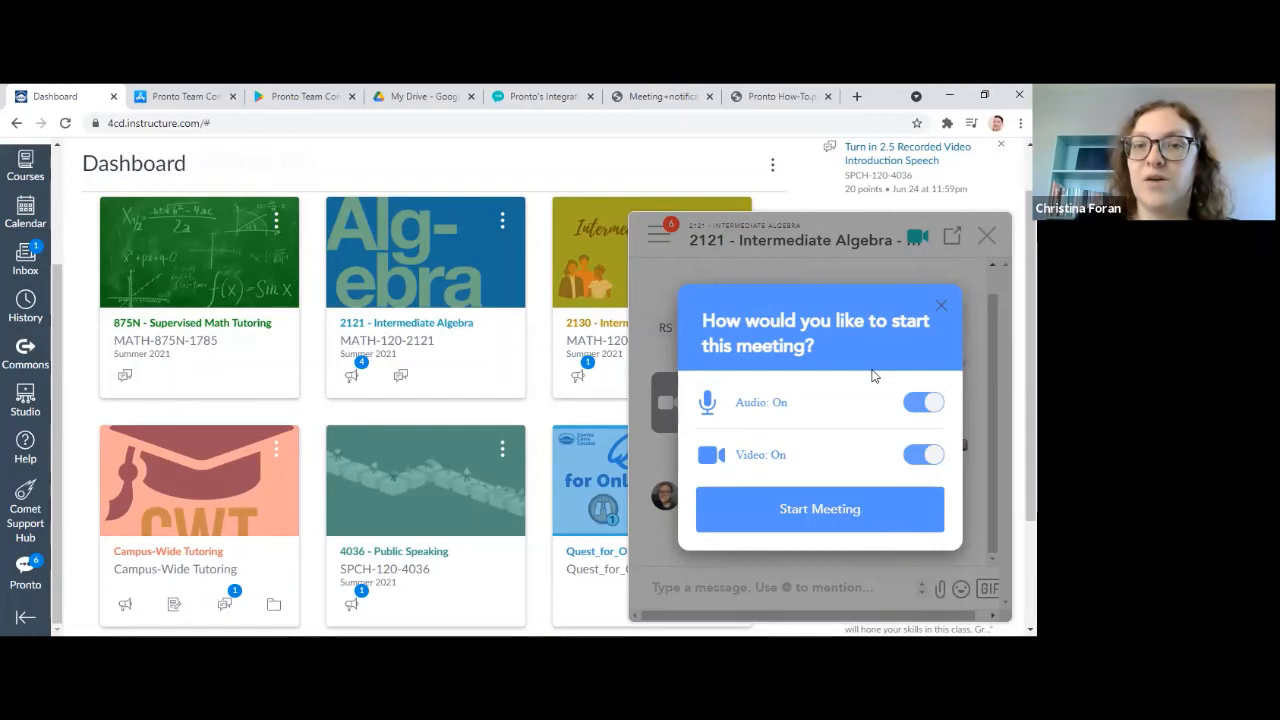
pyautogui.moveTo(835, 515)
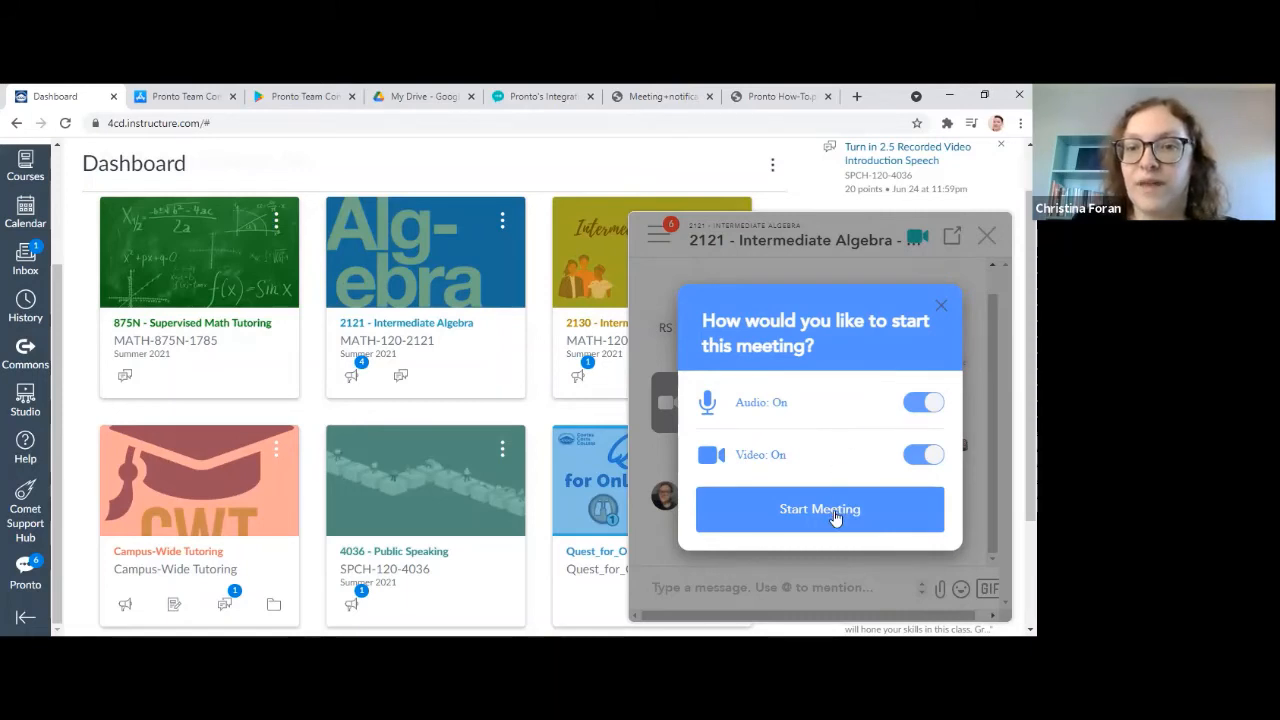
pyautogui.moveTo(912, 454)
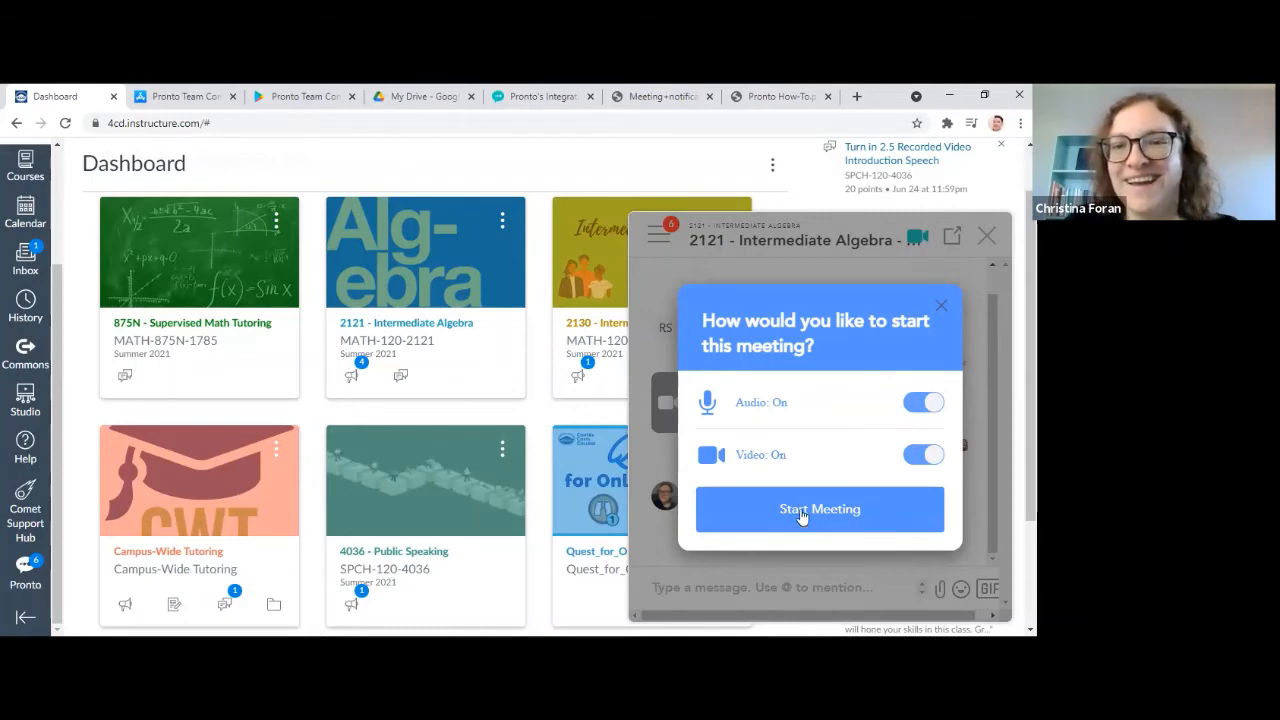
pyautogui.moveTo(943, 313)
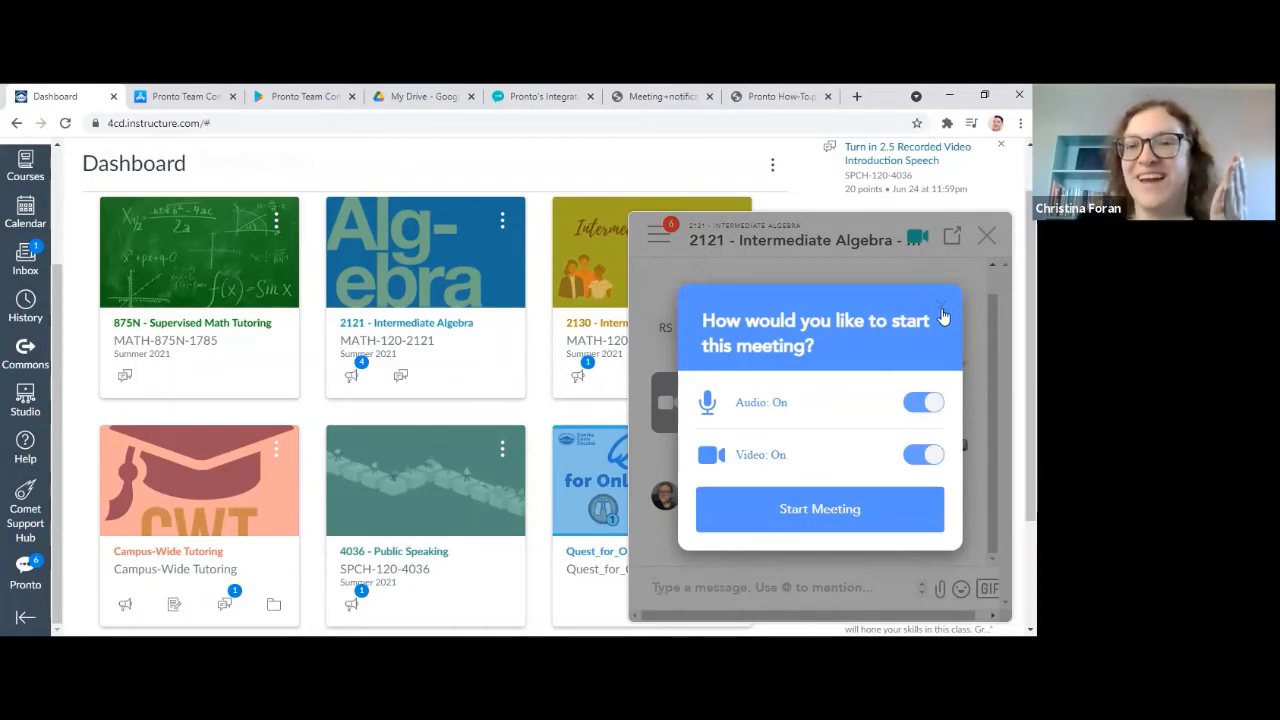
pyautogui.click(942, 315)
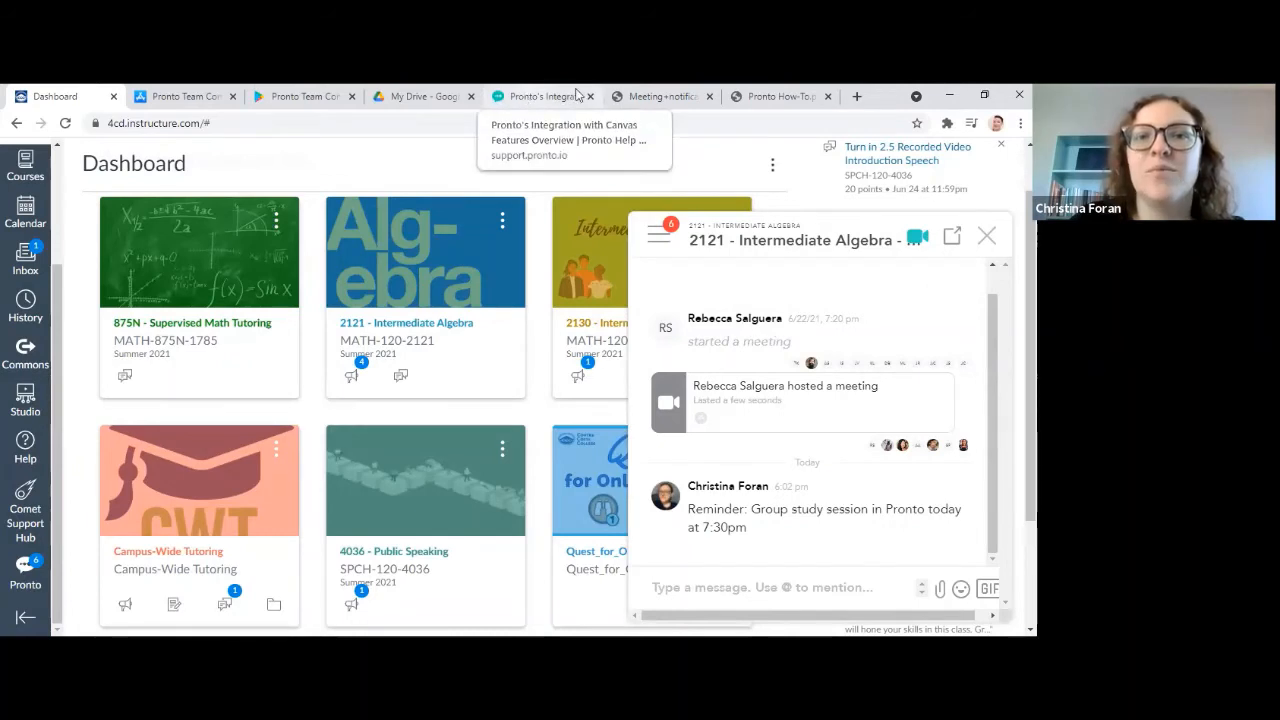
# View the Meeting notifications help image showing the Join Meeting banner, then return to the Canvas dashboard
pyautogui.click(655, 96)
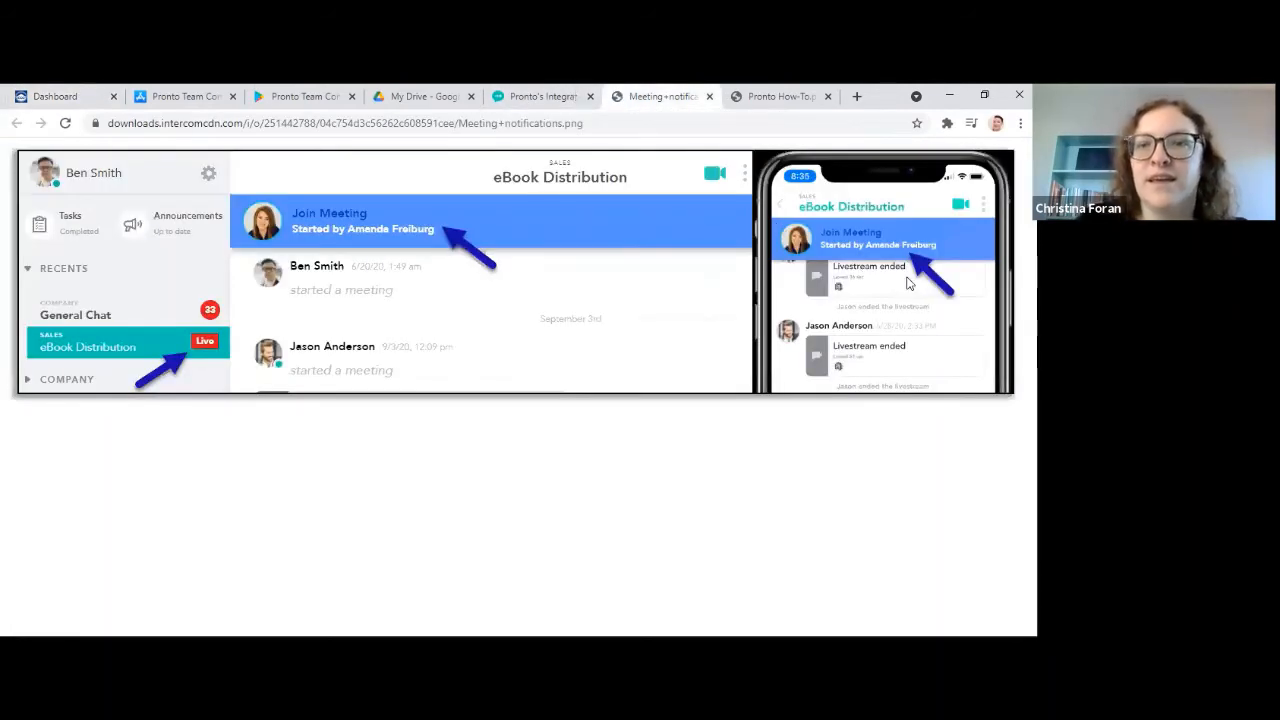
pyautogui.moveTo(900, 242)
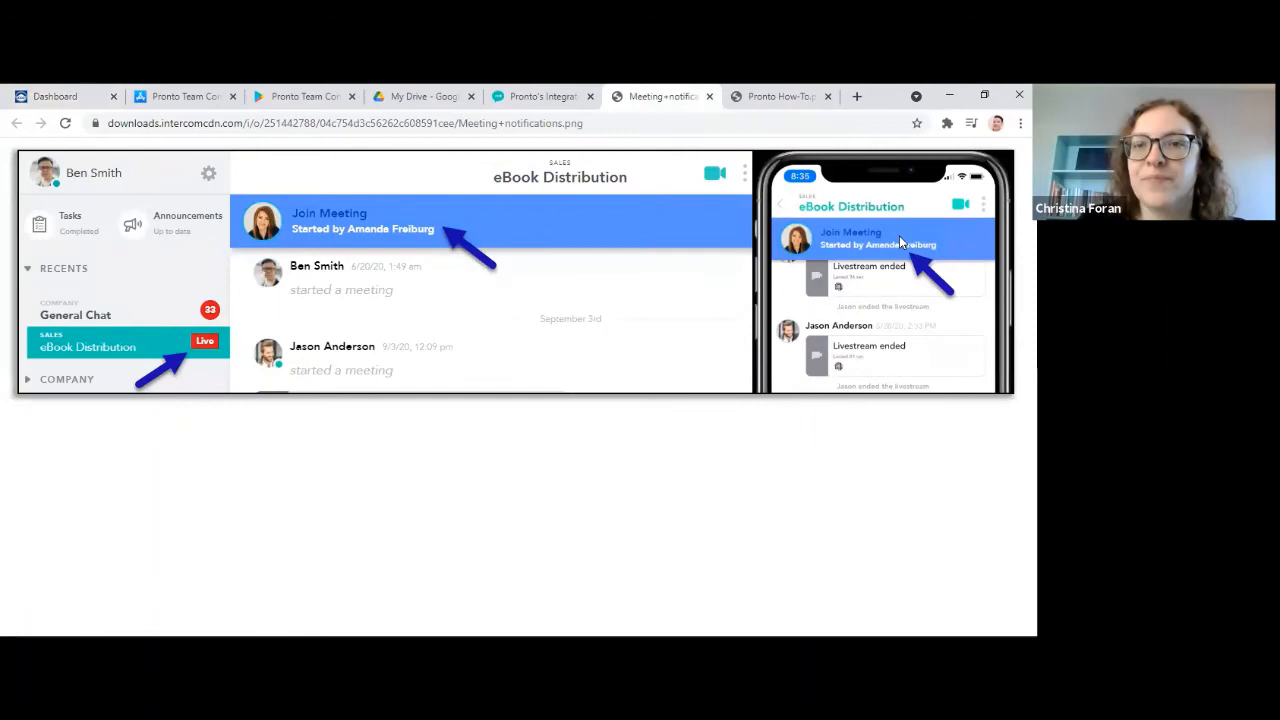
pyautogui.moveTo(850, 256)
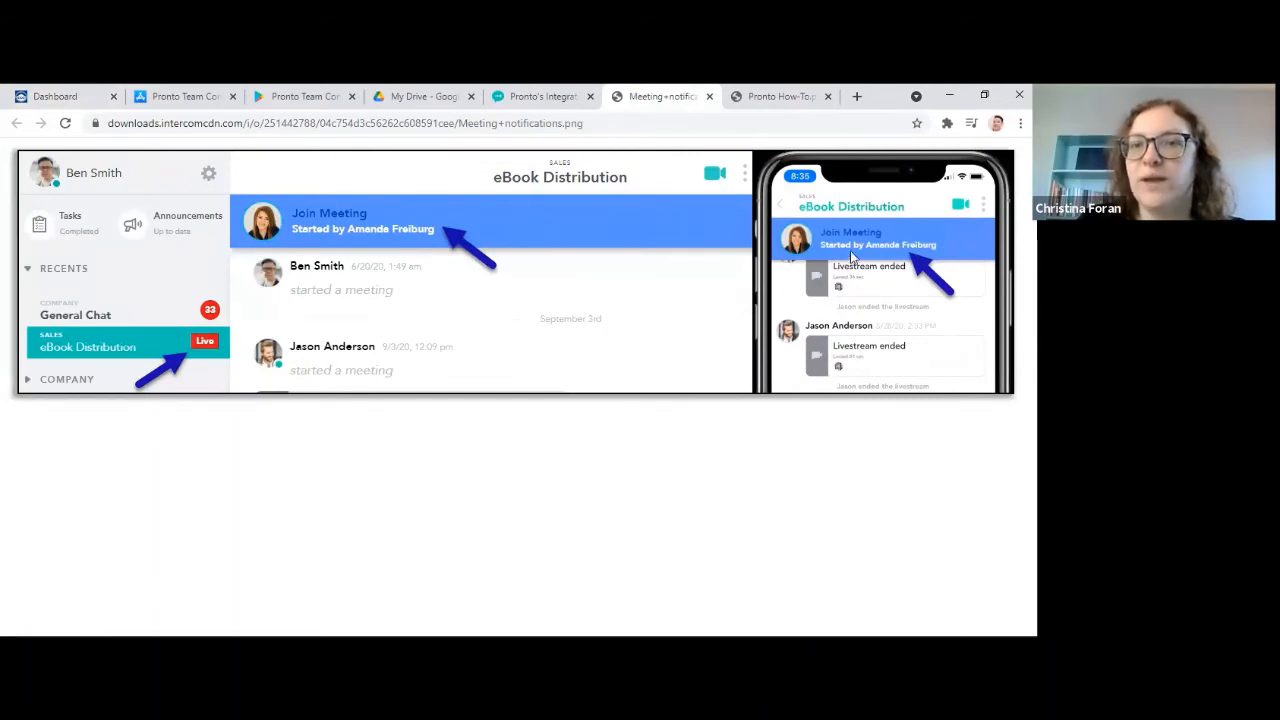
pyautogui.moveTo(892, 270)
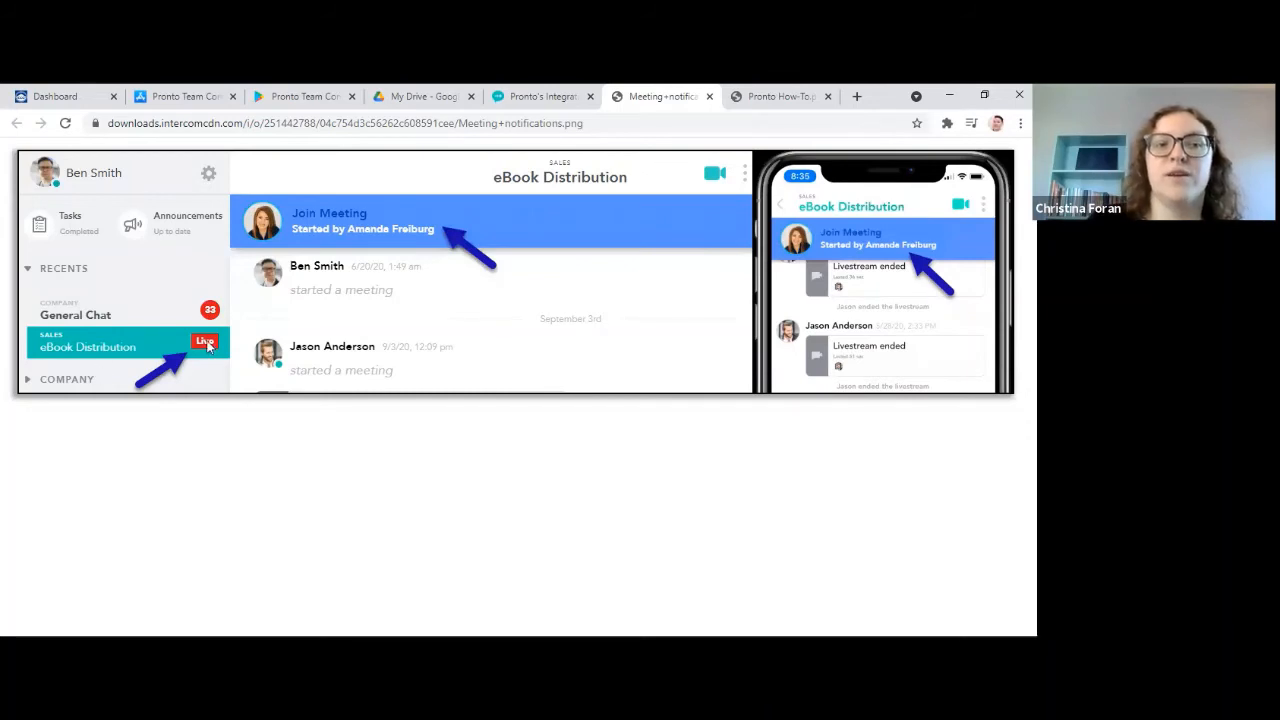
pyautogui.moveTo(207, 310)
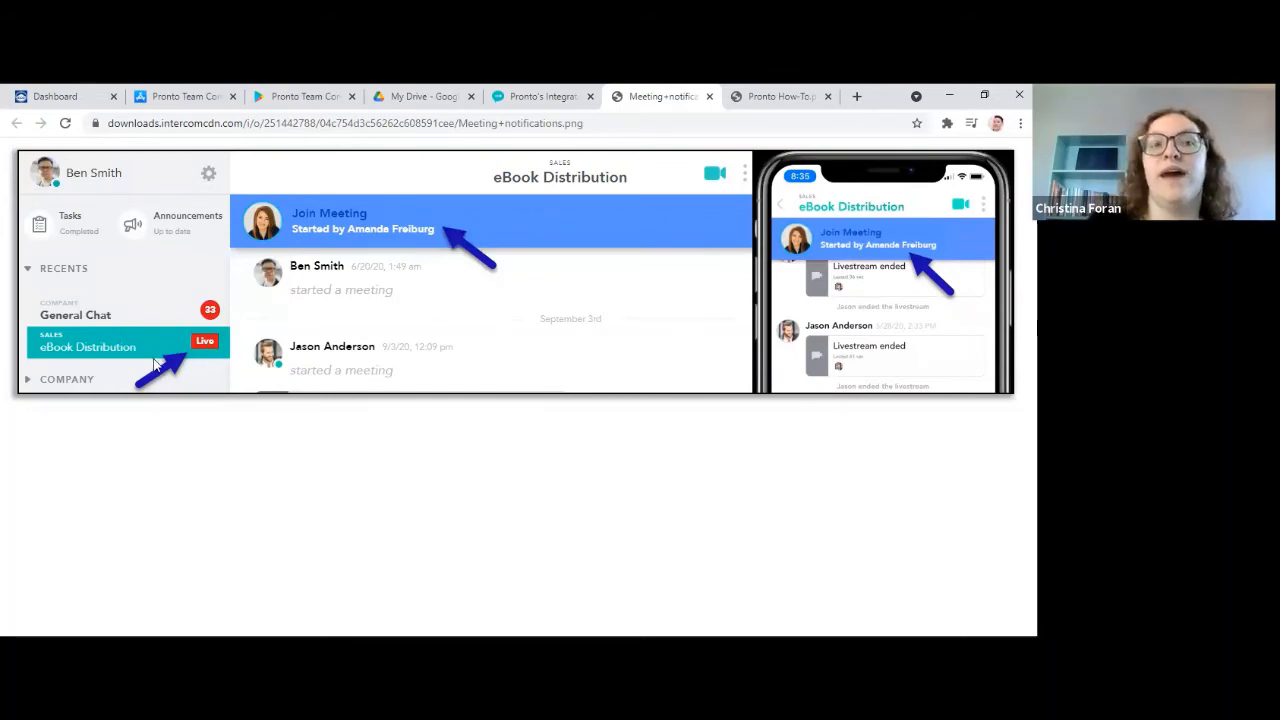
pyautogui.moveTo(715, 230)
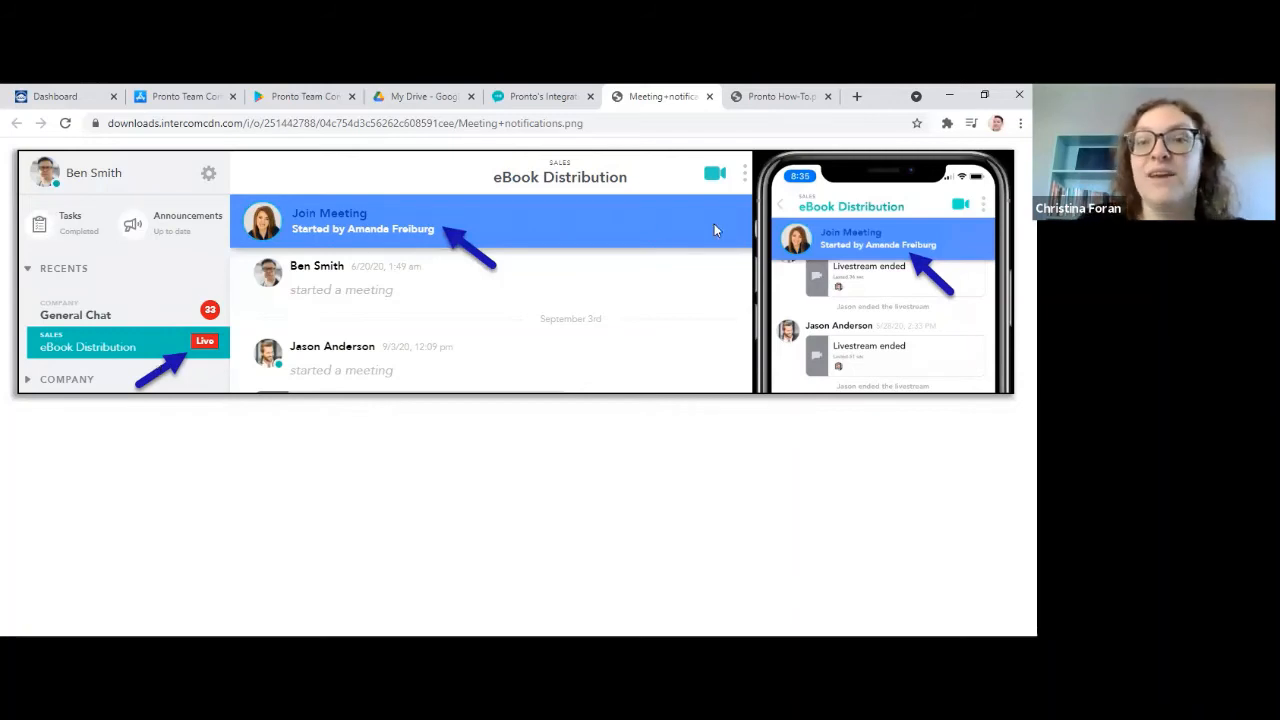
pyautogui.moveTo(828, 250)
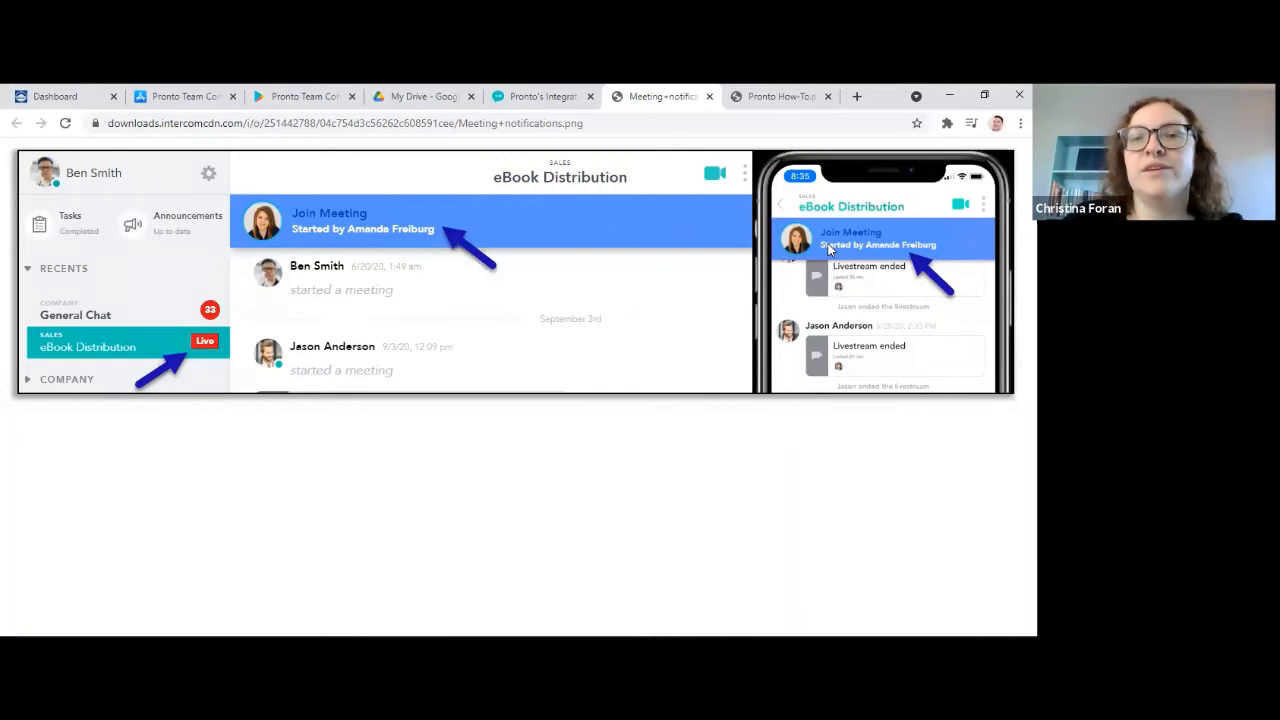
pyautogui.moveTo(793, 207)
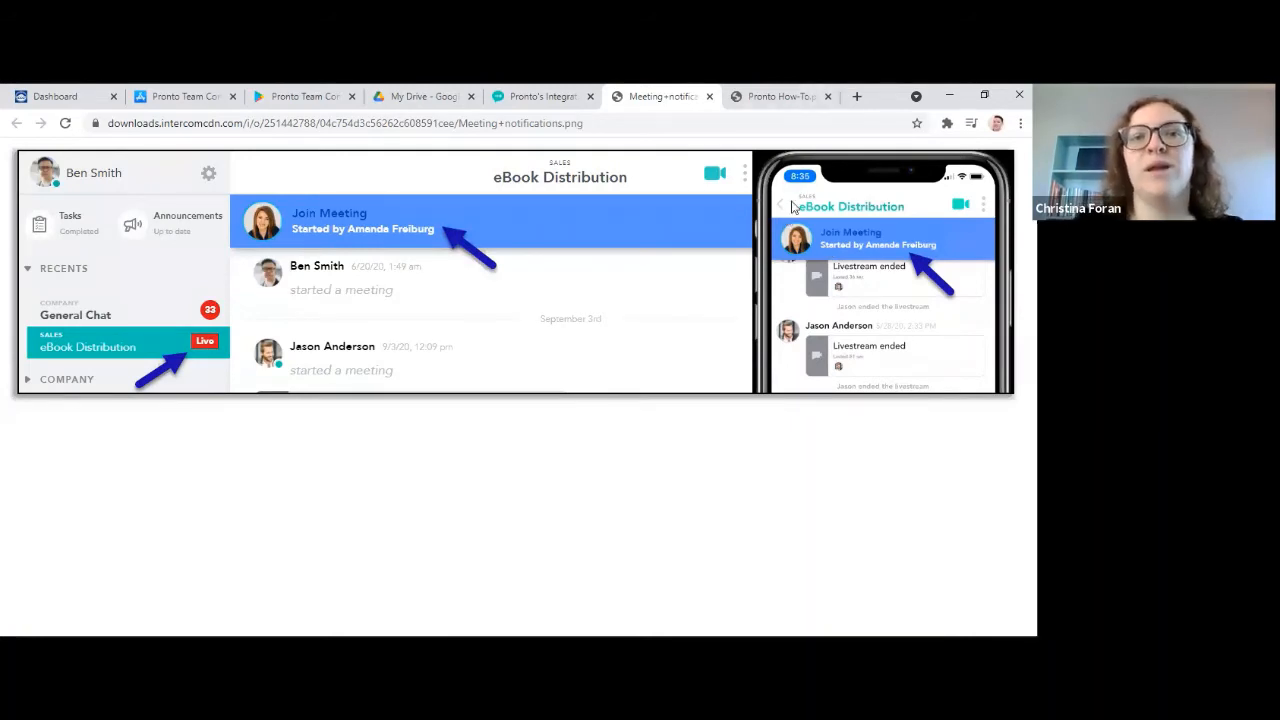
pyautogui.click(540, 96)
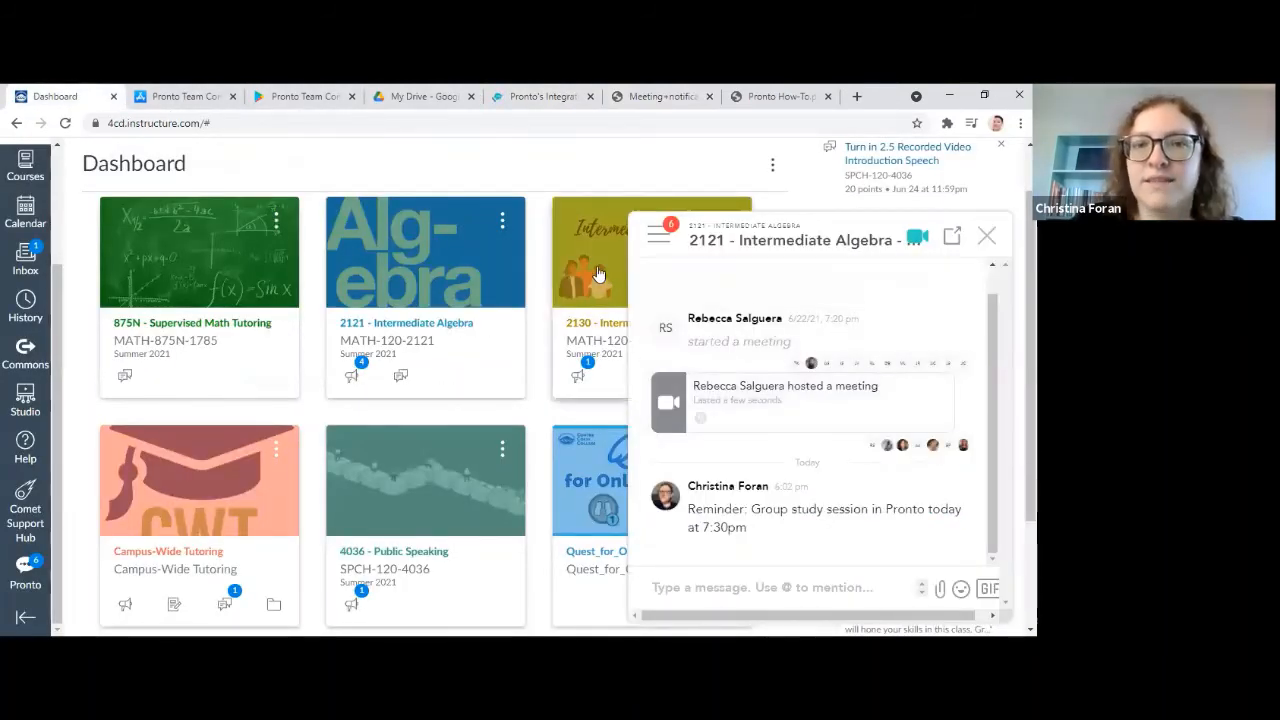
# Reselect the 2121 Intermediate Algebra chat from the course-grouped chat list
pyautogui.click(658, 235)
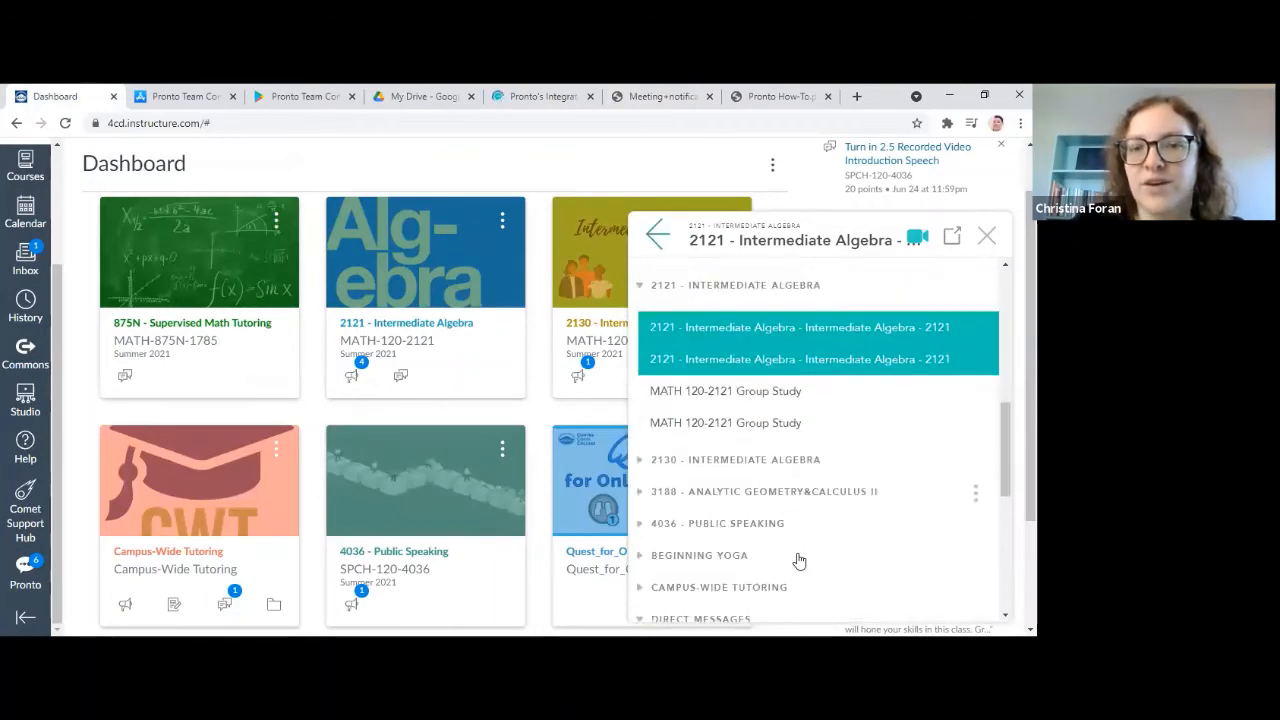
pyautogui.click(798, 327)
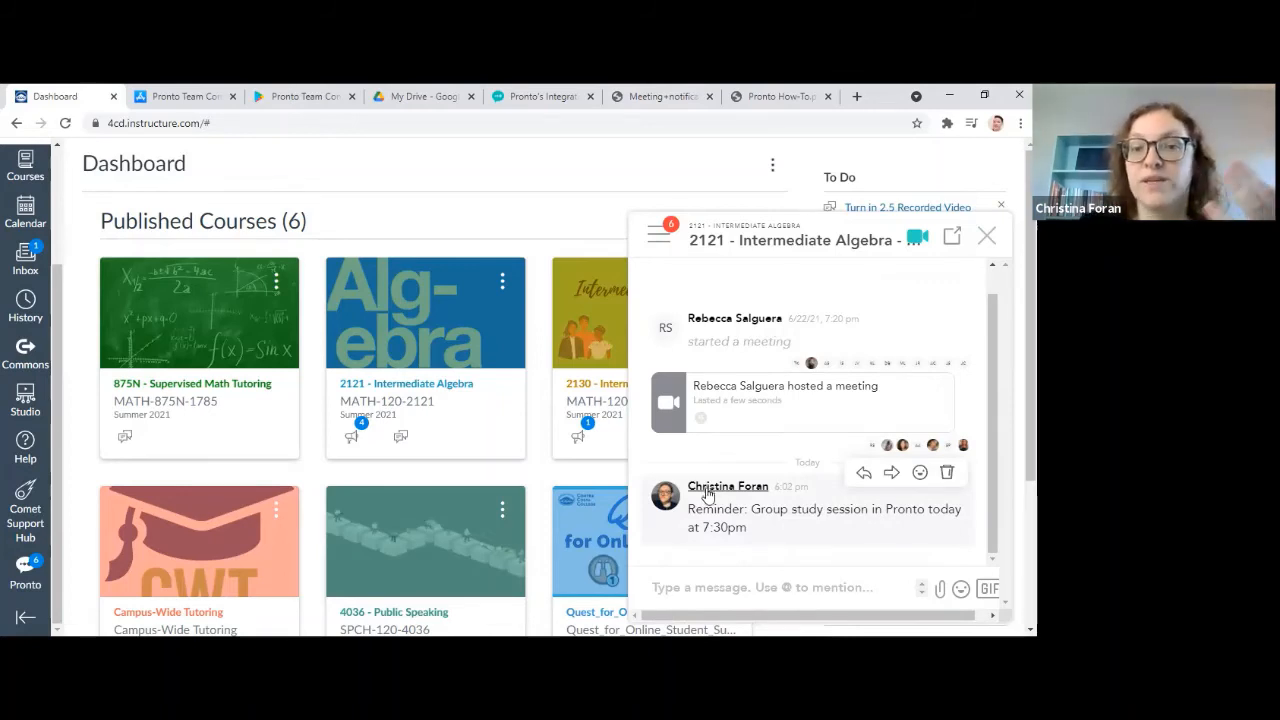
# Start a private conversation with the meeting host from their profile card
pyautogui.rightClick(707, 495)
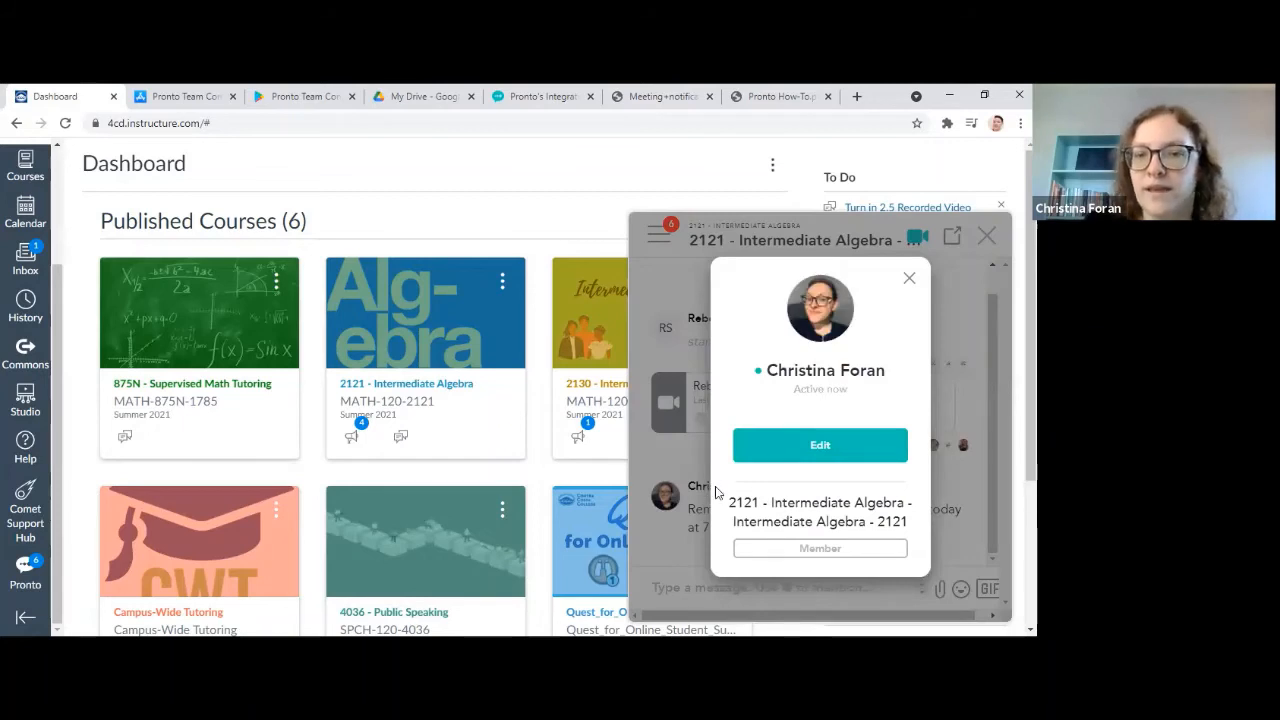
pyautogui.click(908, 277)
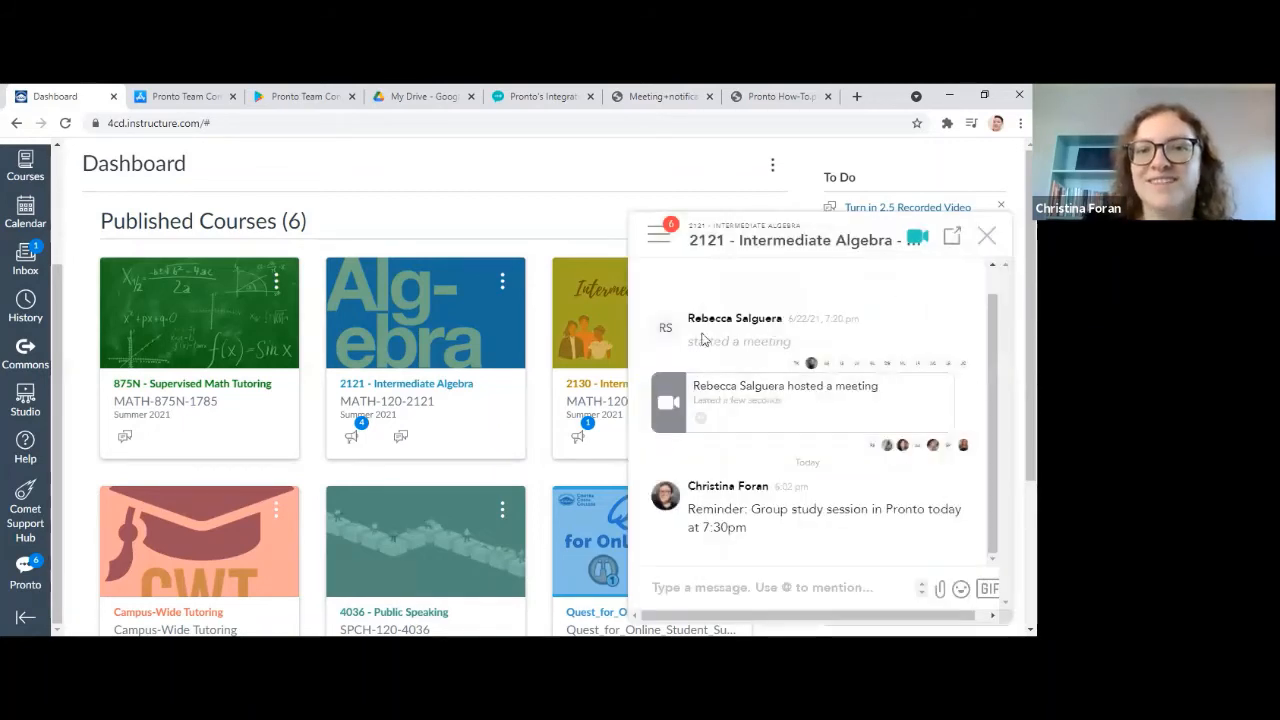
pyautogui.click(734, 318)
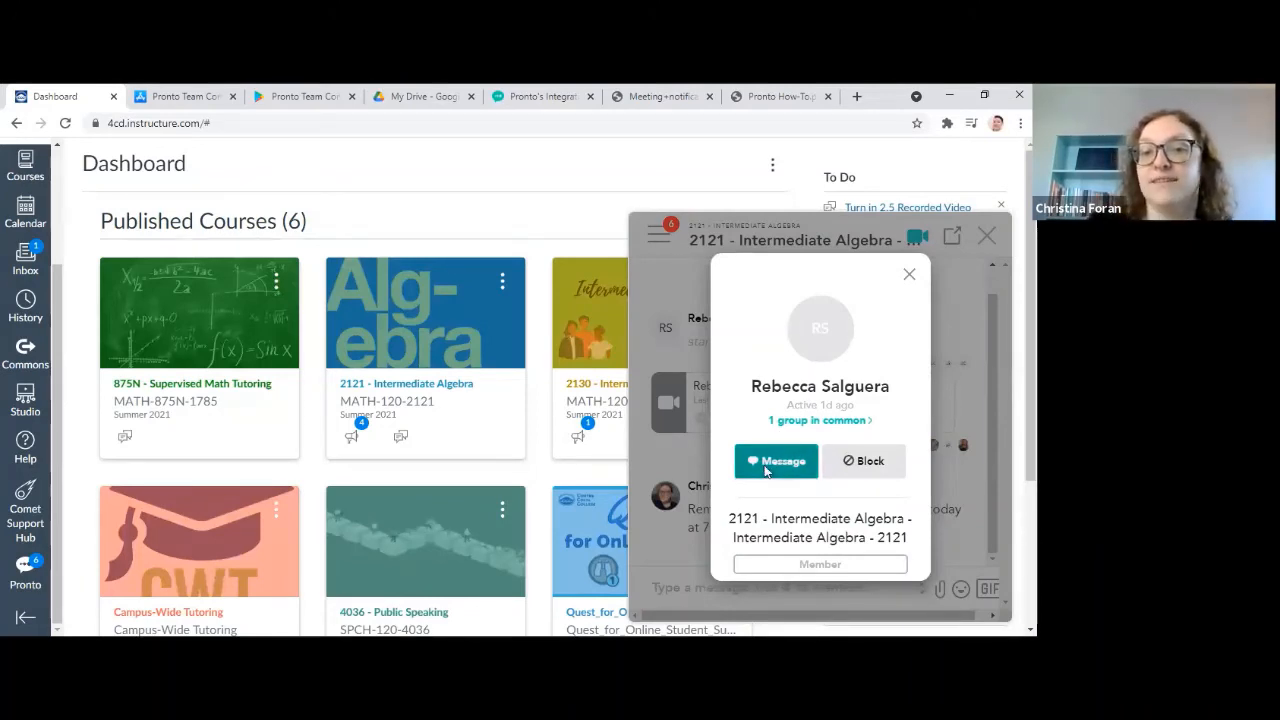
pyautogui.click(776, 461)
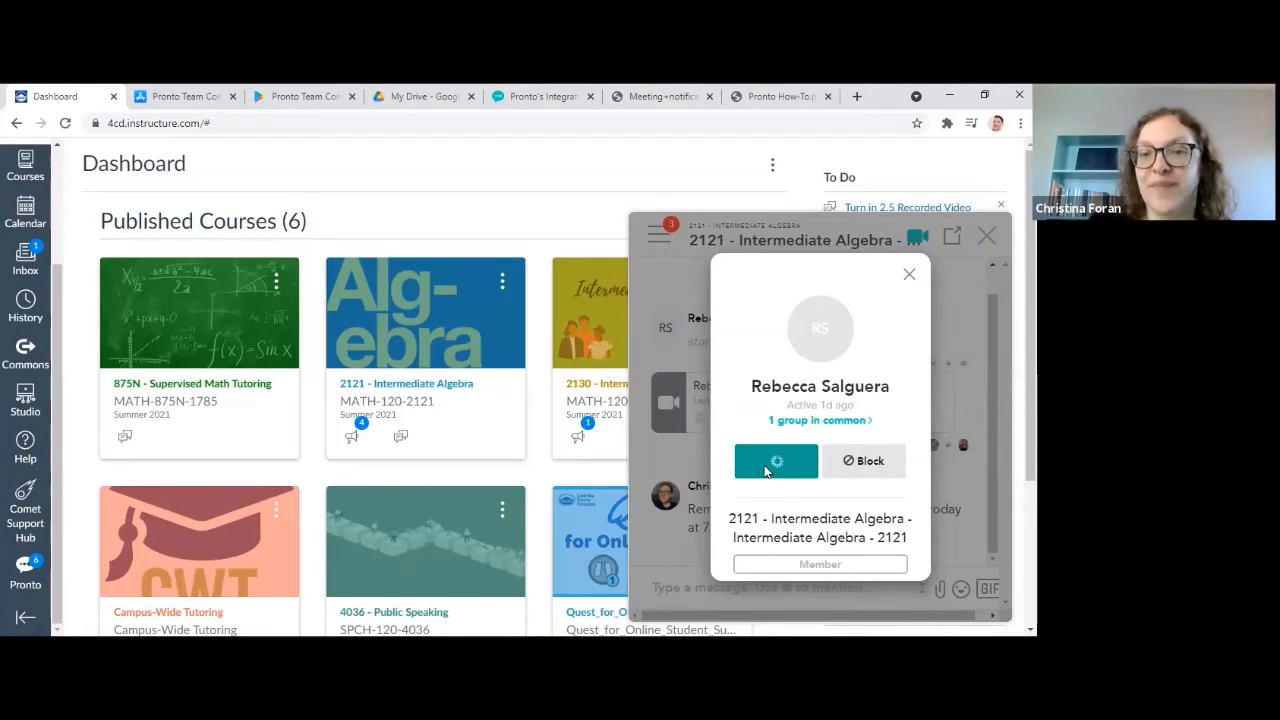
pyautogui.click(776, 460)
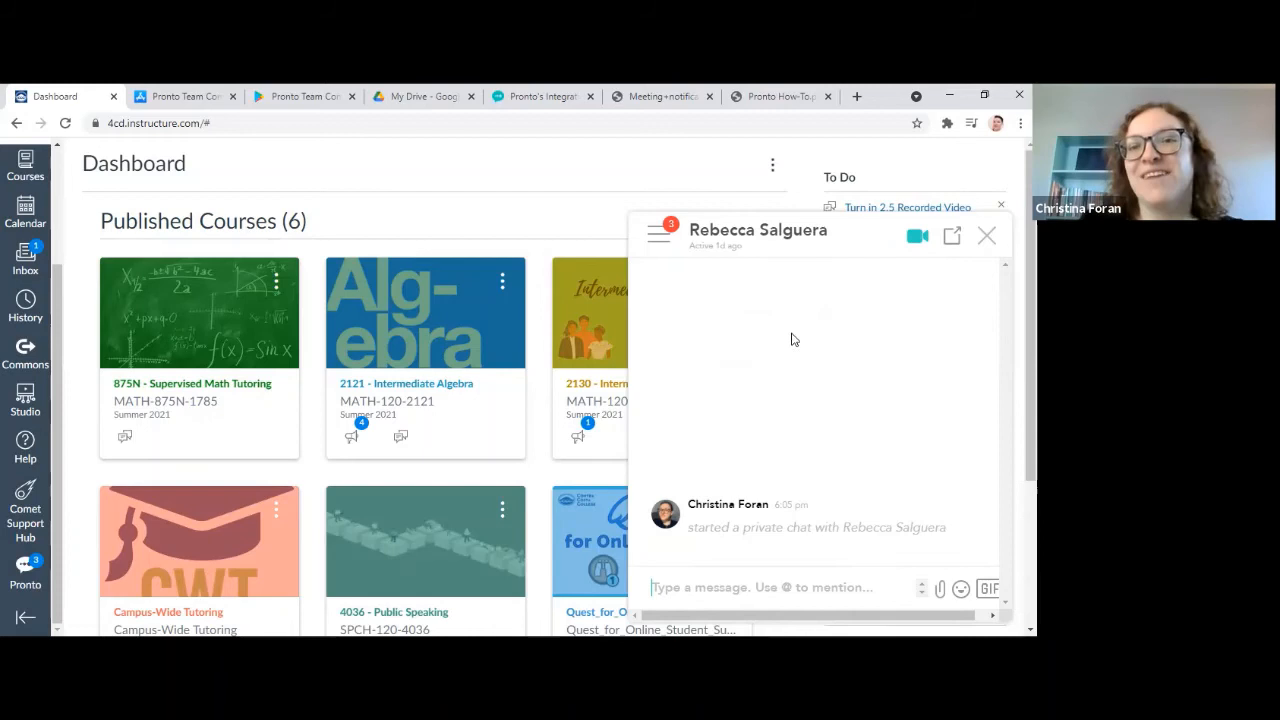
# Return to the 2121 Intermediate Algebra chat and pop it out full-size into its own browser tab
pyautogui.click(659, 235)
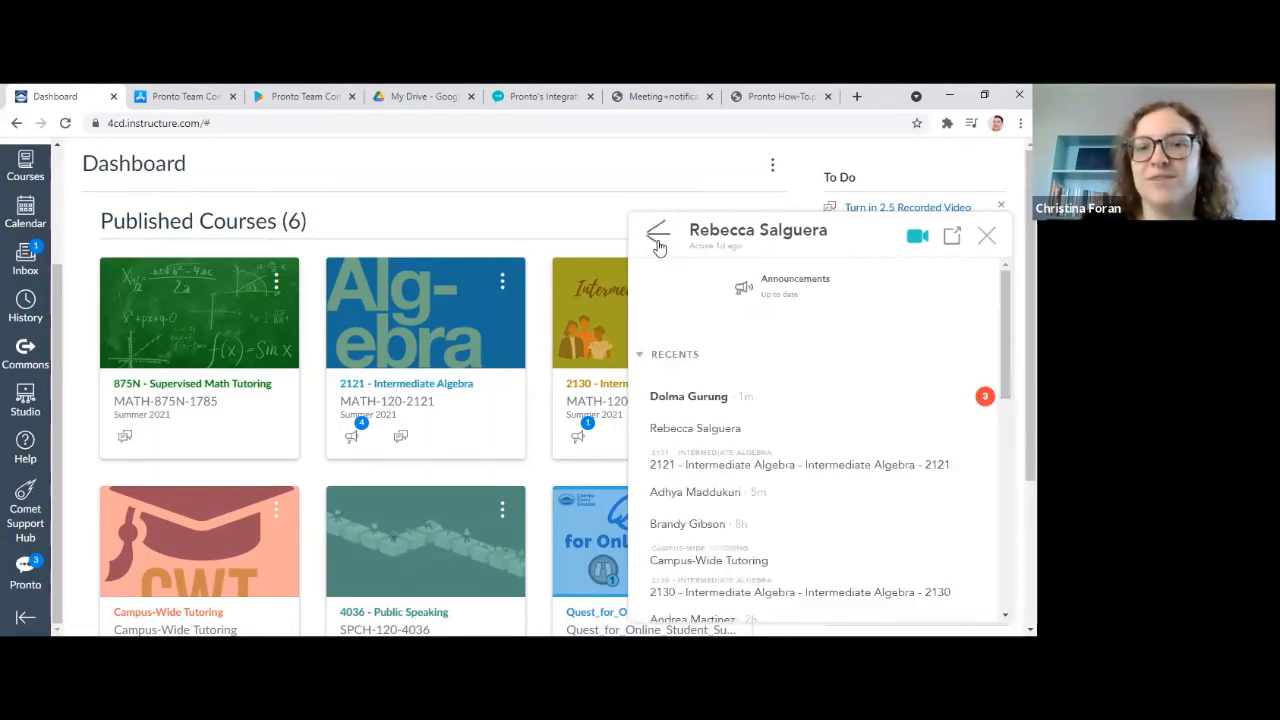
pyautogui.click(798, 464)
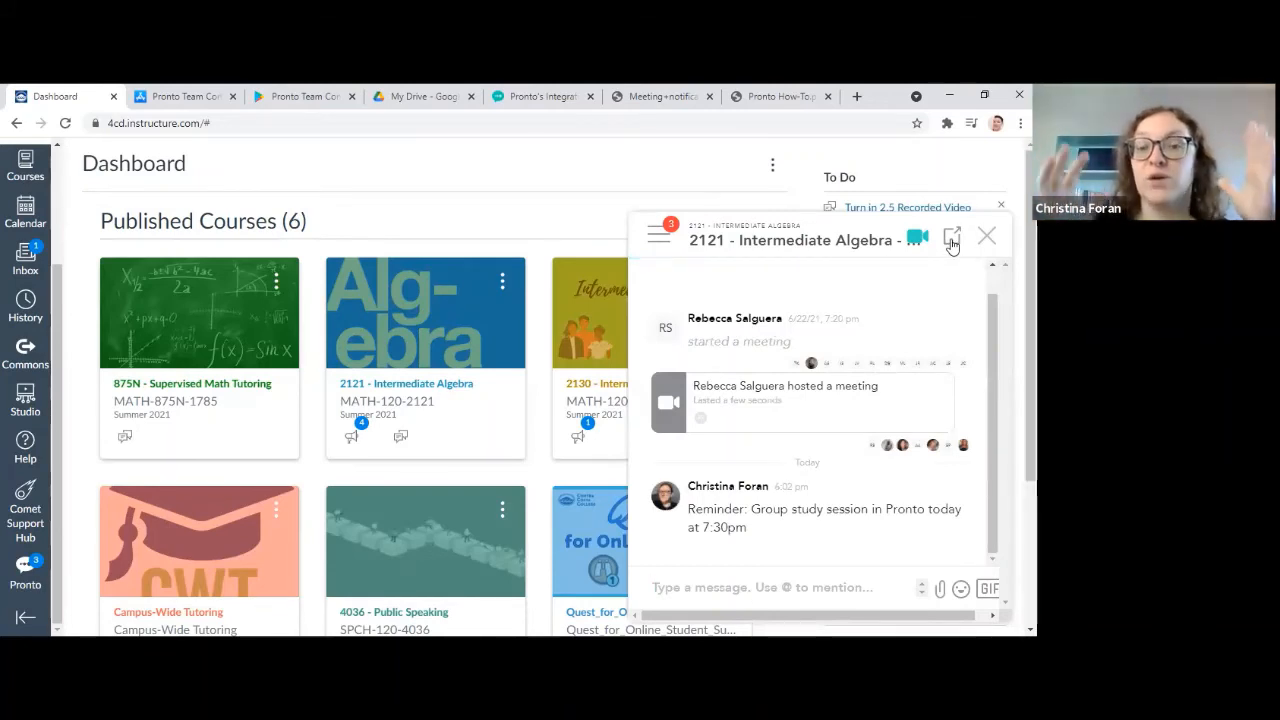
pyautogui.click(952, 240)
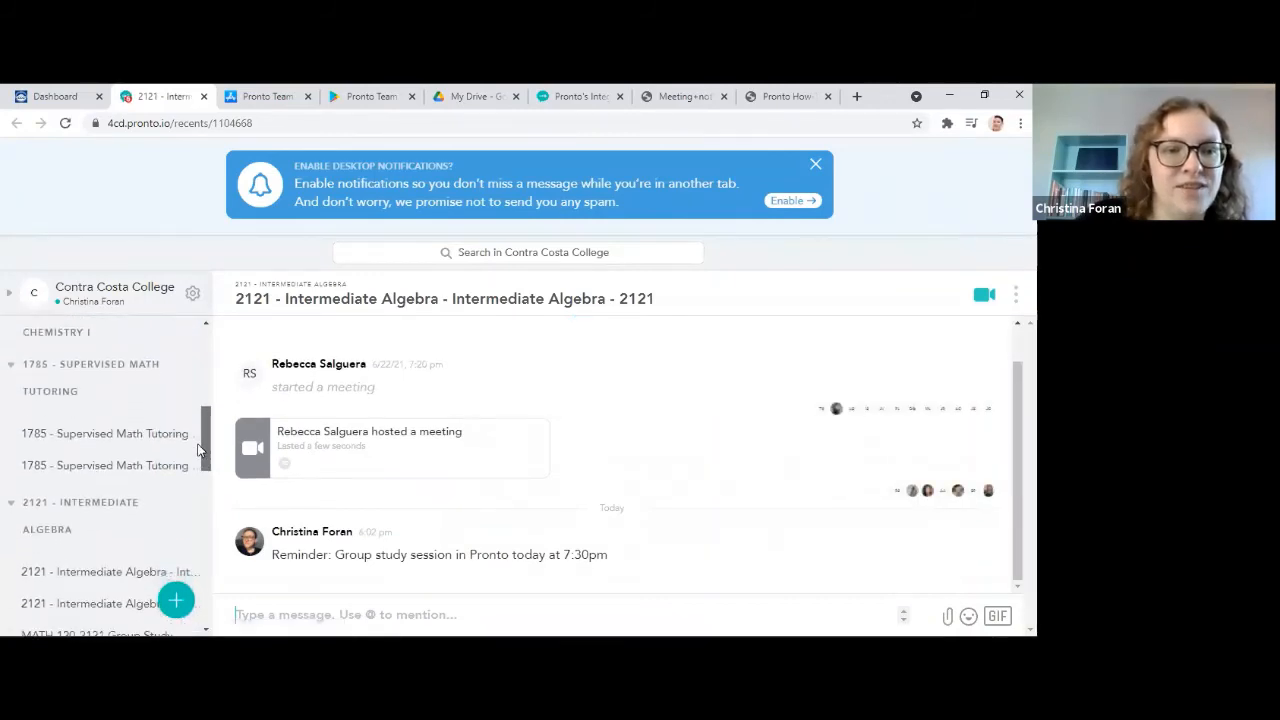
# Show the Actions menu for creating a group, direct message, or group code in the full-page tab
pyautogui.scroll(-3)
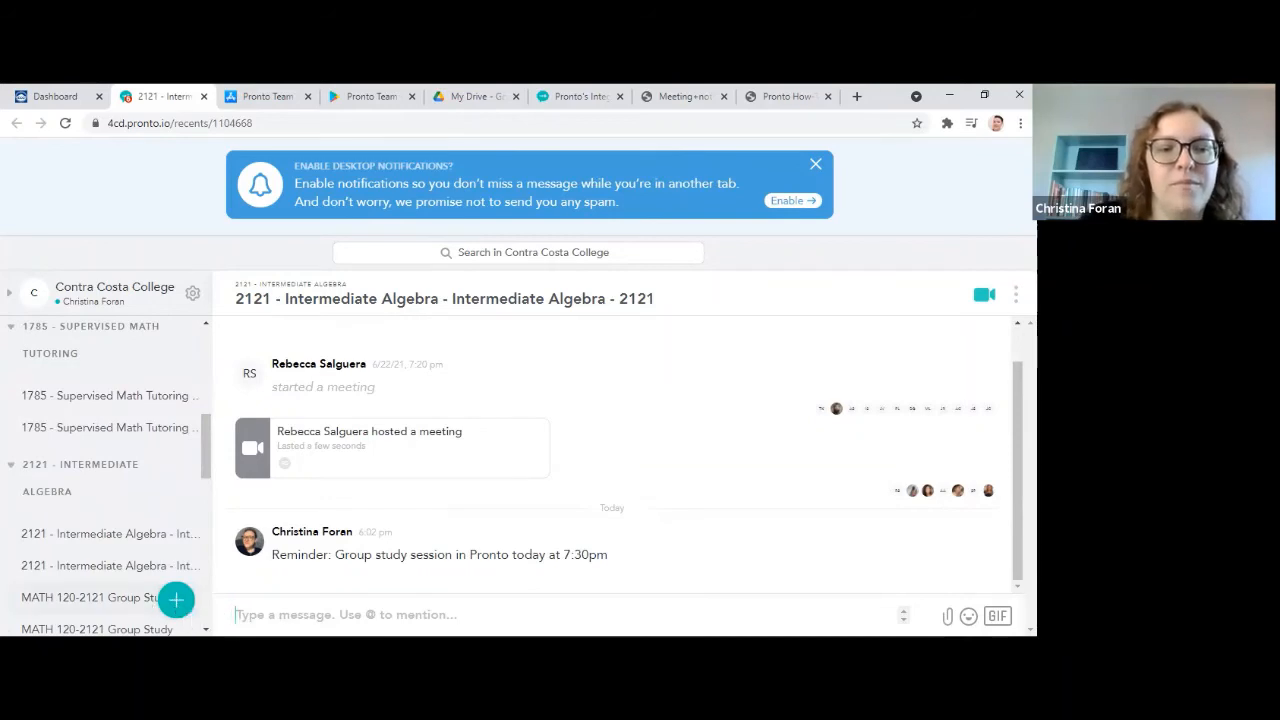
pyautogui.moveTo(176, 599)
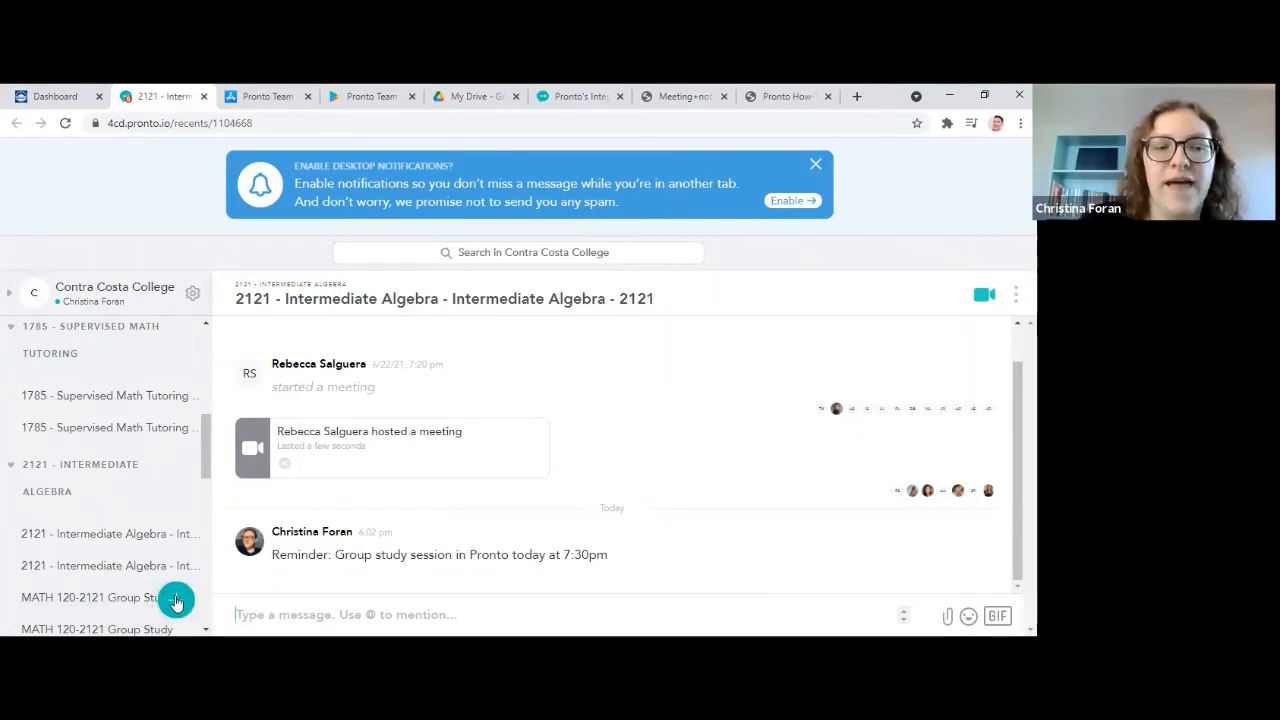
pyautogui.click(176, 601)
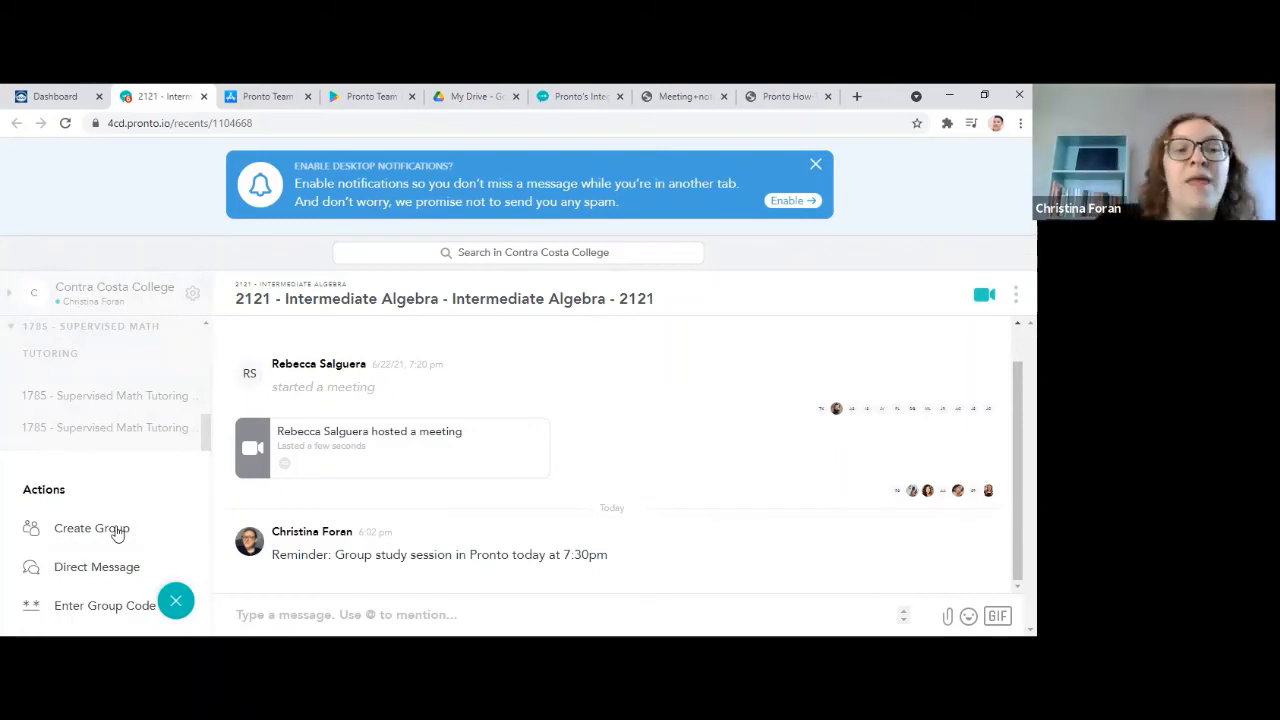
pyautogui.moveTo(113, 573)
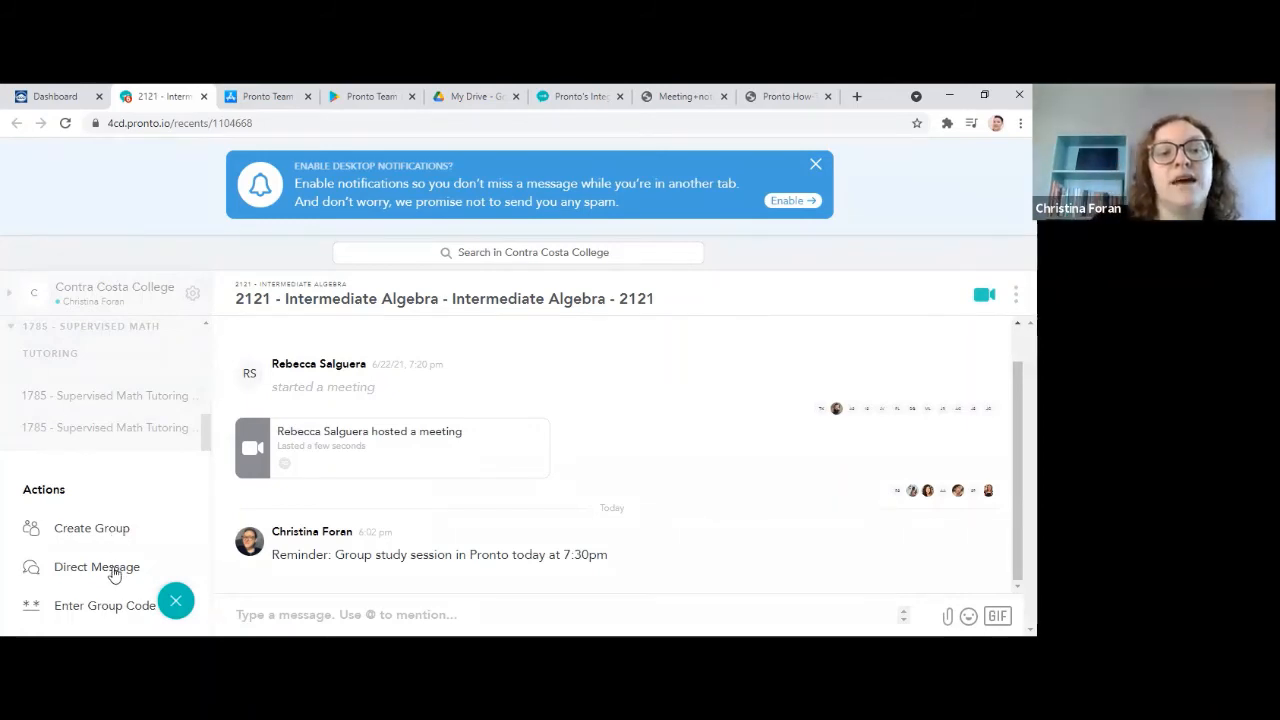
pyautogui.moveTo(104, 535)
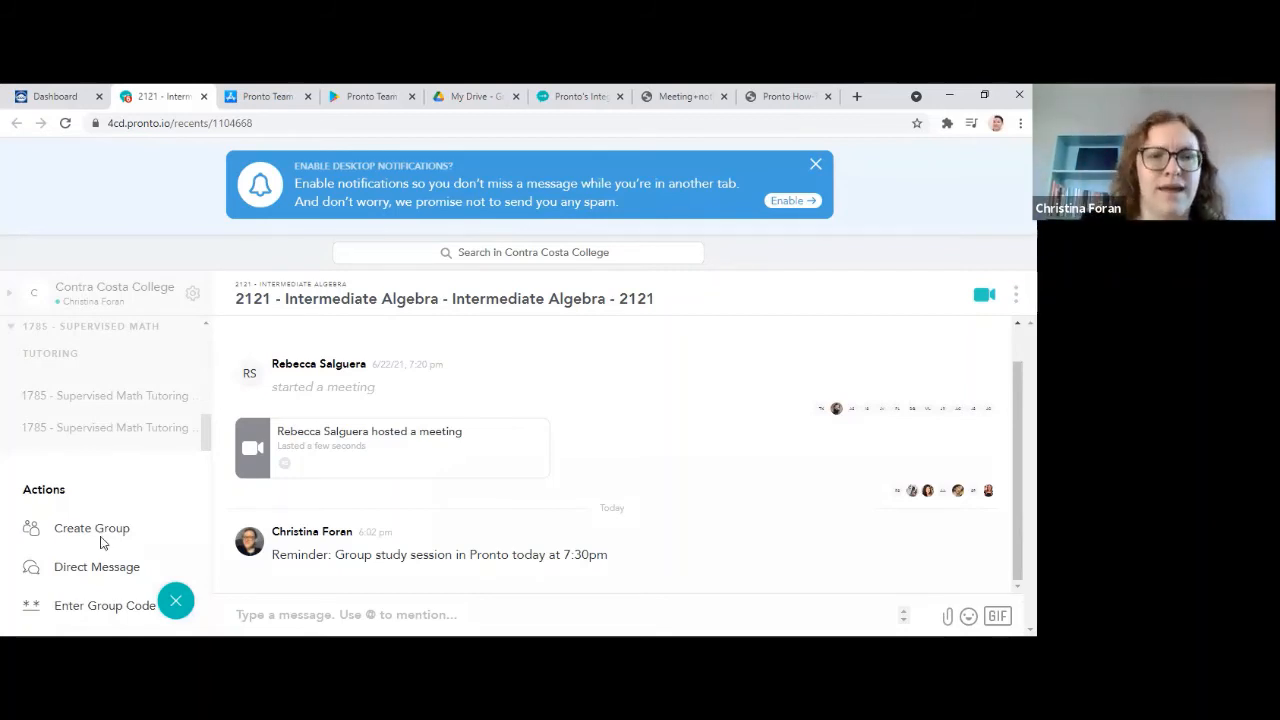
pyautogui.moveTo(95, 572)
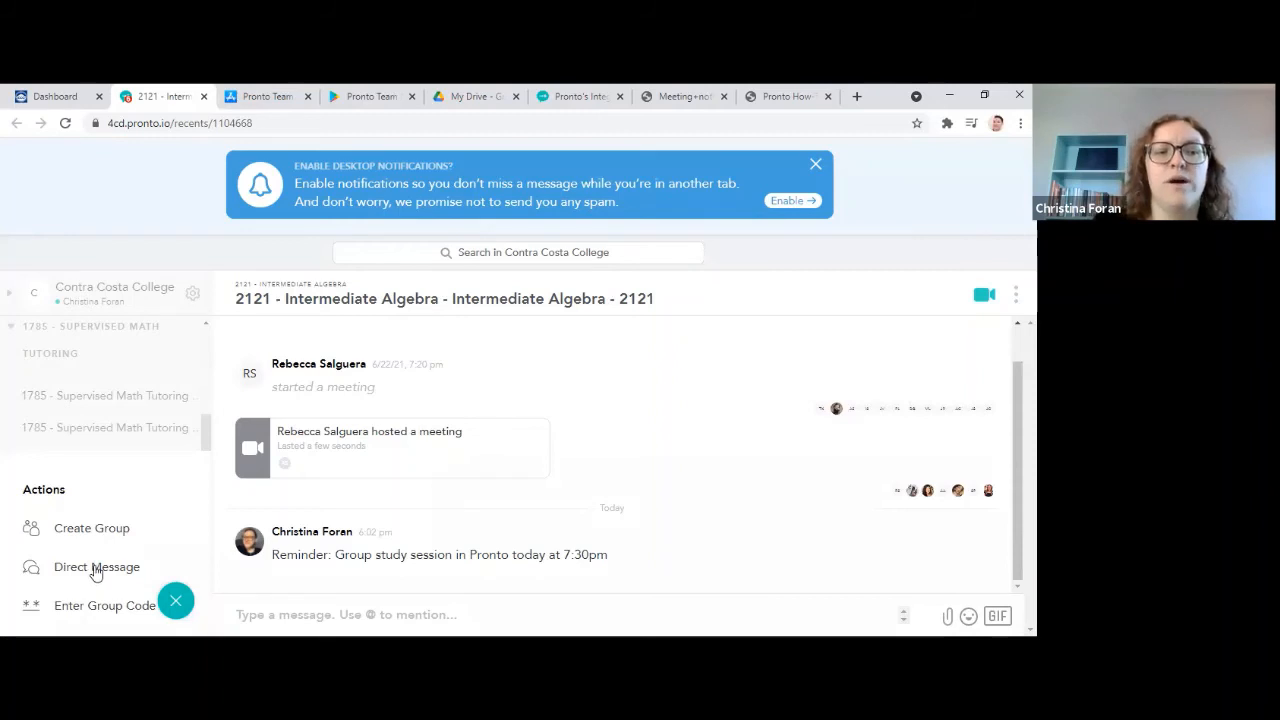
# Start a direct message by searching 'rebecca' and opening the private chat with Rebecca
pyautogui.click(96, 566)
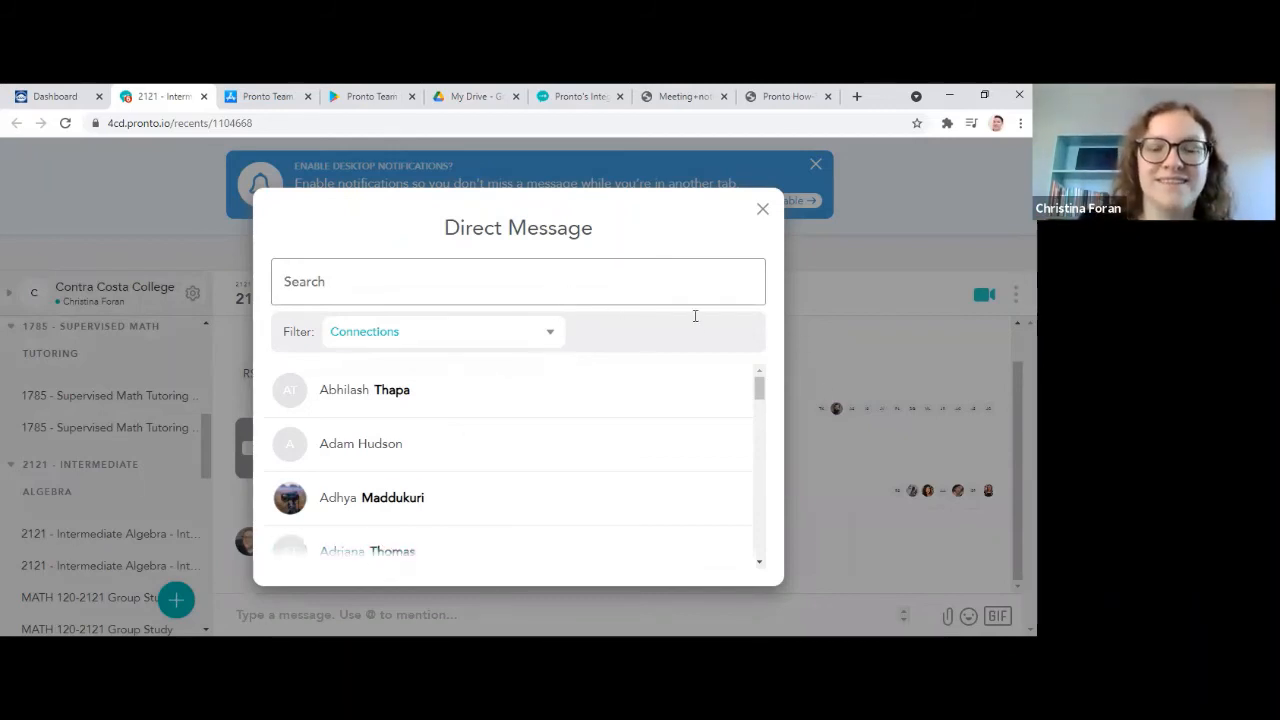
pyautogui.write('rebec')
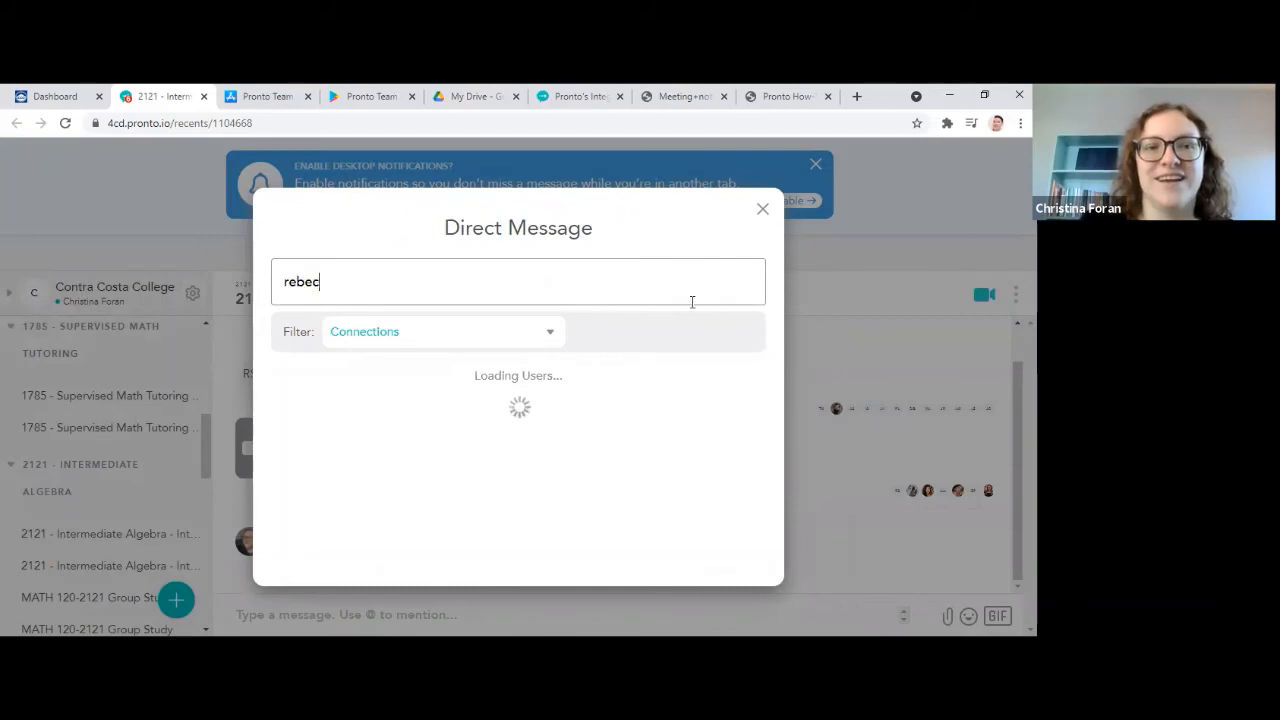
pyautogui.write('ca')
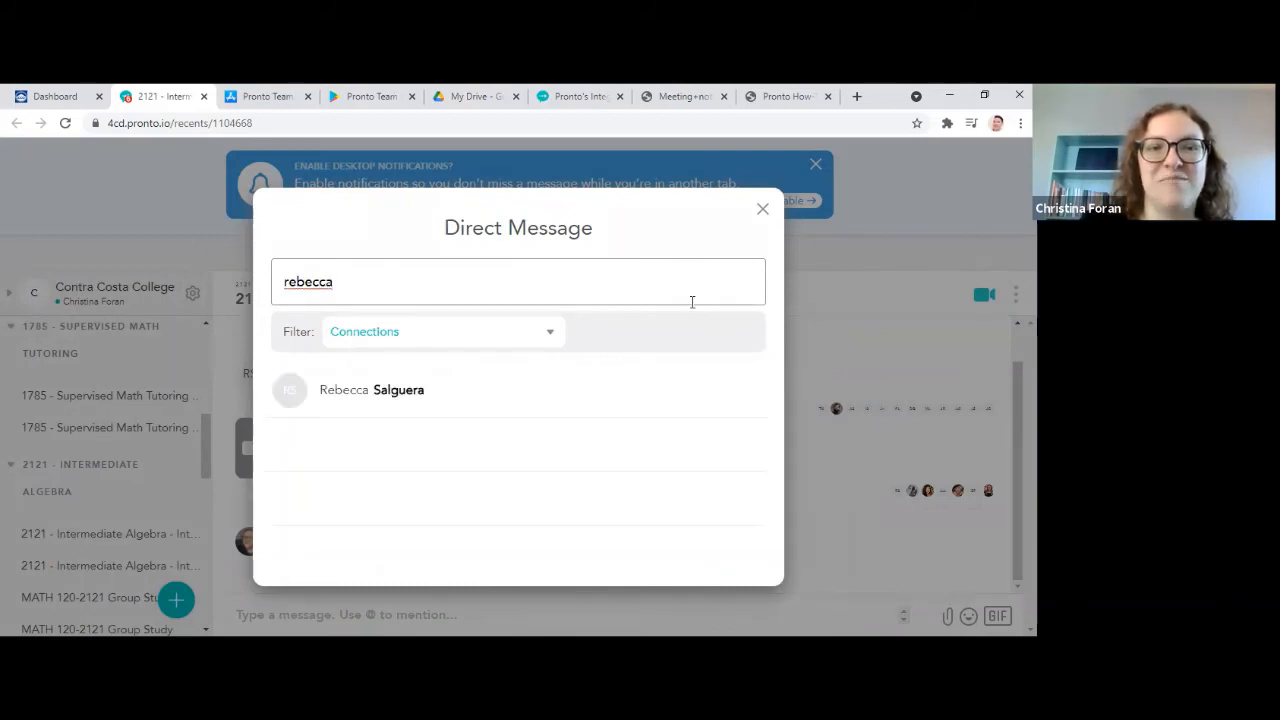
pyautogui.click(371, 389)
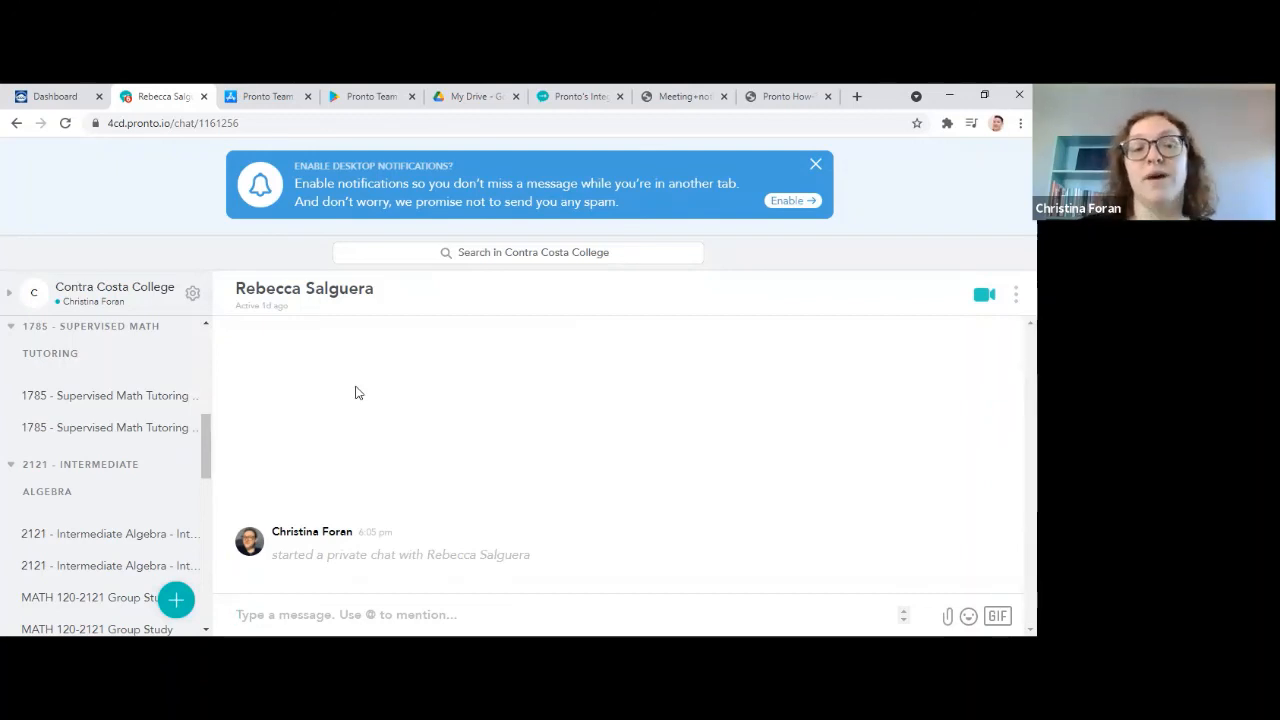
pyautogui.moveTo(149, 402)
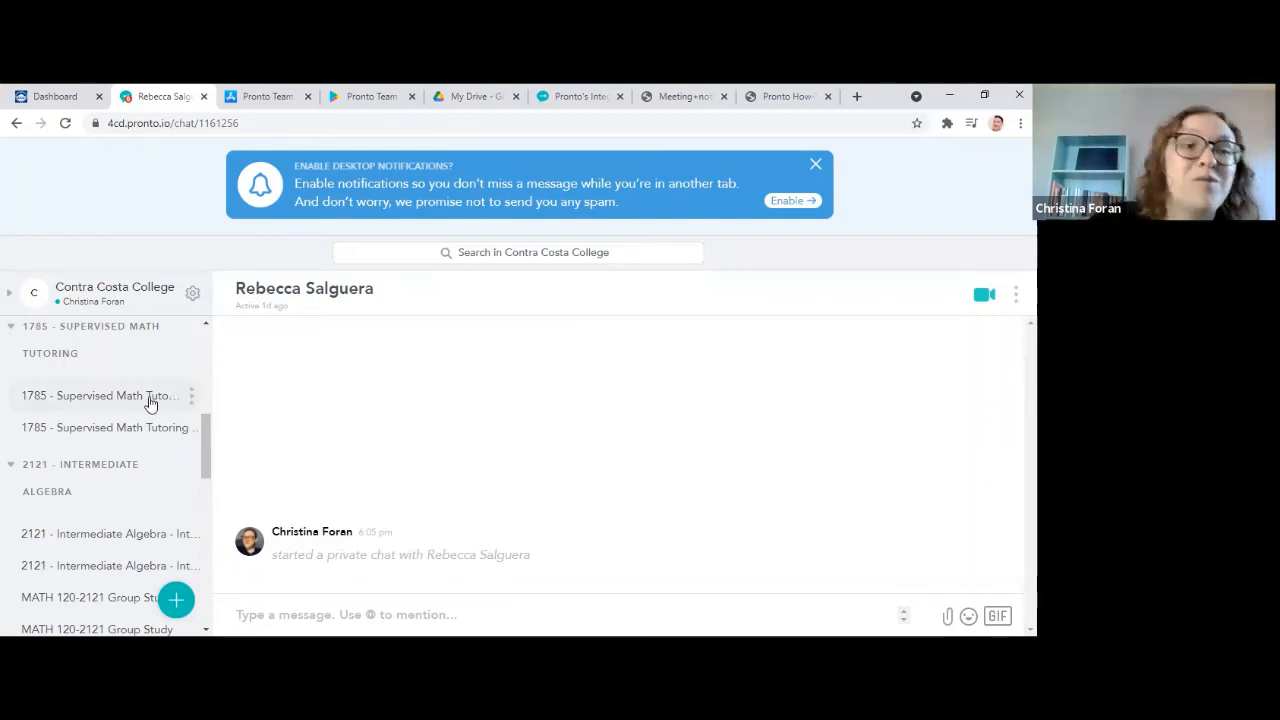
pyautogui.moveTo(127, 402)
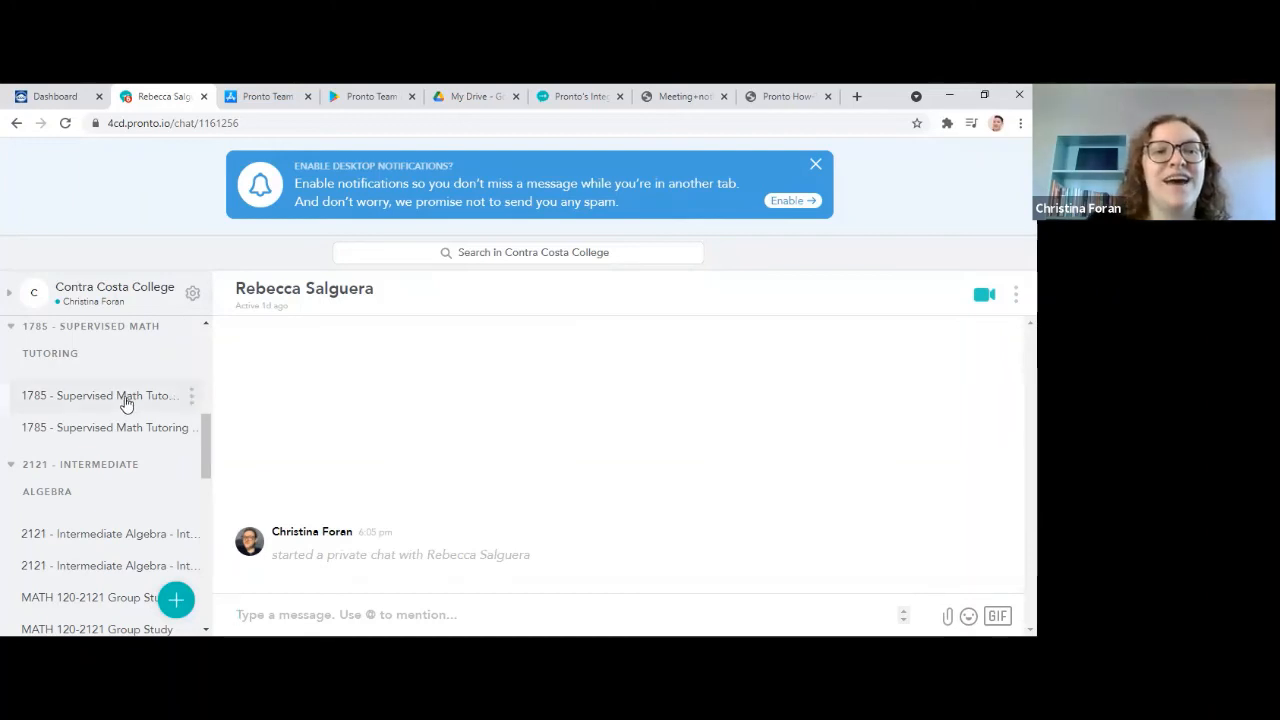
# Switch to the 1785 Supervised Math Tutoring chat and list the new-conversation actions again
pyautogui.click(100, 395)
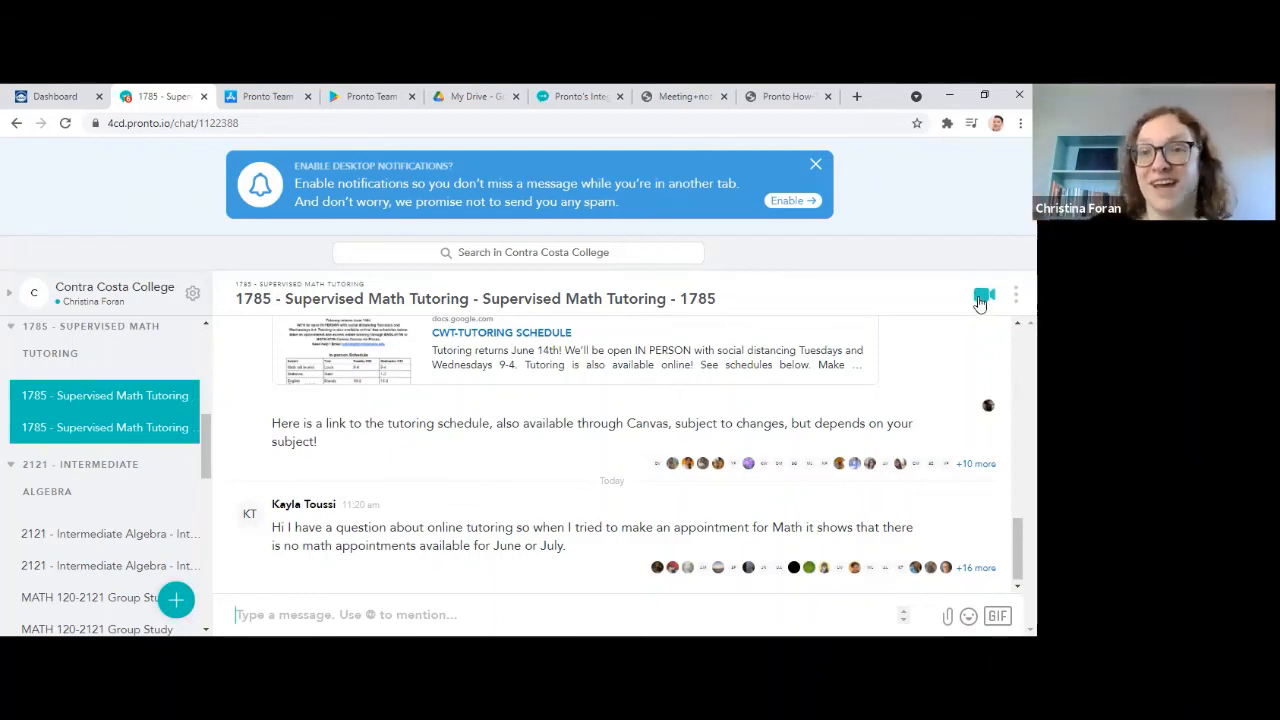
pyautogui.moveTo(708, 183)
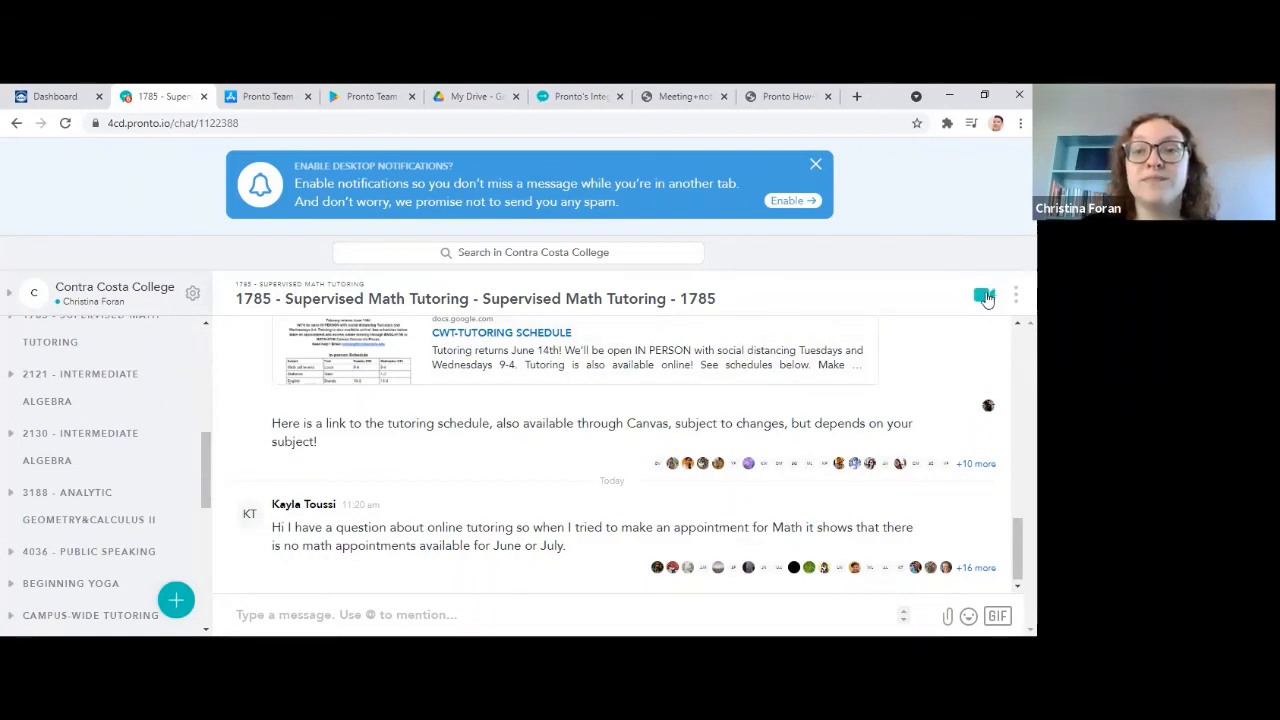
pyautogui.moveTo(986, 297)
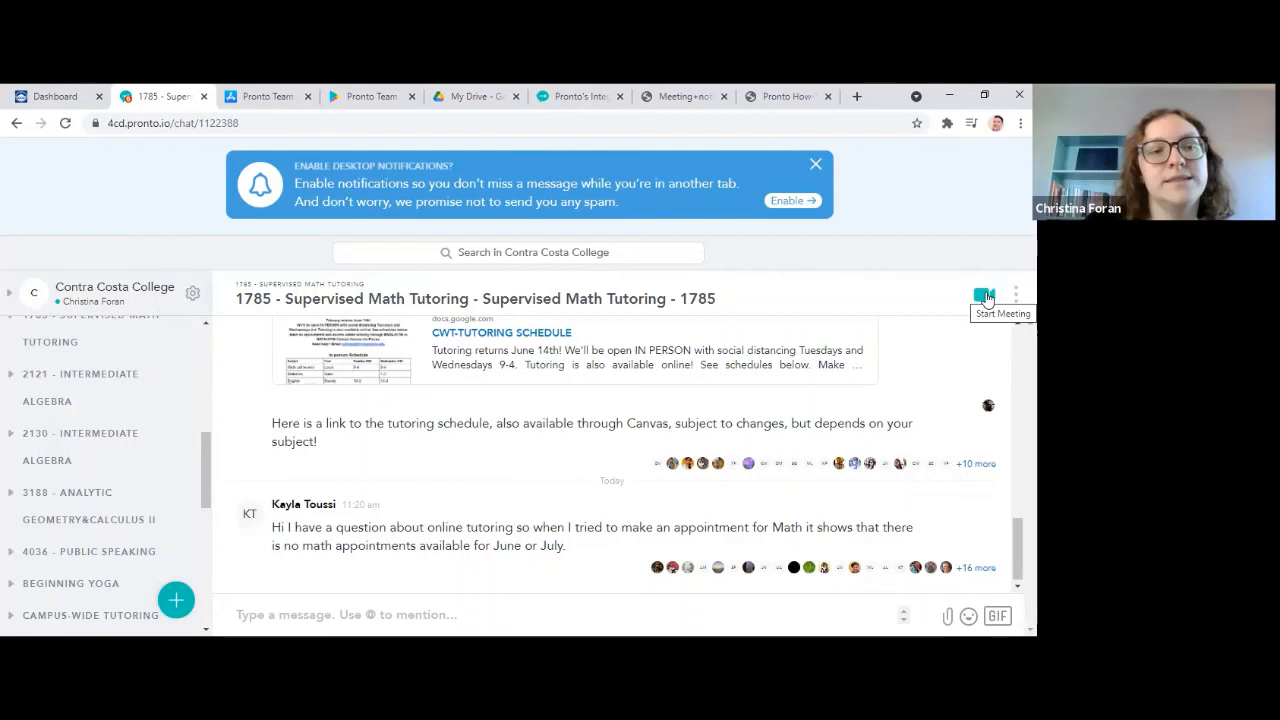
pyautogui.moveTo(177, 600)
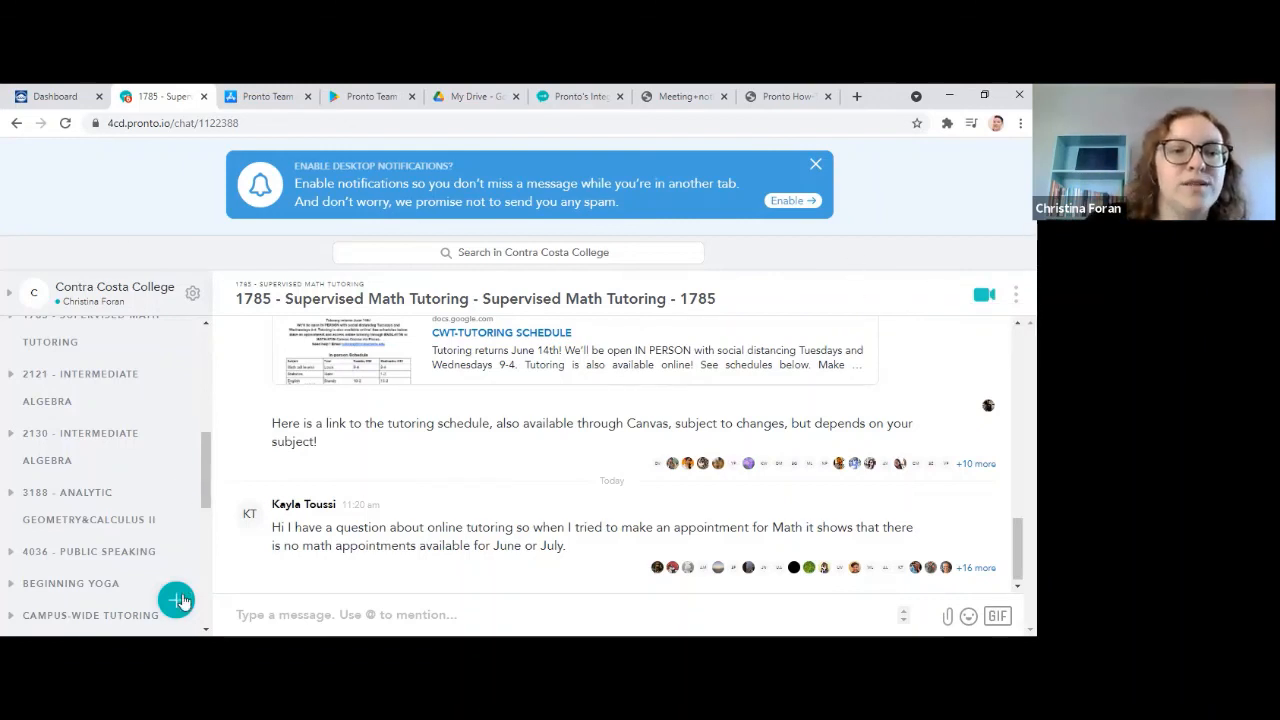
pyautogui.click(177, 600)
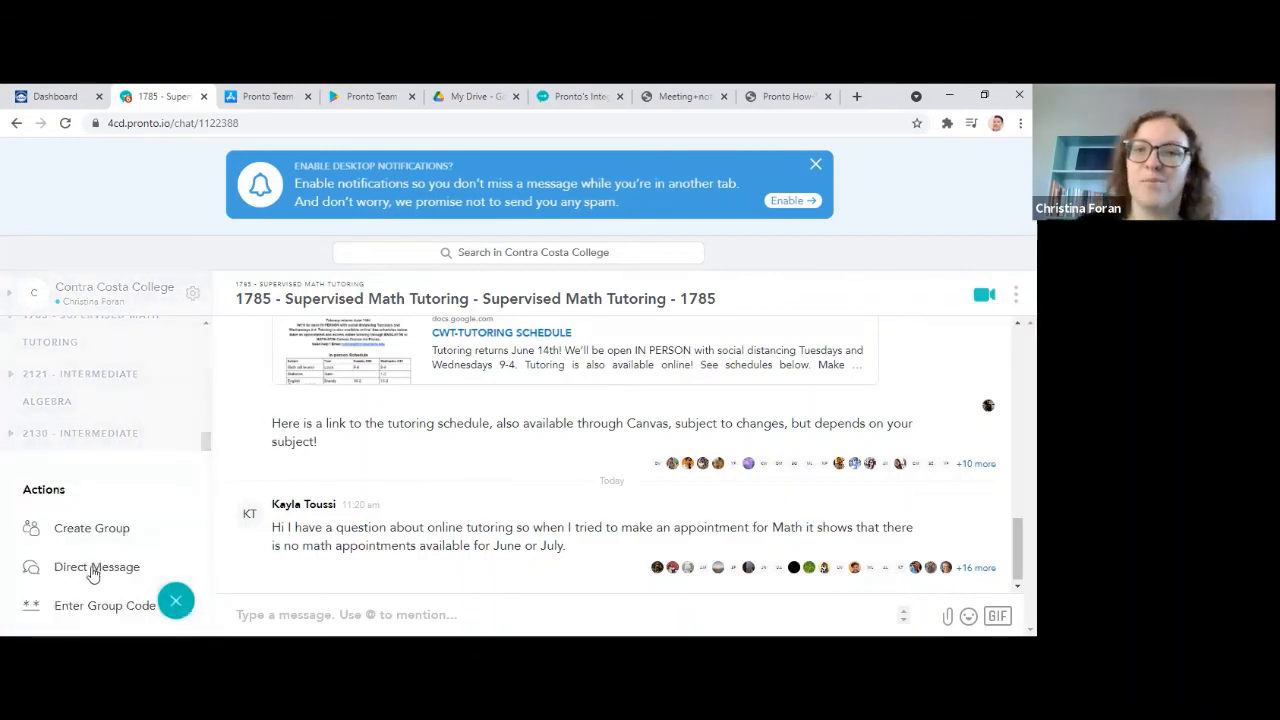